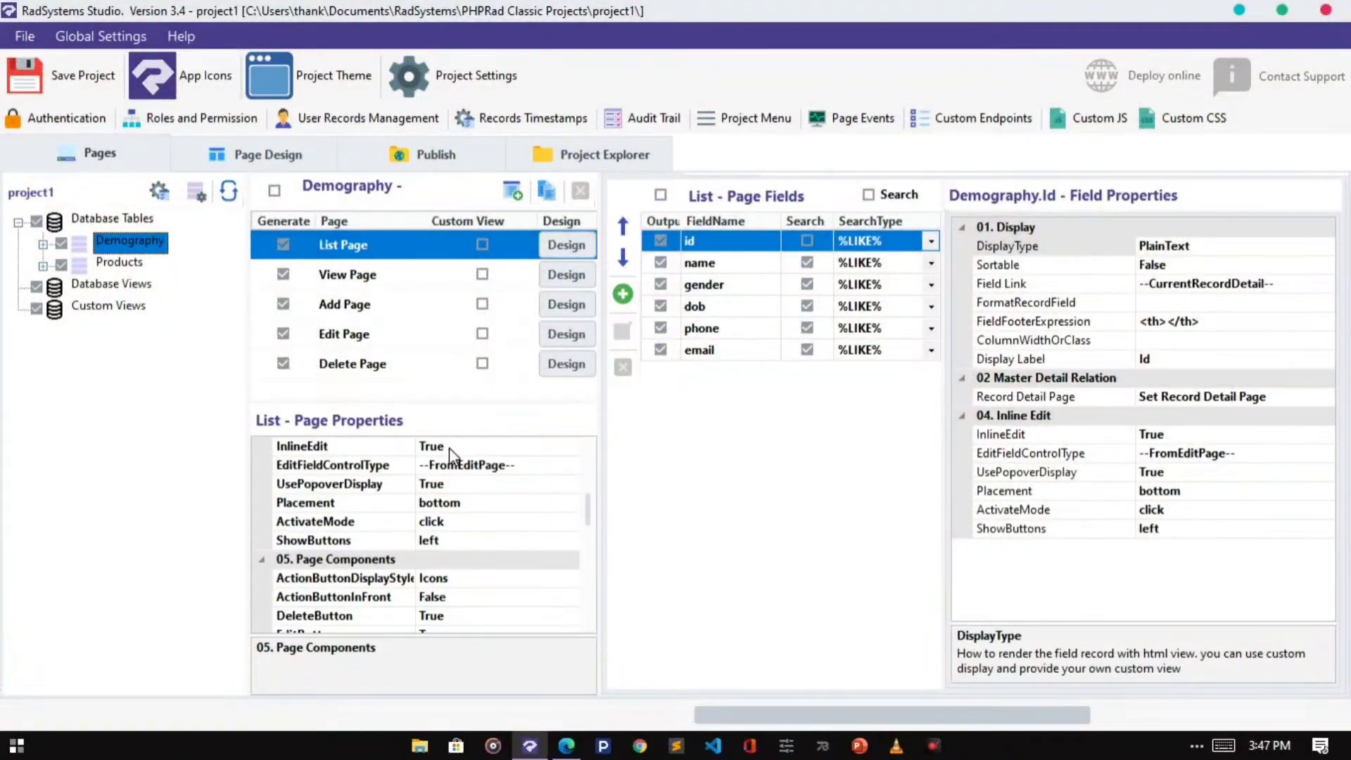
- Publish the project and set ActionButtonDisplayStyle to Dropdown for the Demography list
{"action": "scroll", "scroll_direction": "down", "scroll_amount": 3}
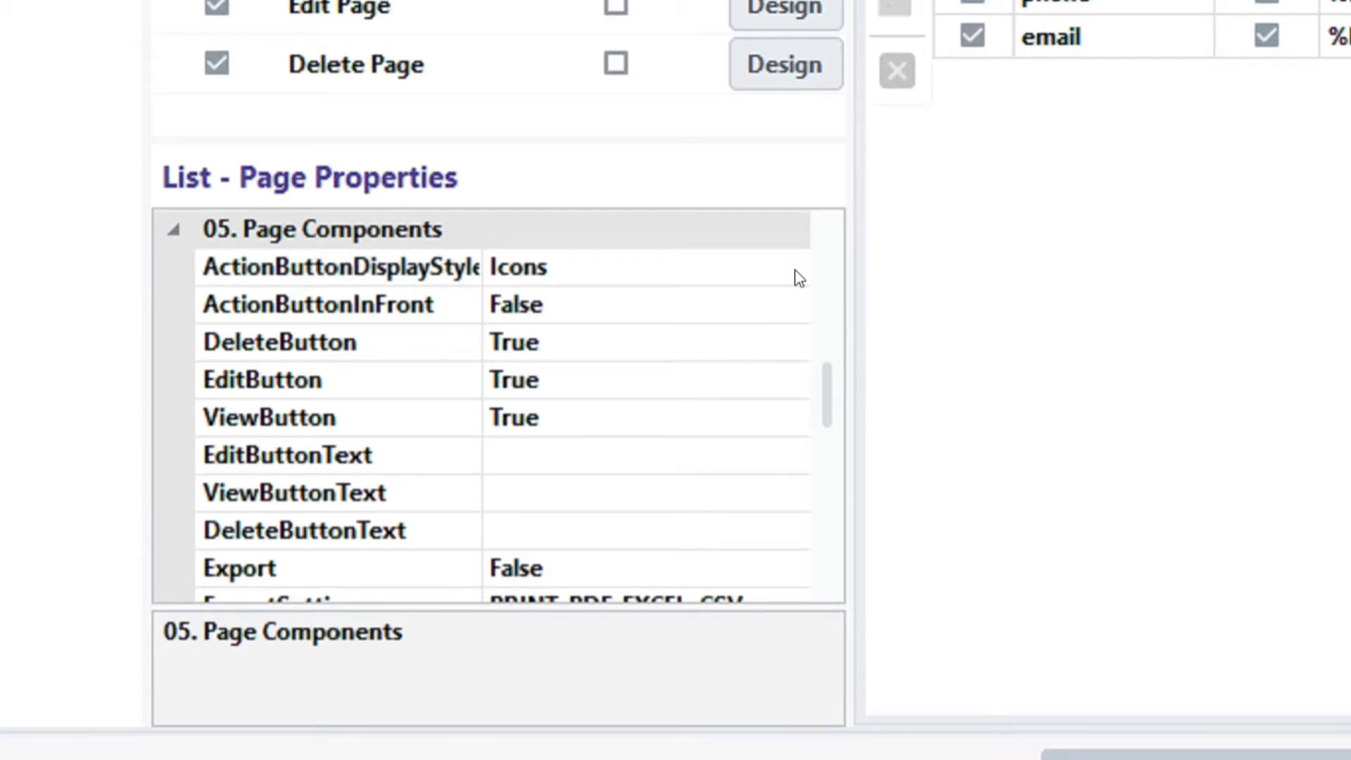
{"action": "left_click", "coordinate": [435, 154]}
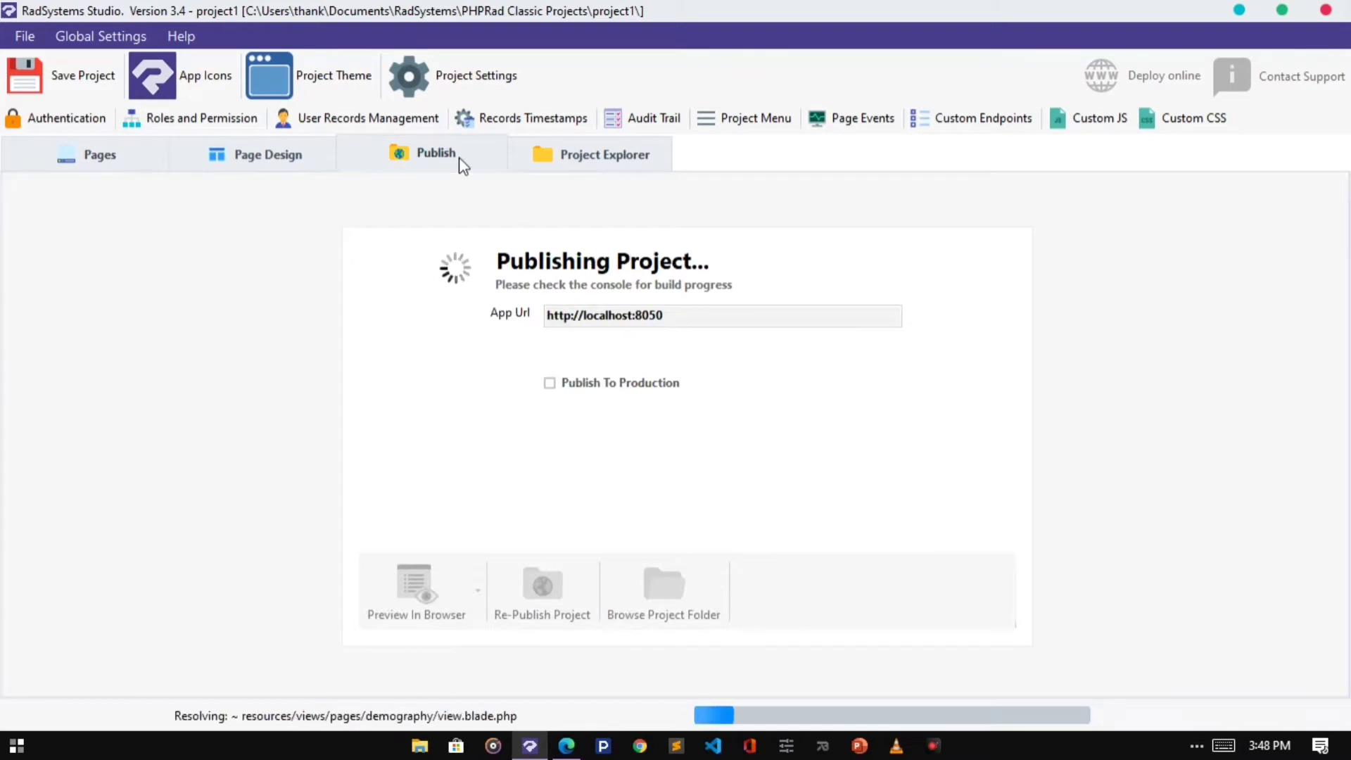
{"action": "left_click", "coordinate": [416, 594]}
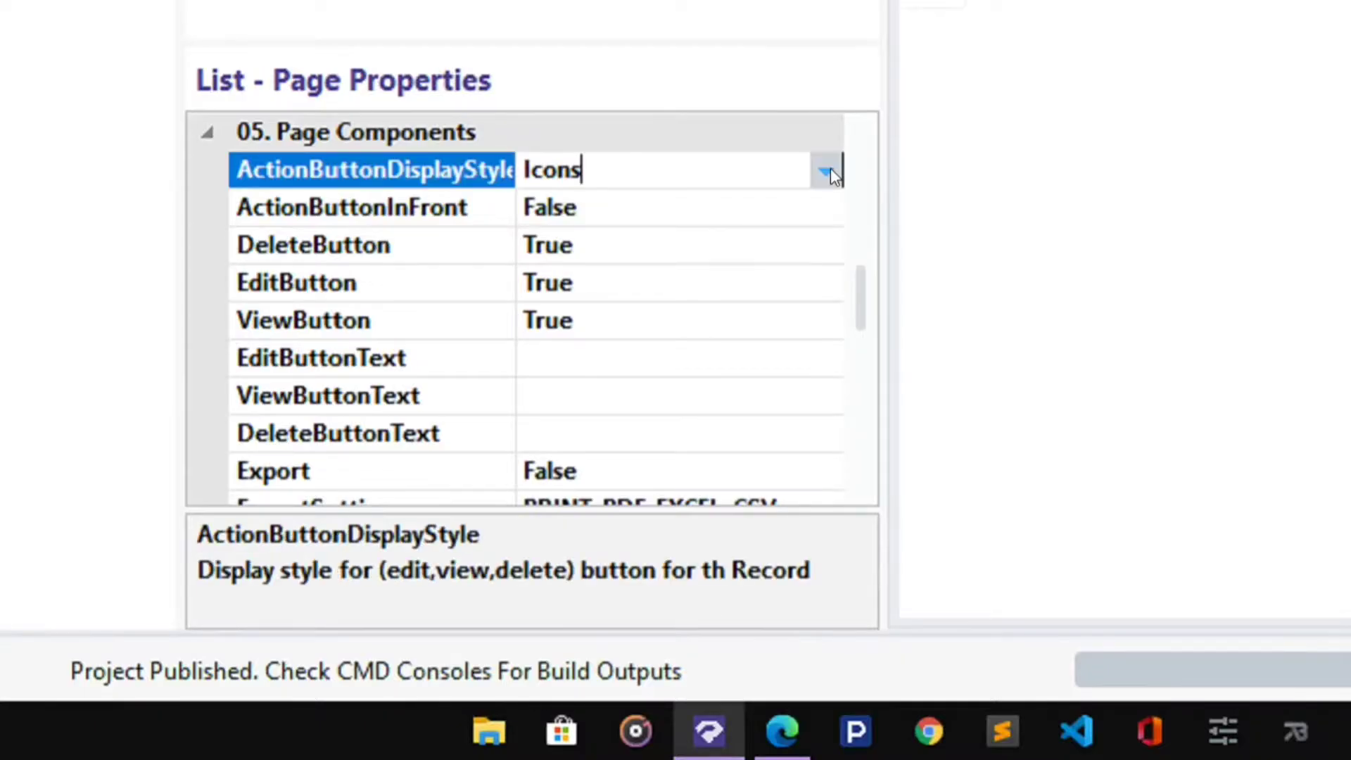
{"action": "left_click", "coordinate": [825, 170]}
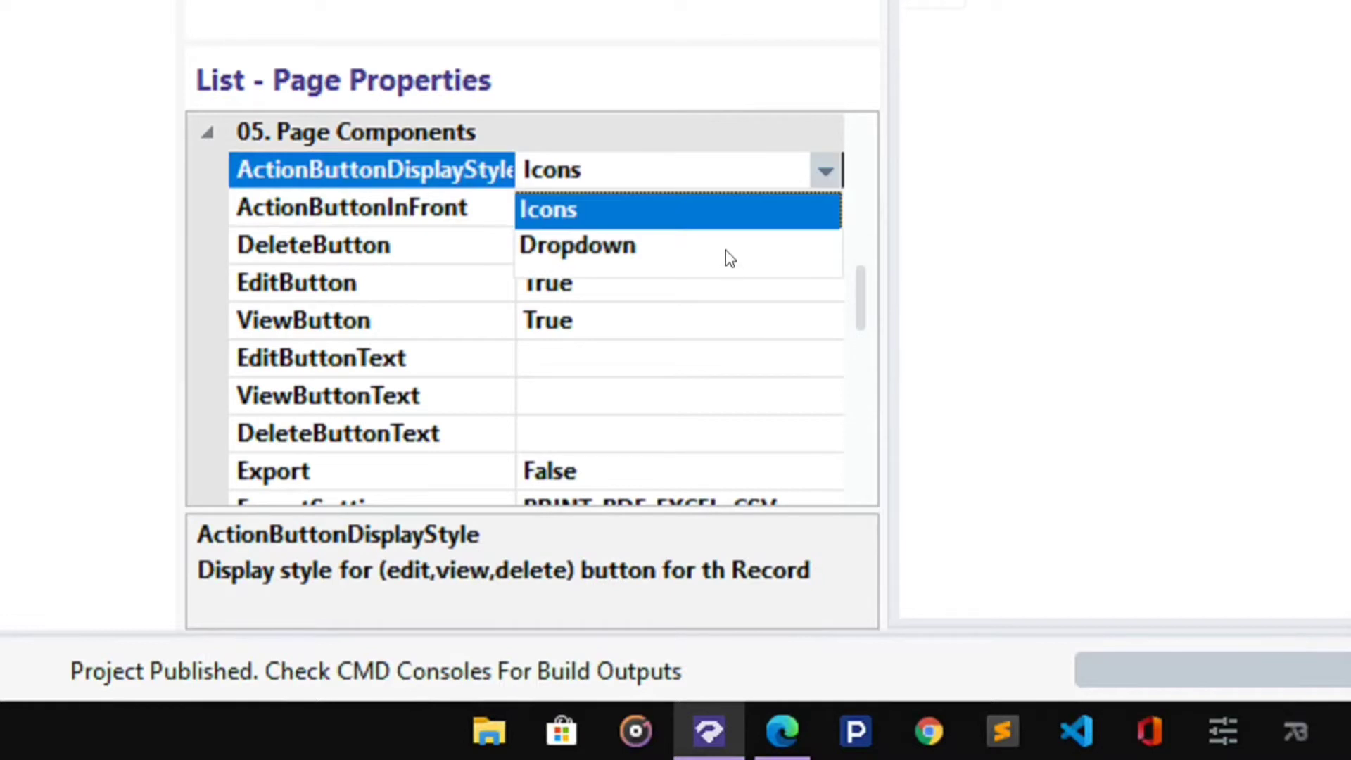
{"action": "left_click", "coordinate": [577, 245]}
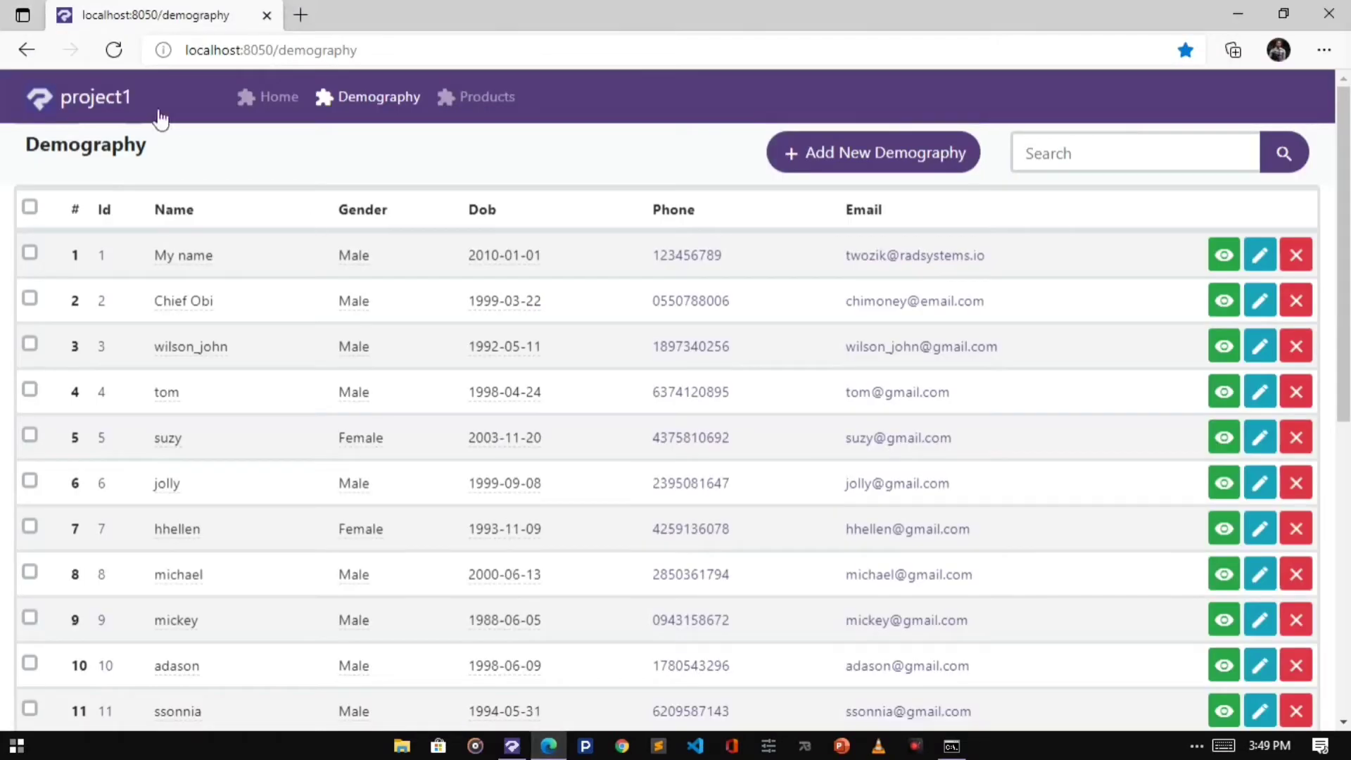
{"action": "left_click", "coordinate": [114, 51]}
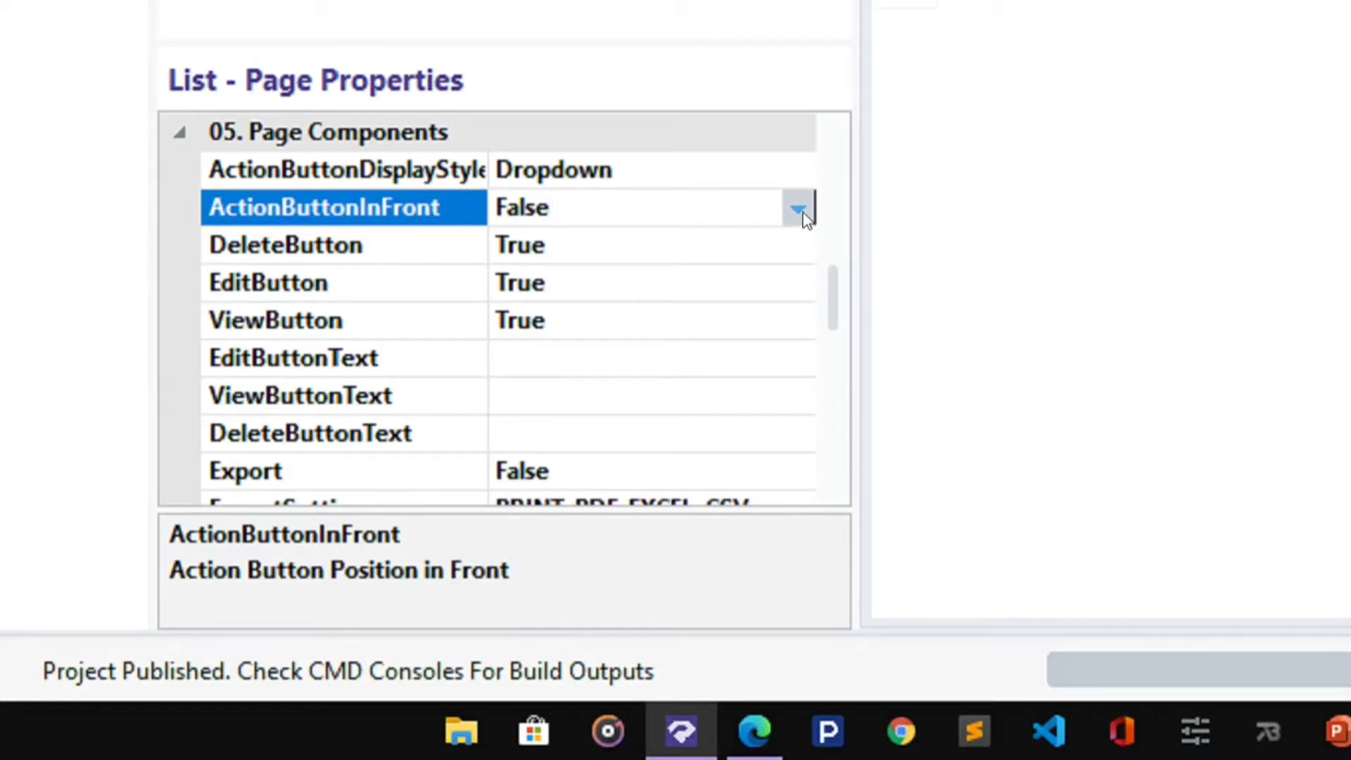
- Set ActionButtonInFront to True and try the per-record action dropdown in the browser preview
{"action": "left_click", "coordinate": [796, 207]}
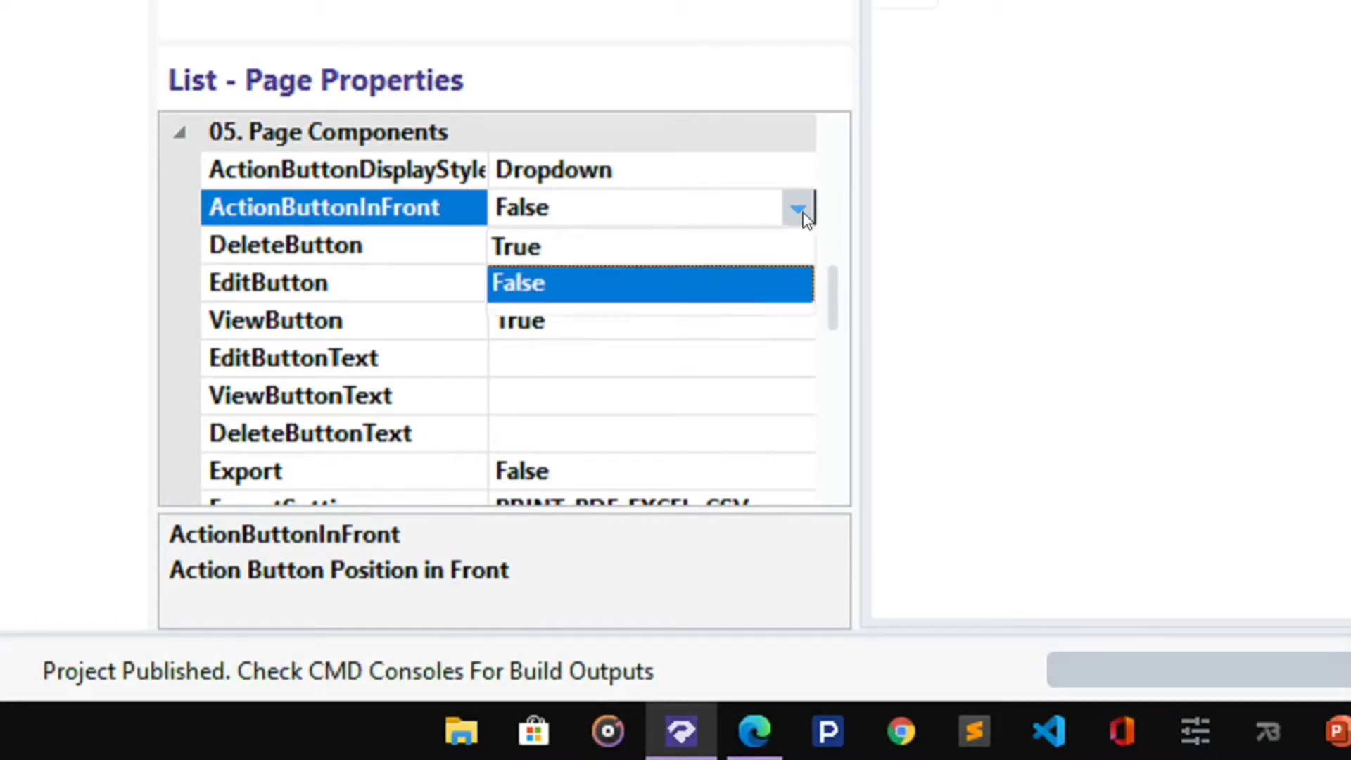
{"action": "left_click", "coordinate": [519, 245]}
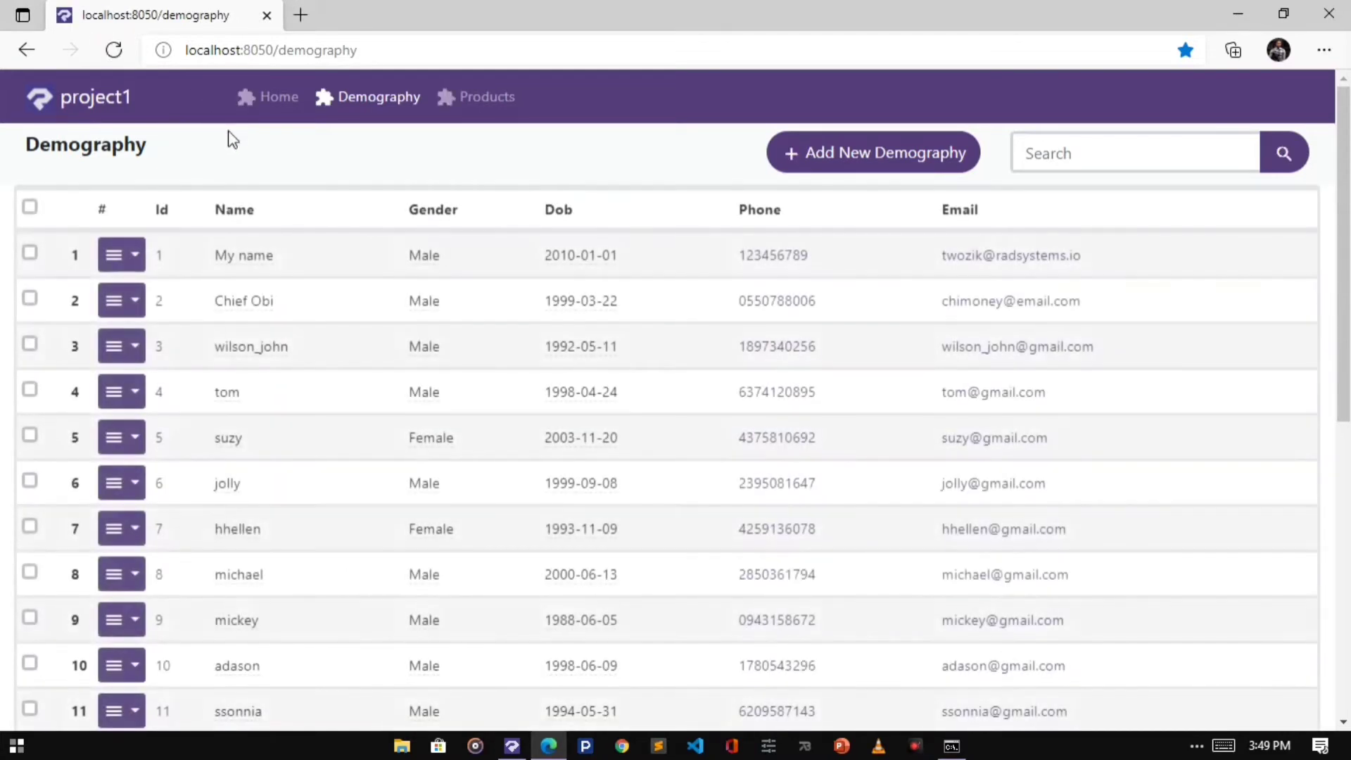
{"action": "left_click", "coordinate": [112, 255]}
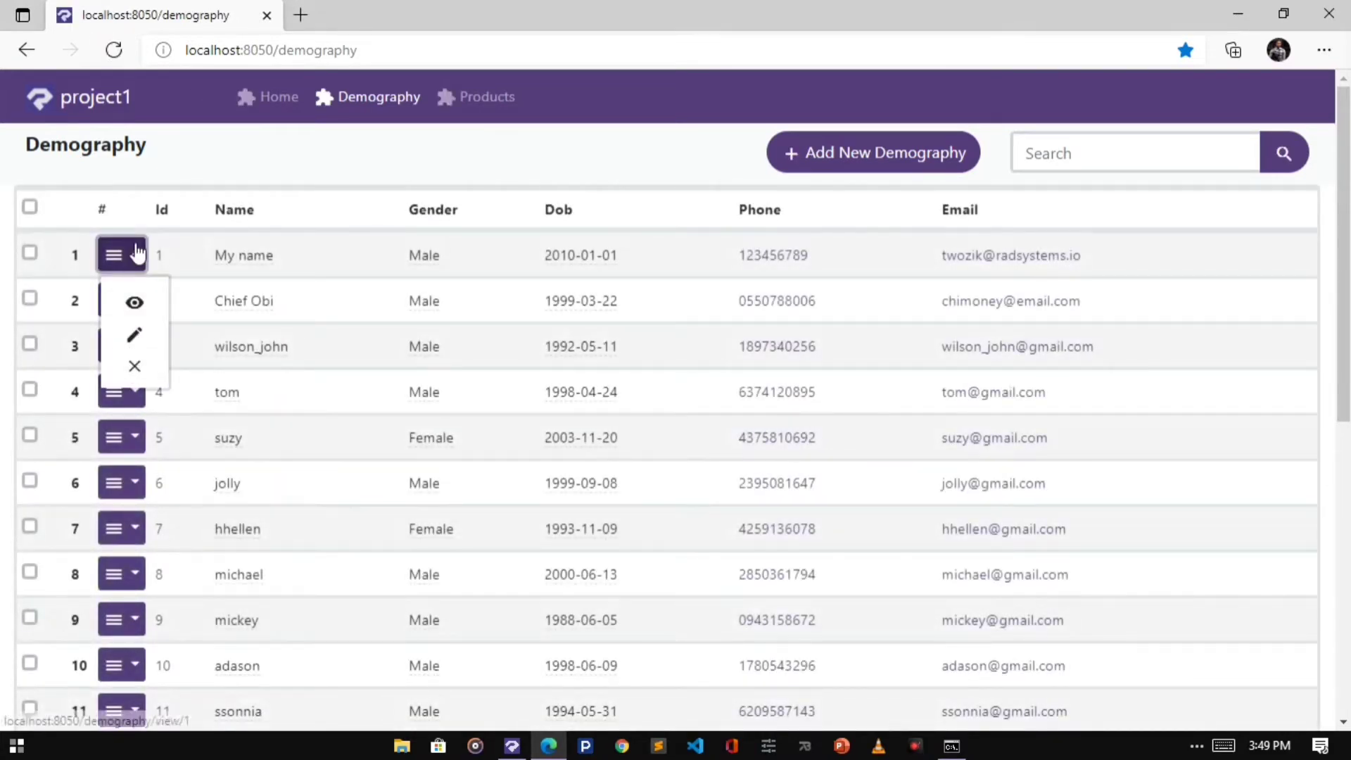
{"action": "left_click", "coordinate": [114, 255]}
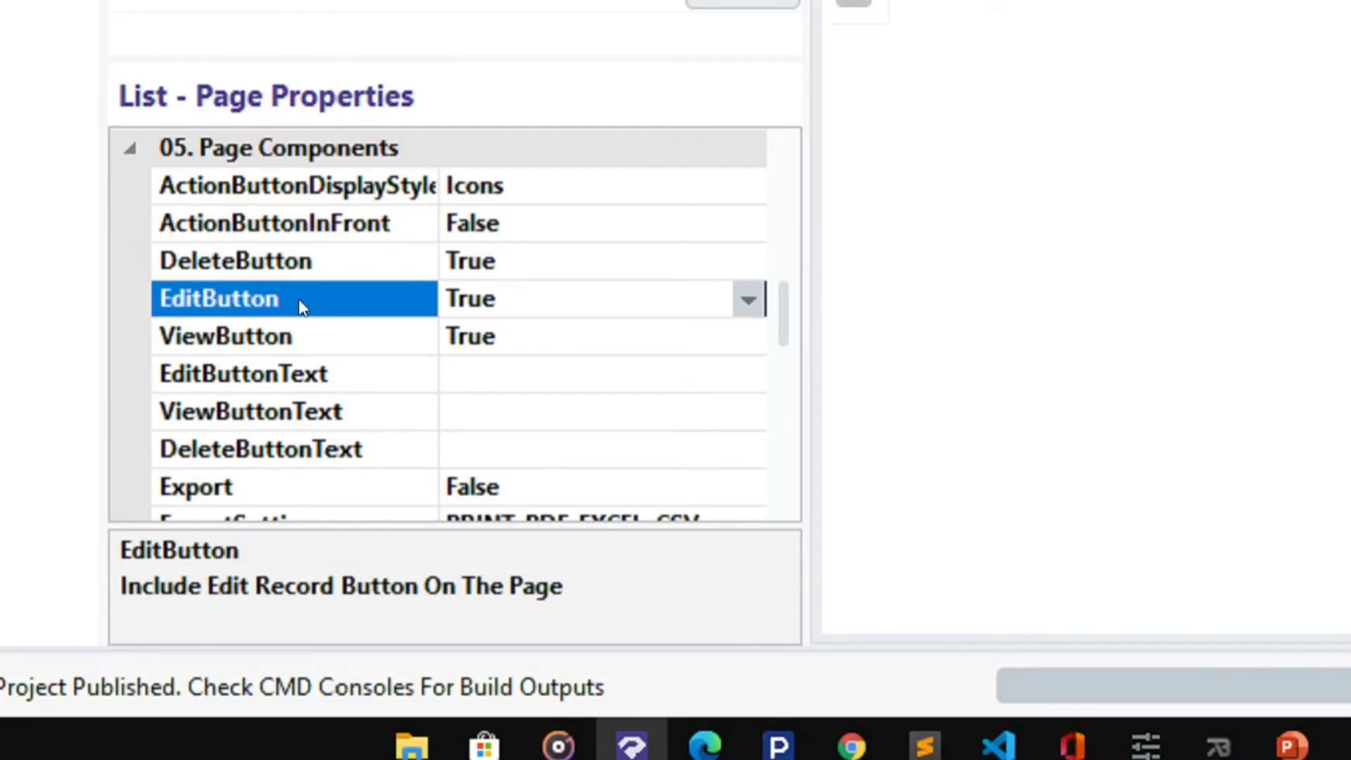
- Set DeleteButton to False, publish and reload the Demography list to see it hidden
{"action": "left_click", "coordinate": [224, 336]}
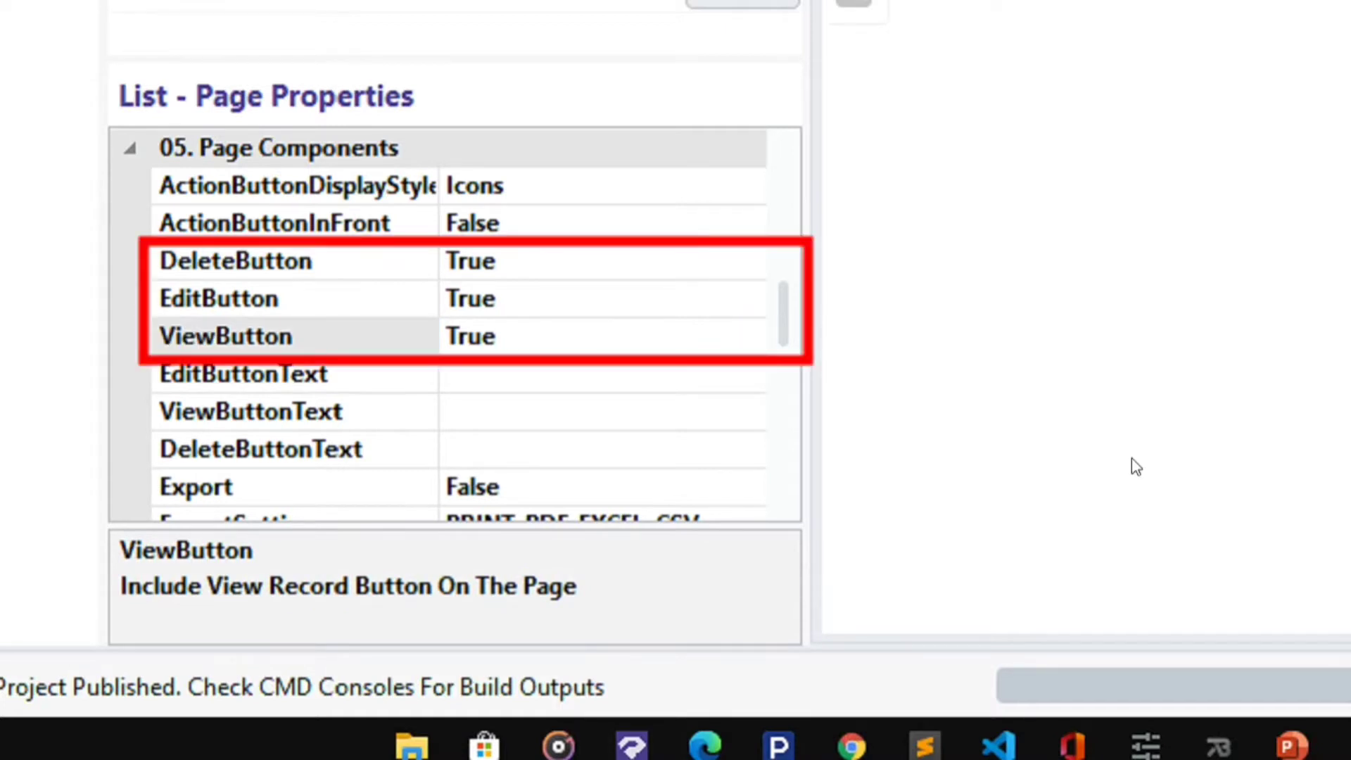
{"action": "left_click", "coordinate": [235, 261]}
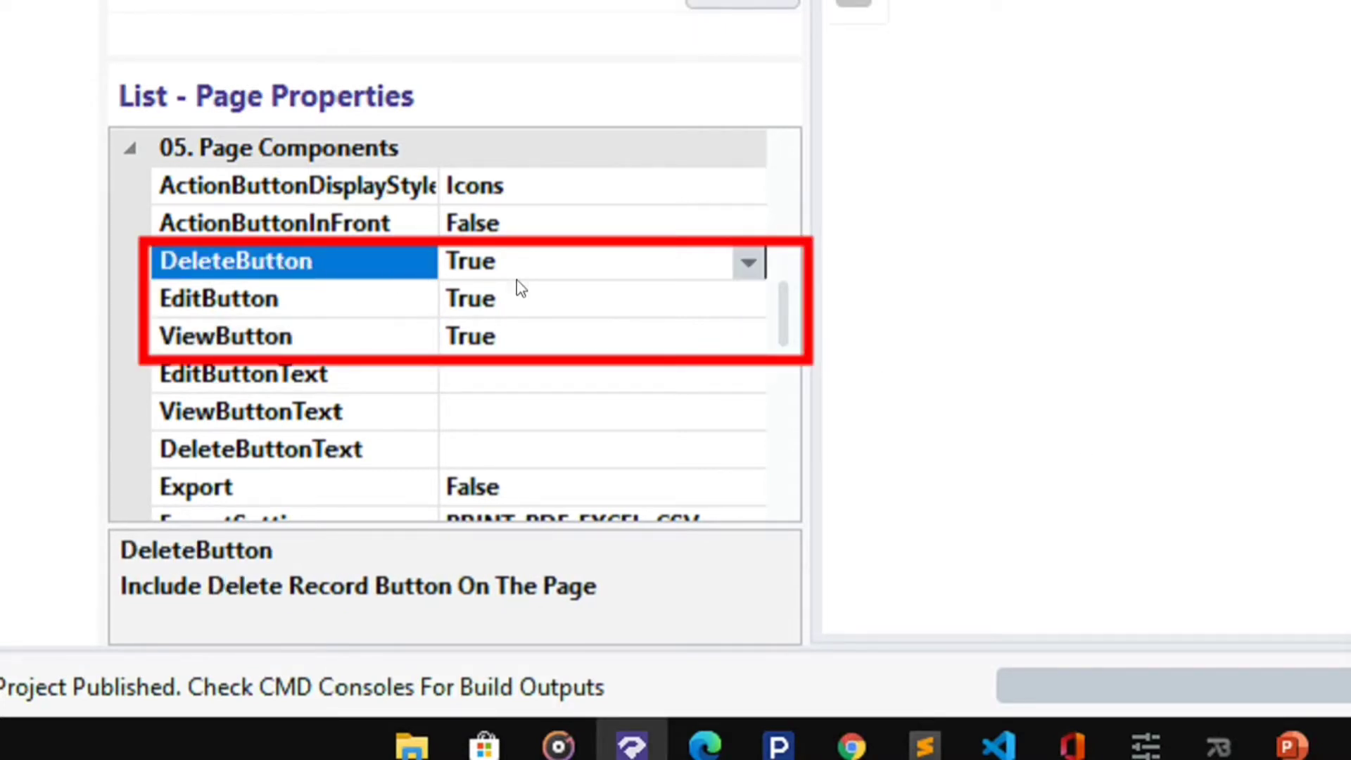
{"action": "left_click", "coordinate": [219, 298]}
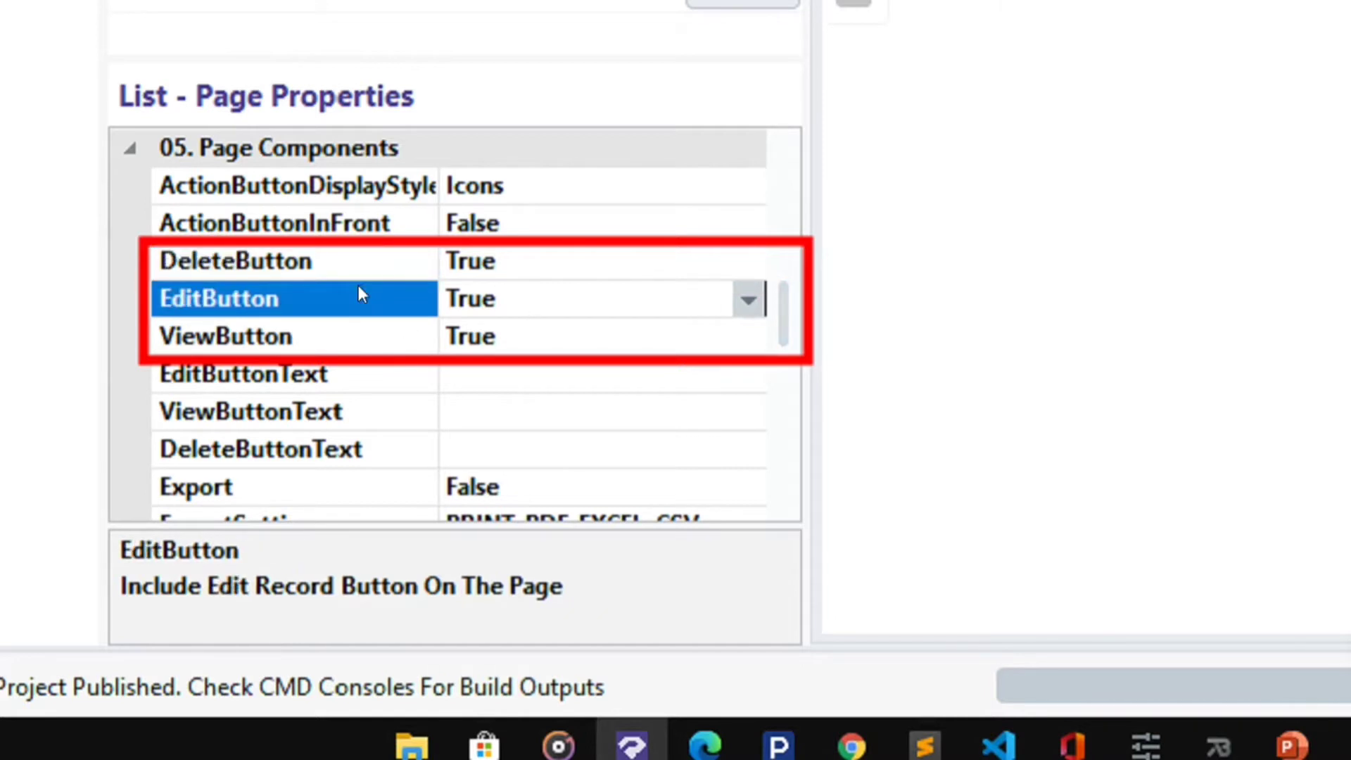
{"action": "left_click", "coordinate": [234, 261]}
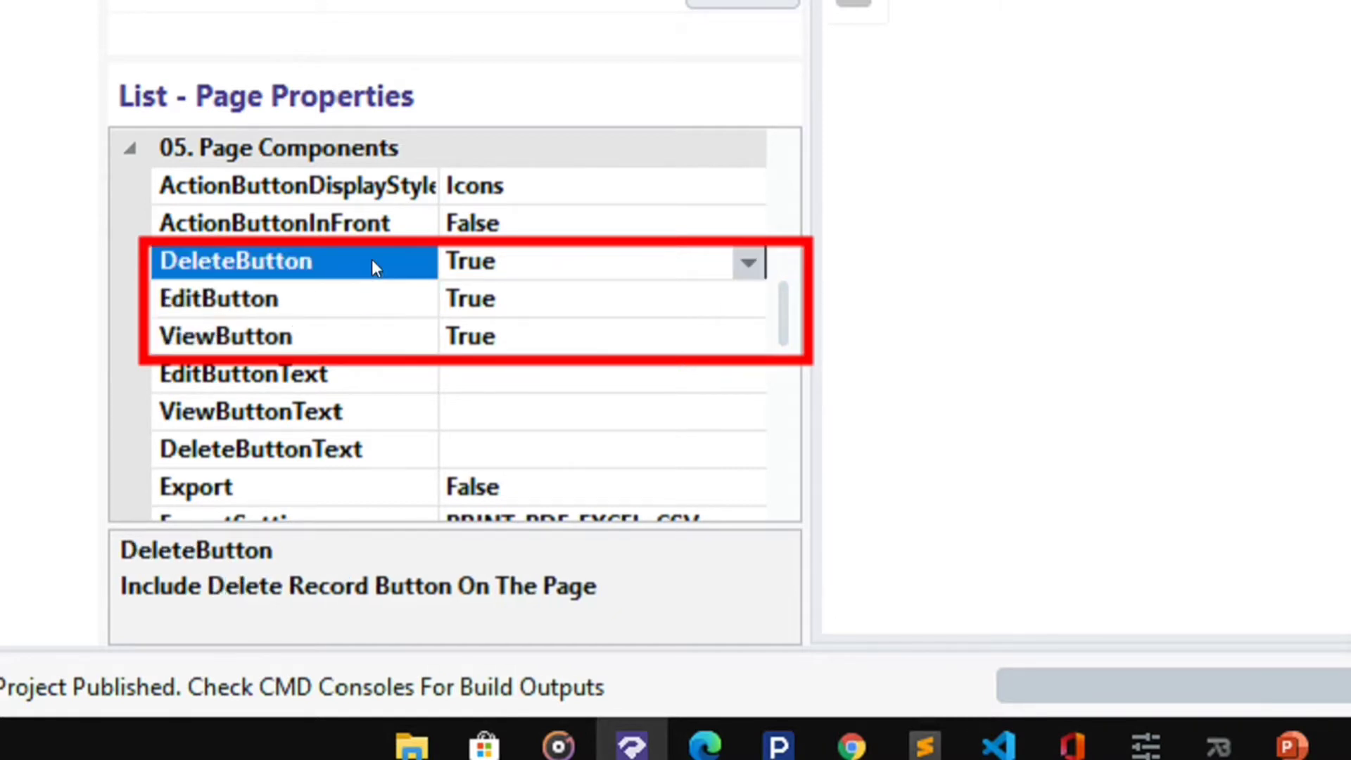
{"action": "mouse_move", "coordinate": [748, 263]}
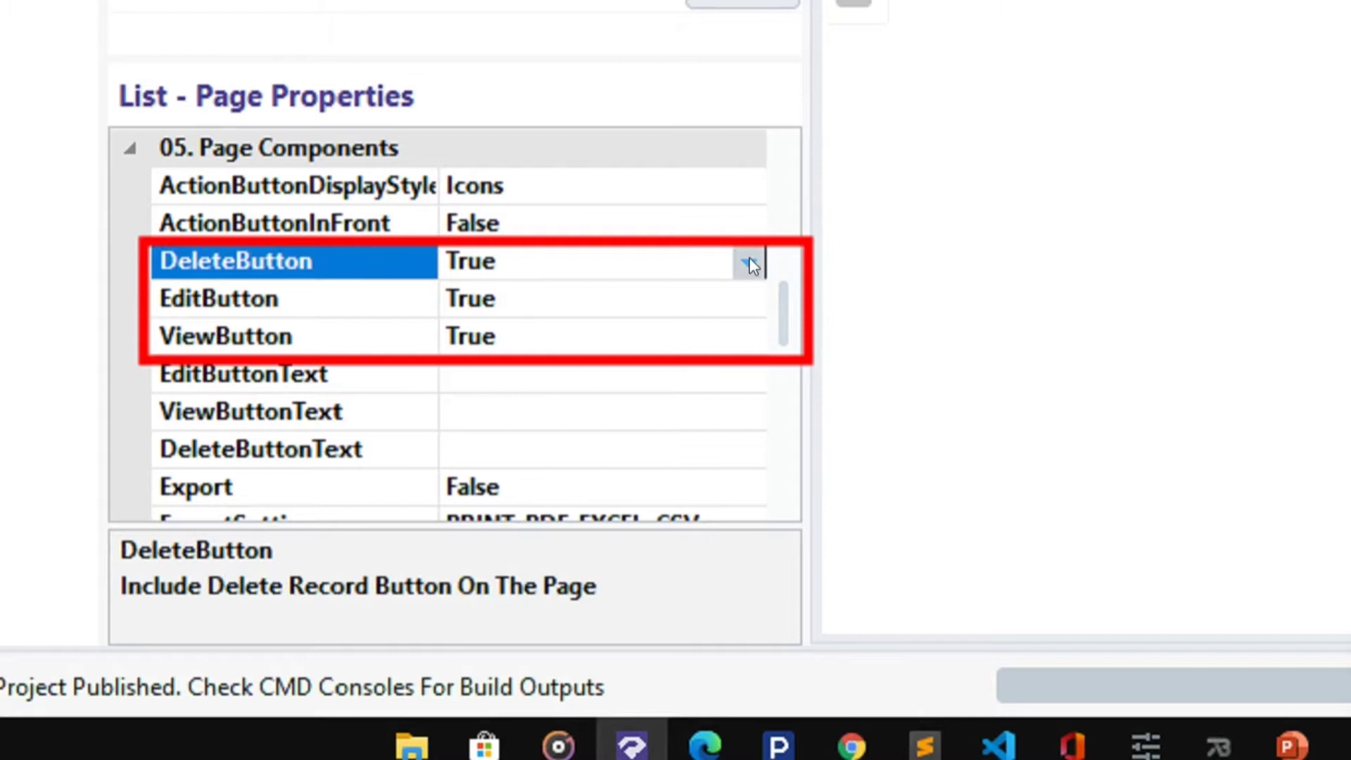
{"action": "left_click", "coordinate": [746, 262]}
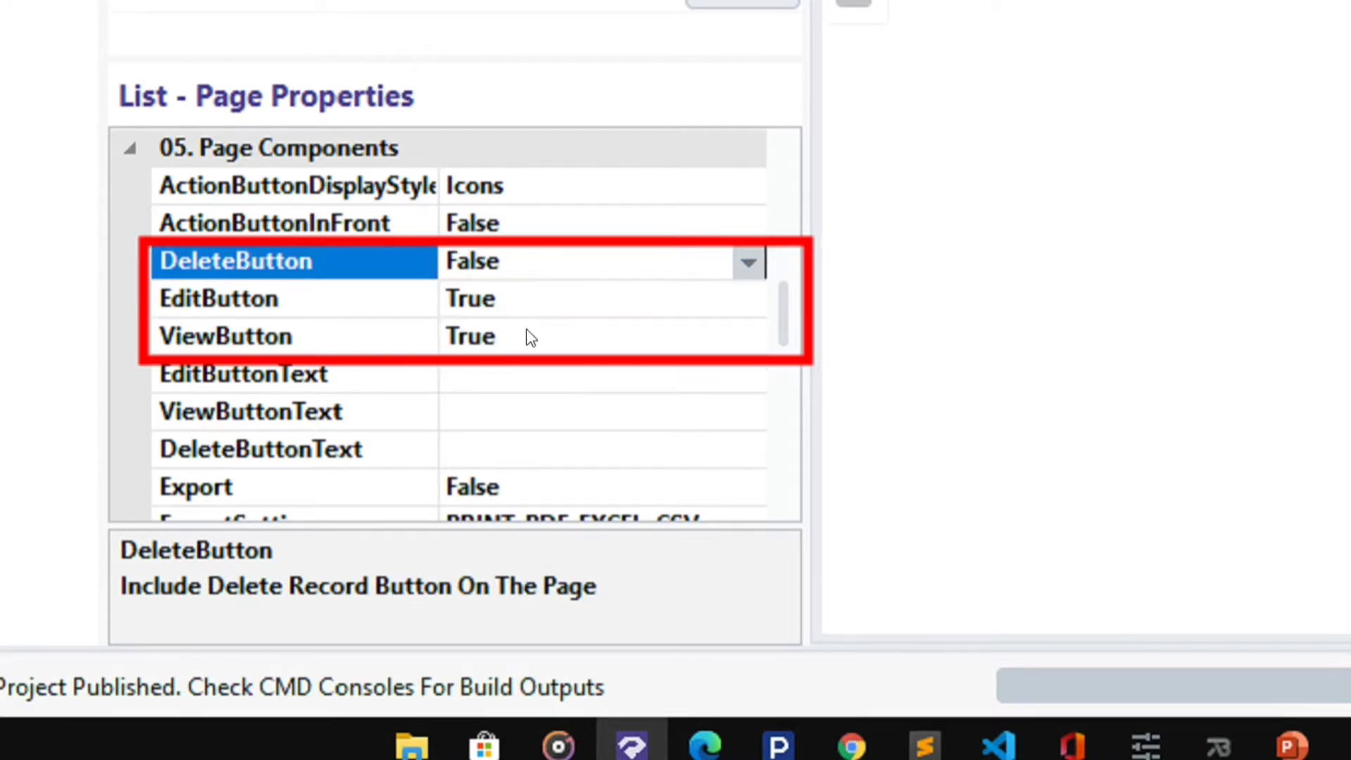
{"action": "left_click", "coordinate": [435, 154]}
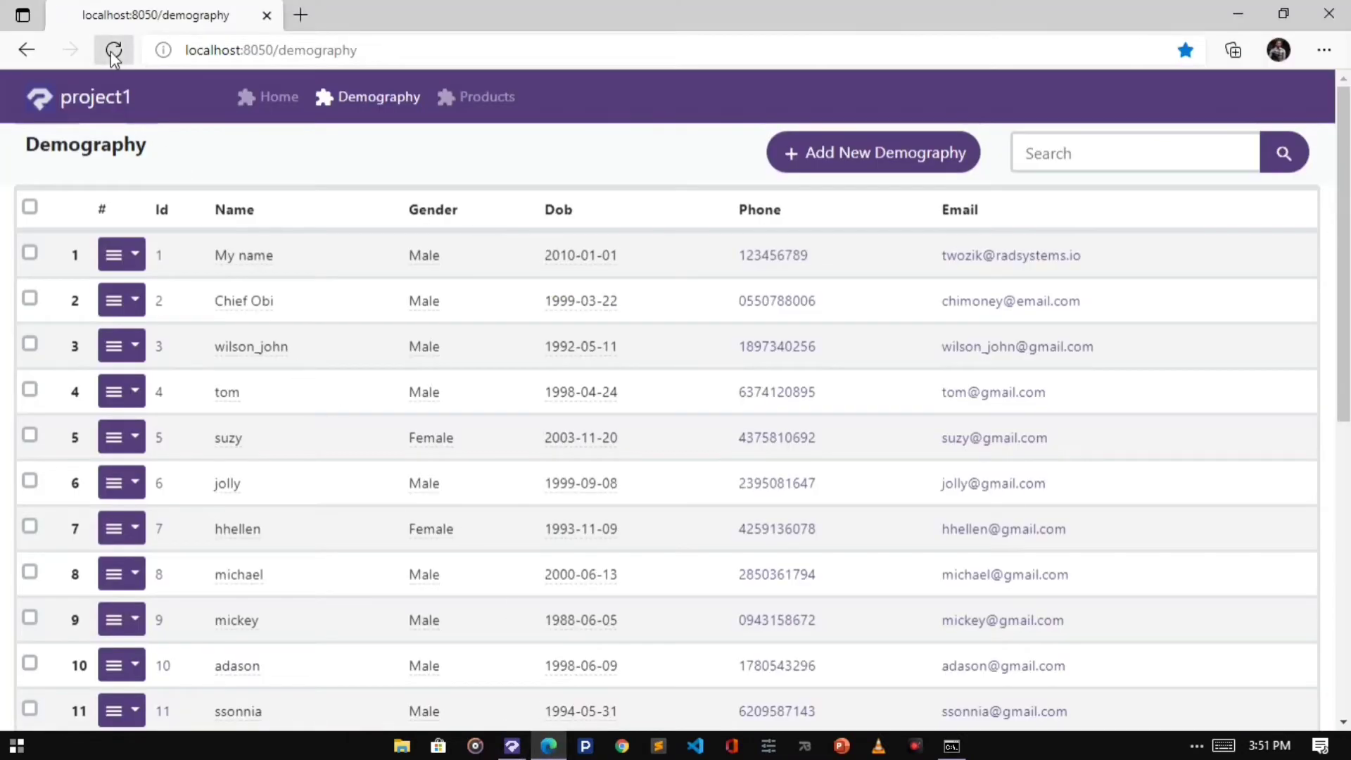
{"action": "left_click", "coordinate": [113, 50]}
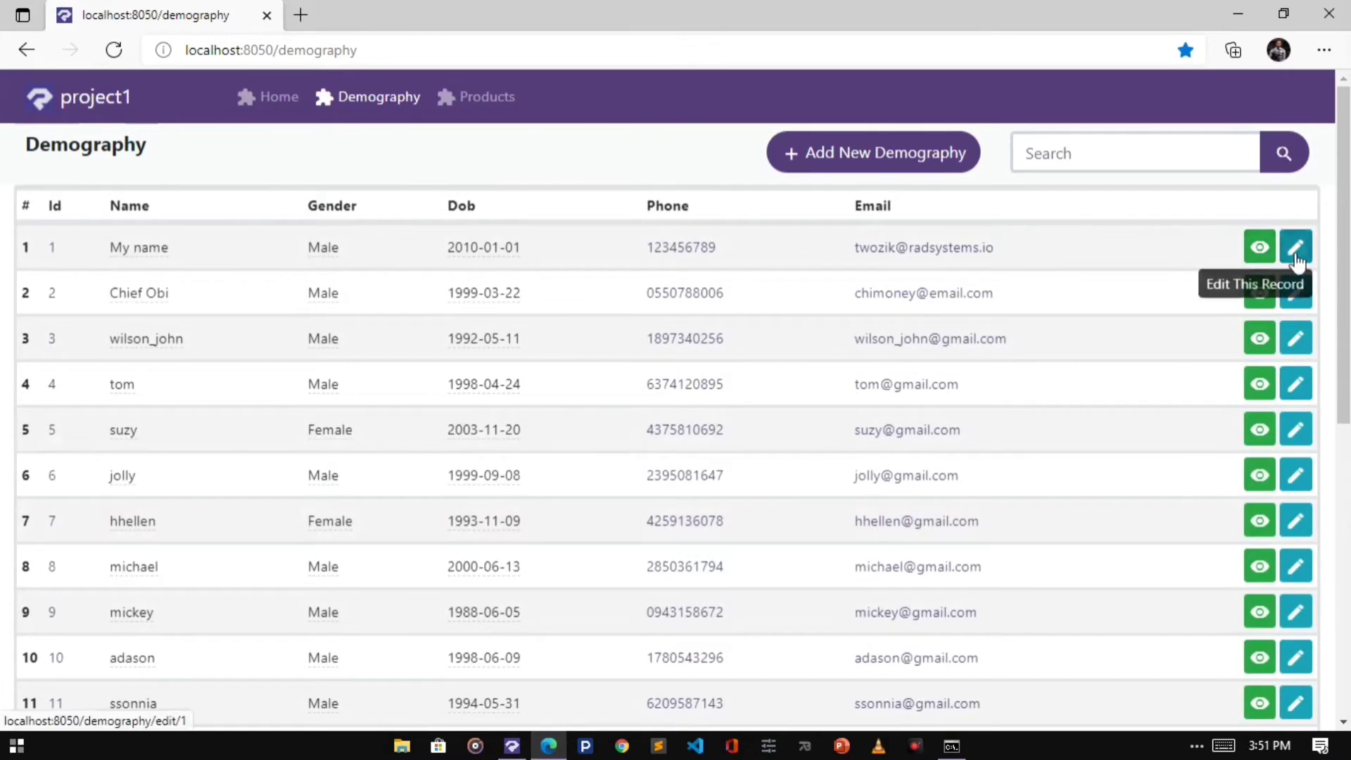
- Restore DeleteButton to True, republish, reload the list and return to its properties
{"action": "left_click", "coordinate": [511, 745]}
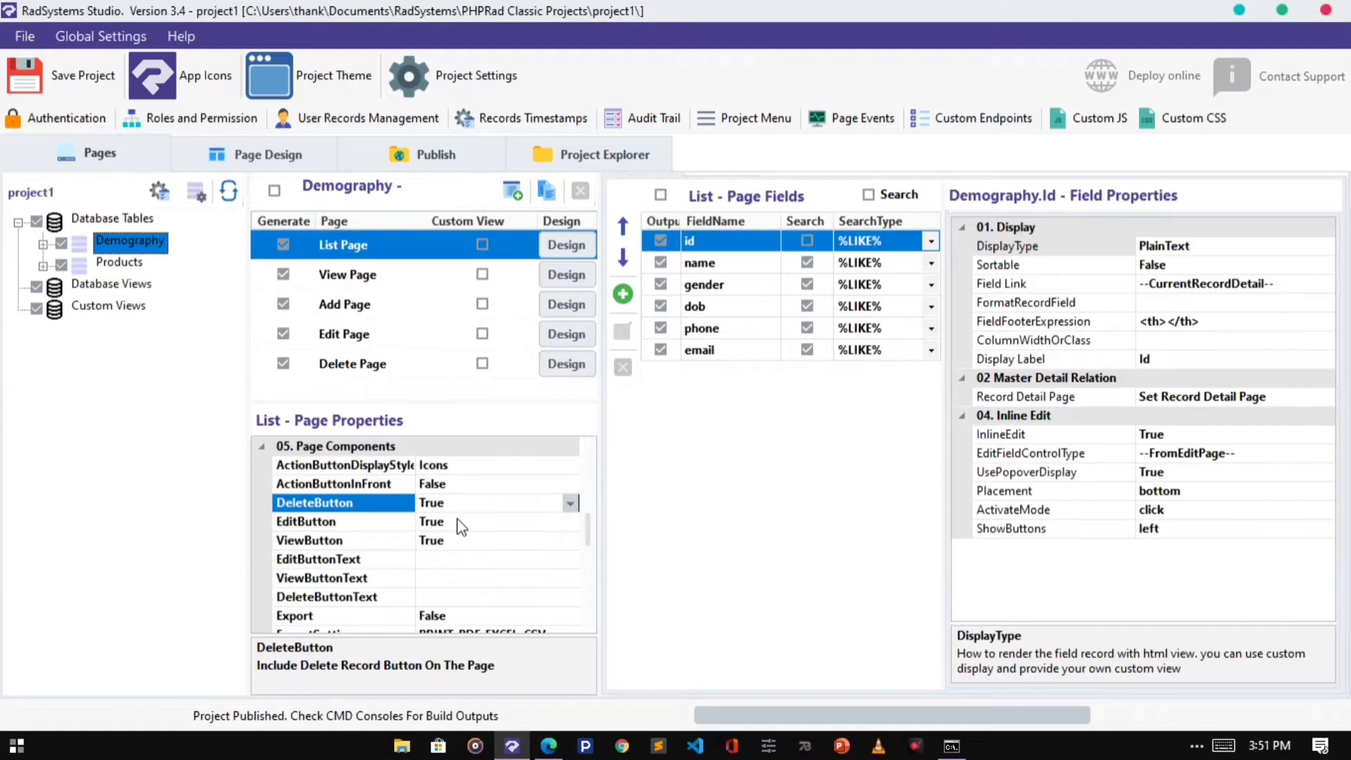
{"action": "left_click", "coordinate": [435, 154]}
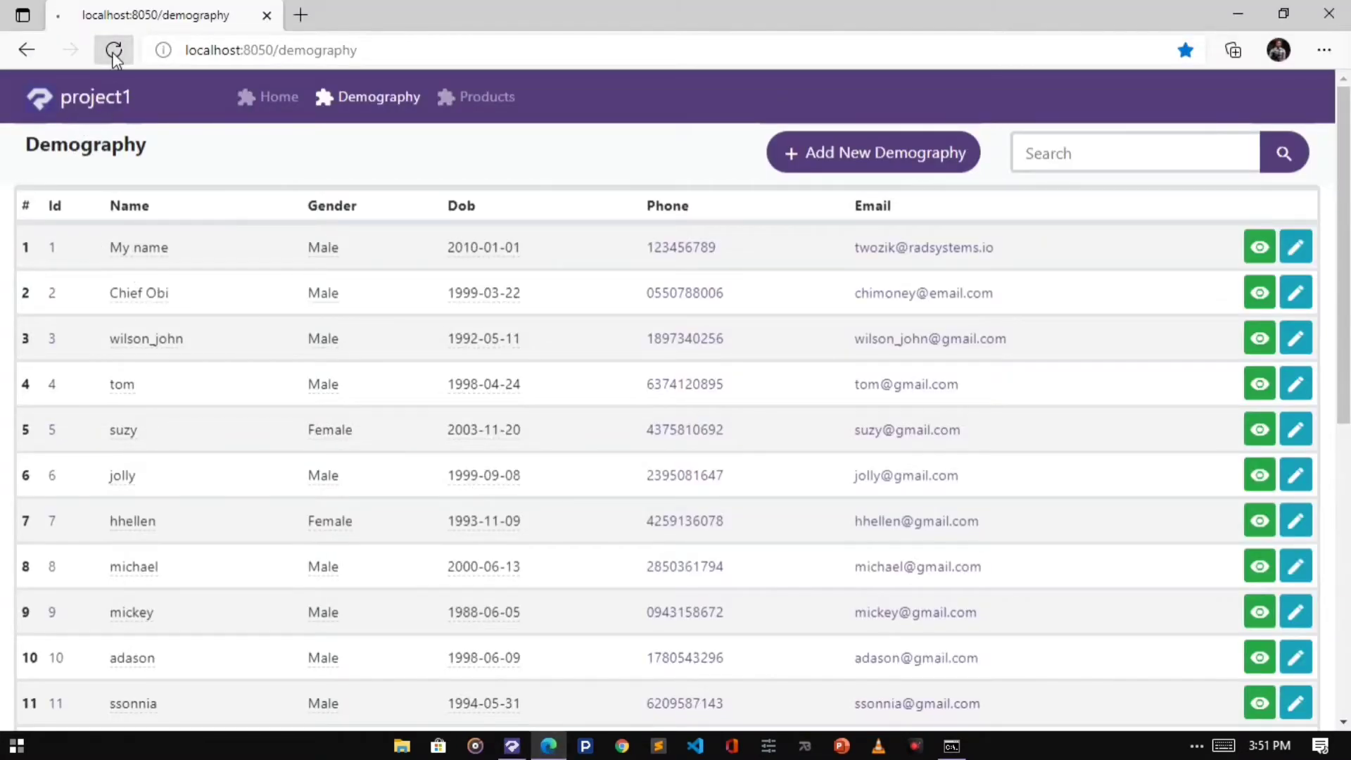
{"action": "left_click", "coordinate": [114, 51]}
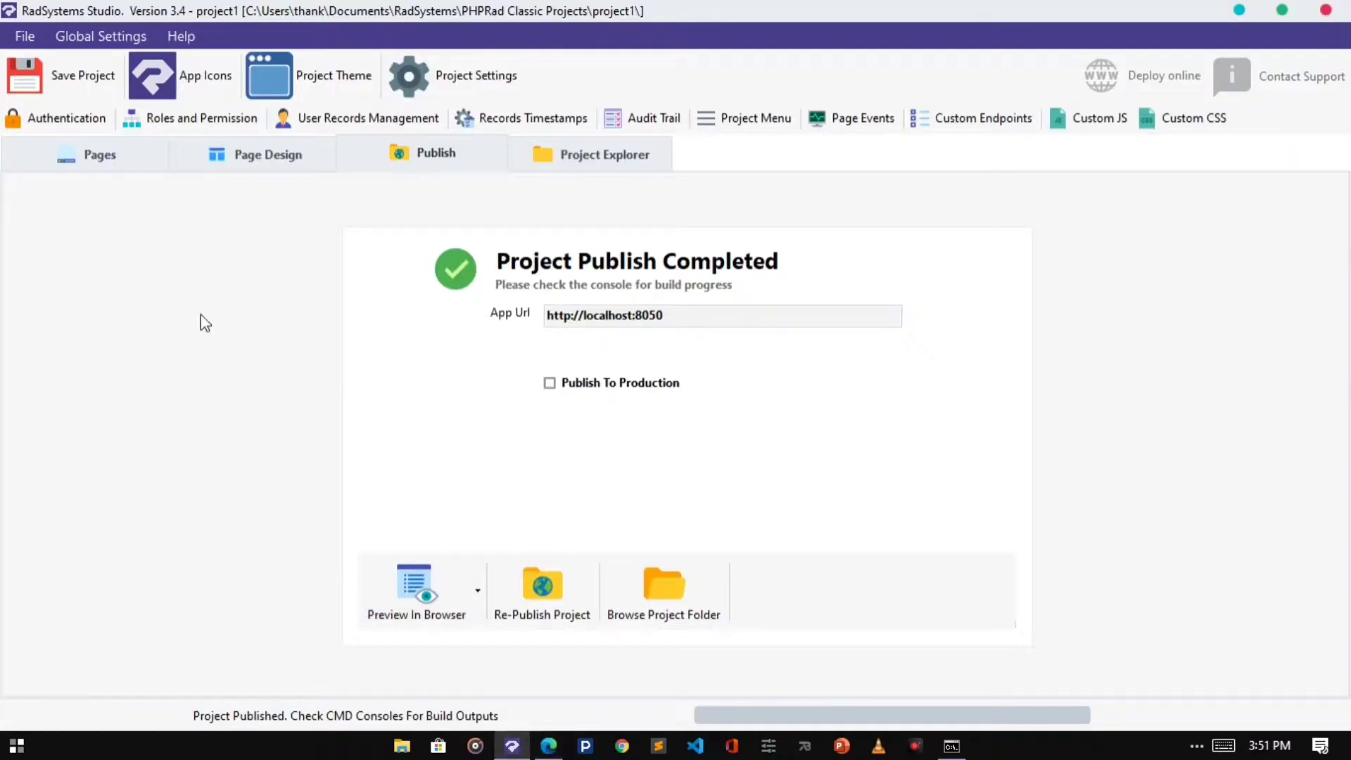
{"action": "left_click", "coordinate": [99, 154]}
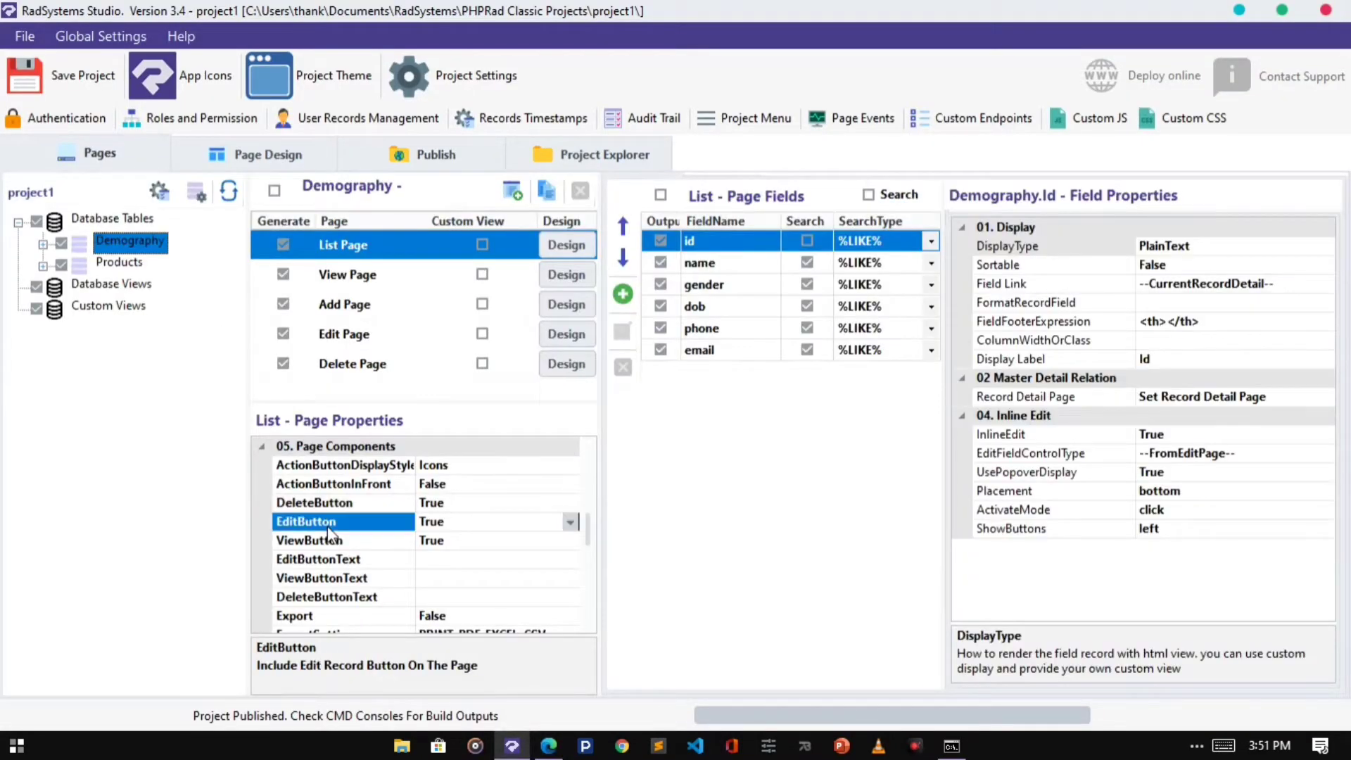
{"action": "left_click", "coordinate": [308, 541]}
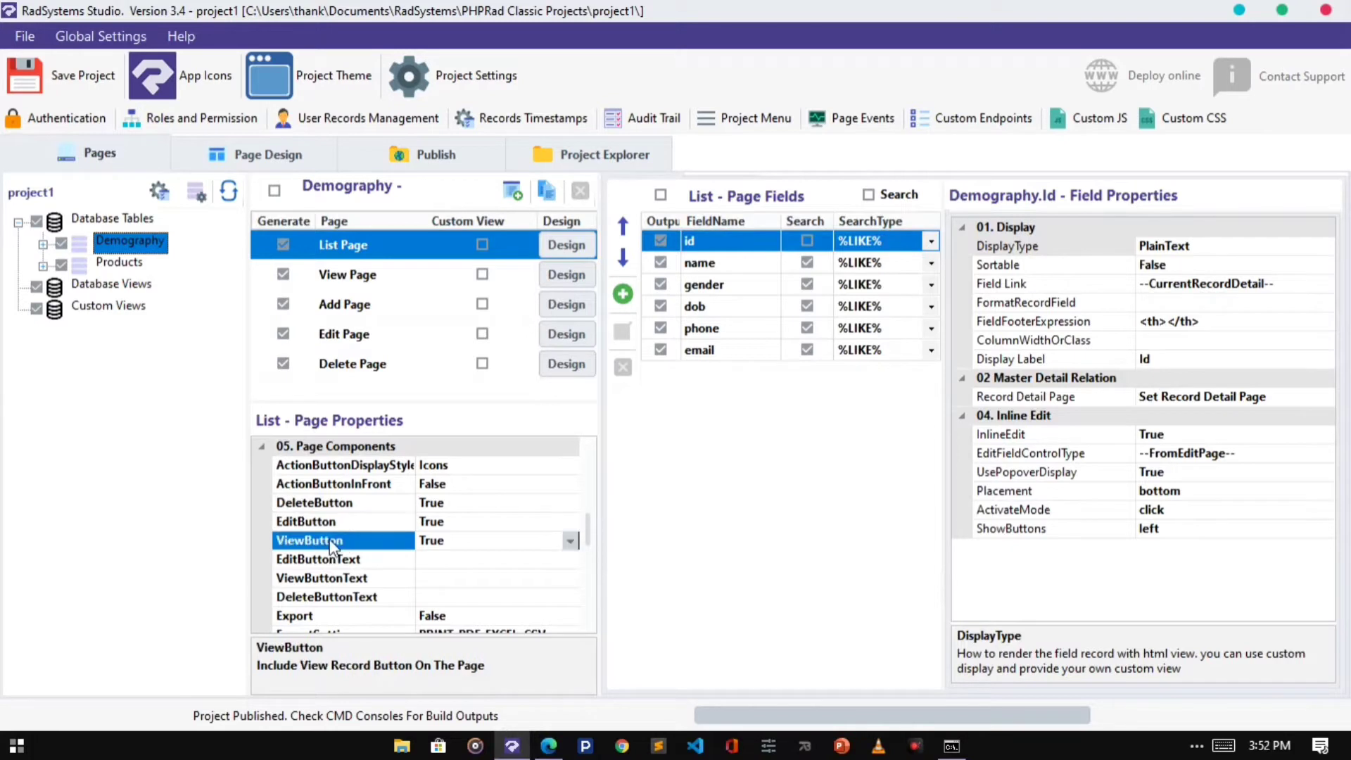
{"action": "left_click", "coordinate": [320, 558]}
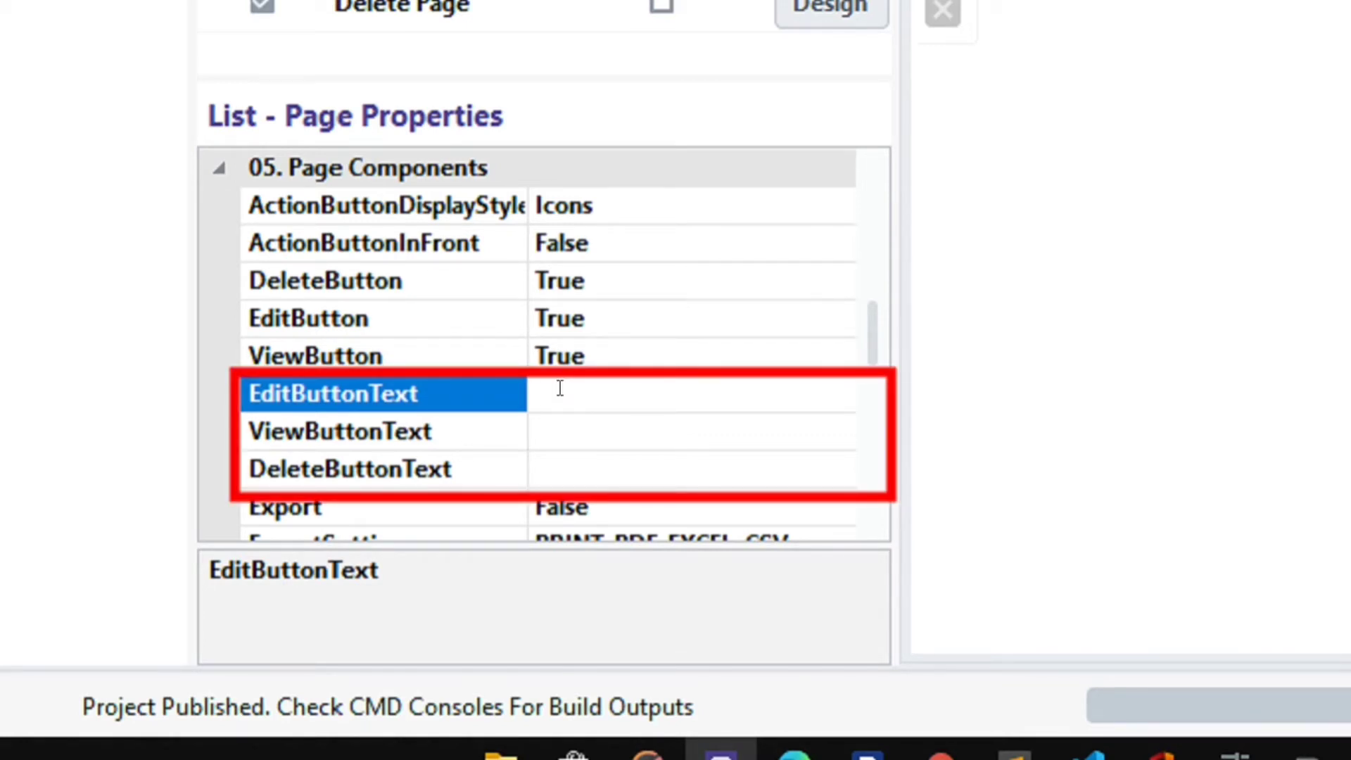
- Set EditButtonText to 'Modify', publish and reload the Demography page
{"action": "type", "text": "Modi"}
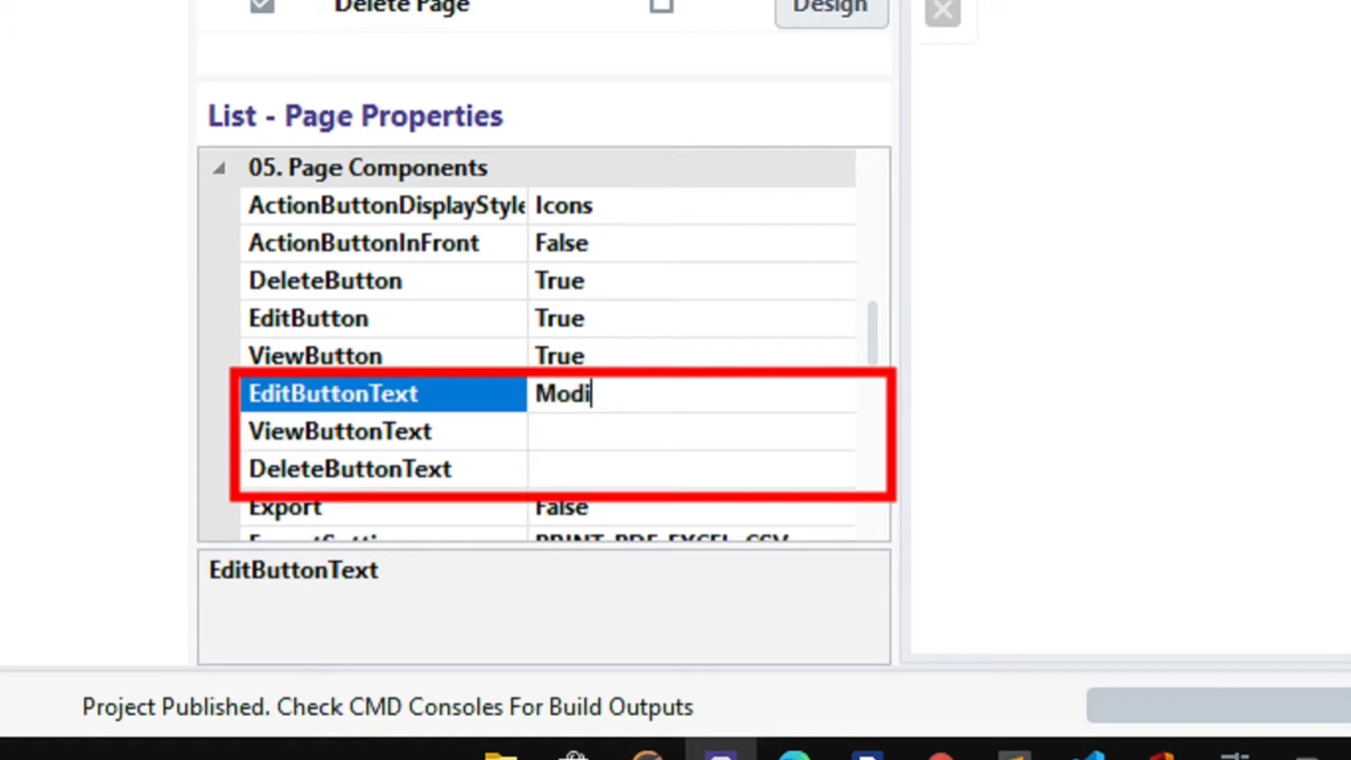
{"action": "type", "text": "fy"}
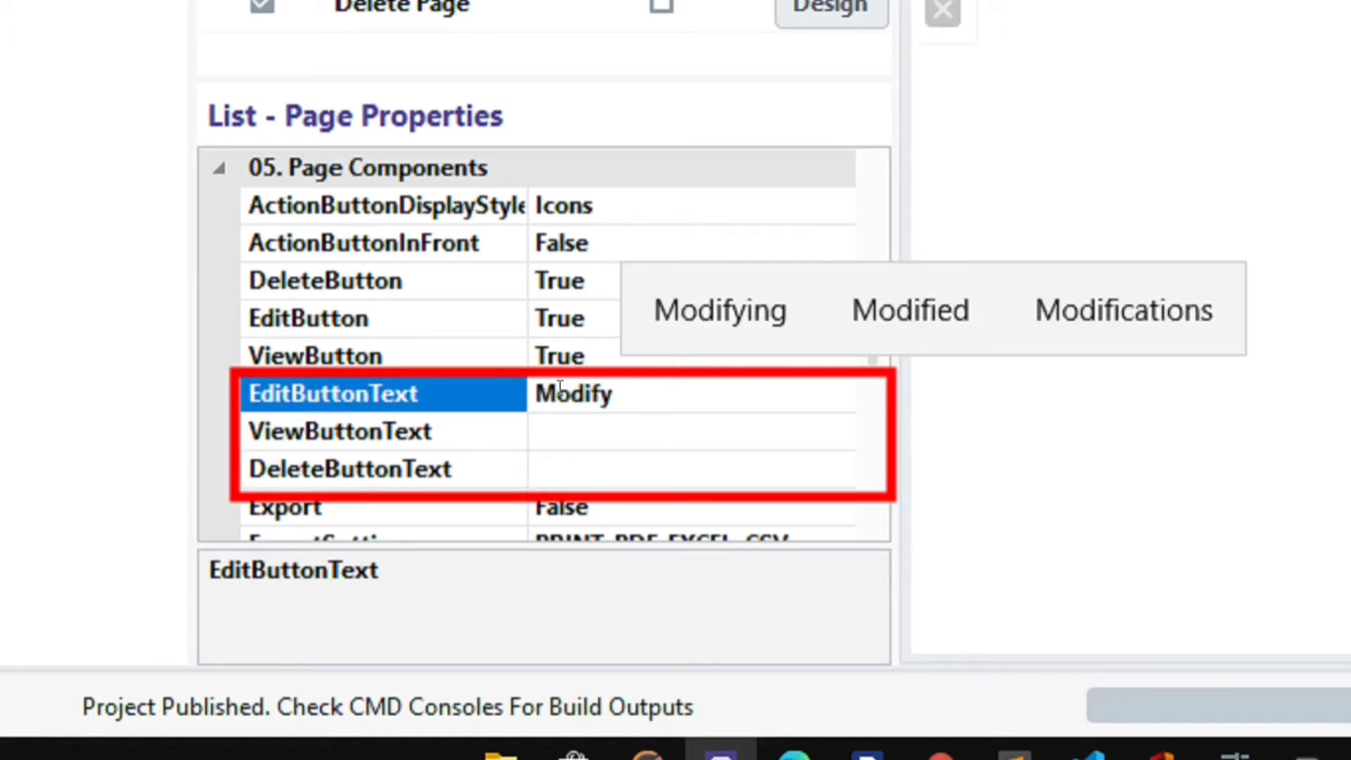
{"action": "left_click", "coordinate": [614, 394]}
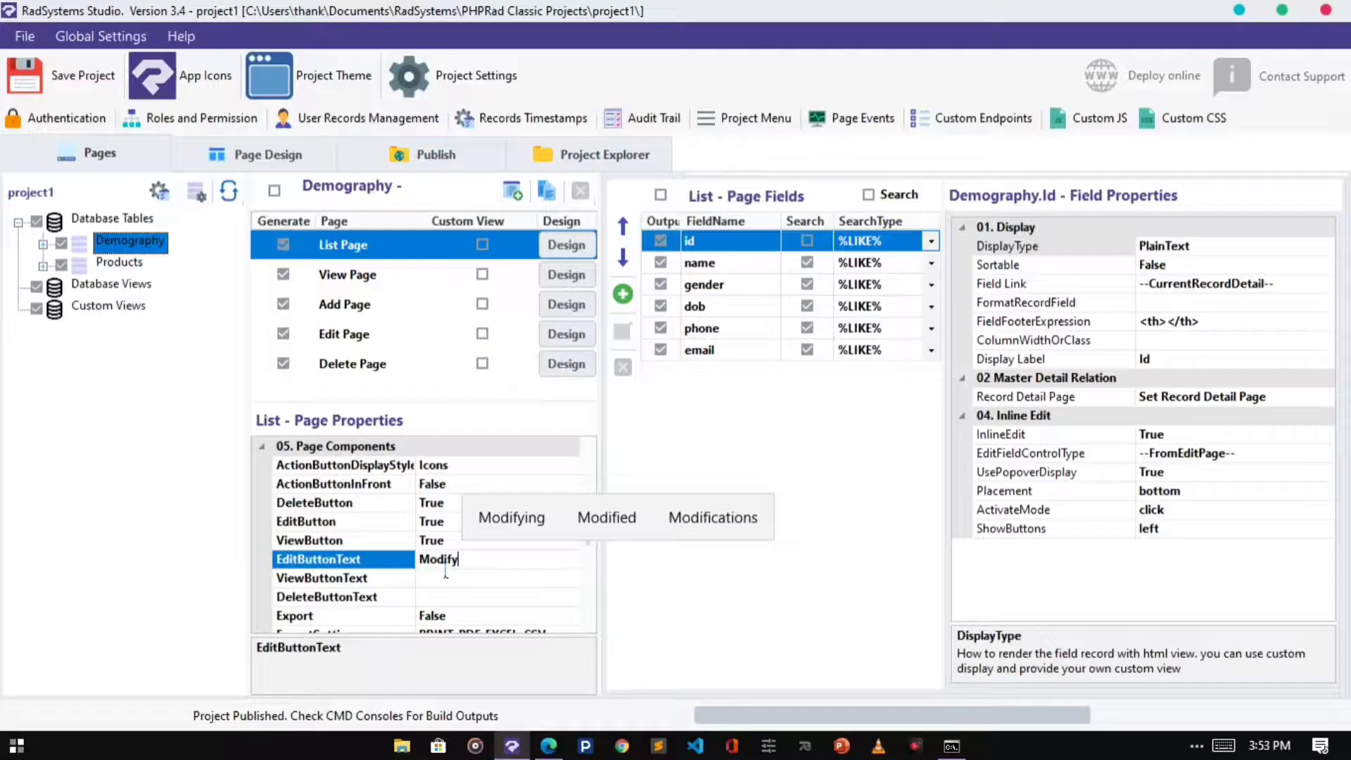
{"action": "left_click", "coordinate": [435, 153]}
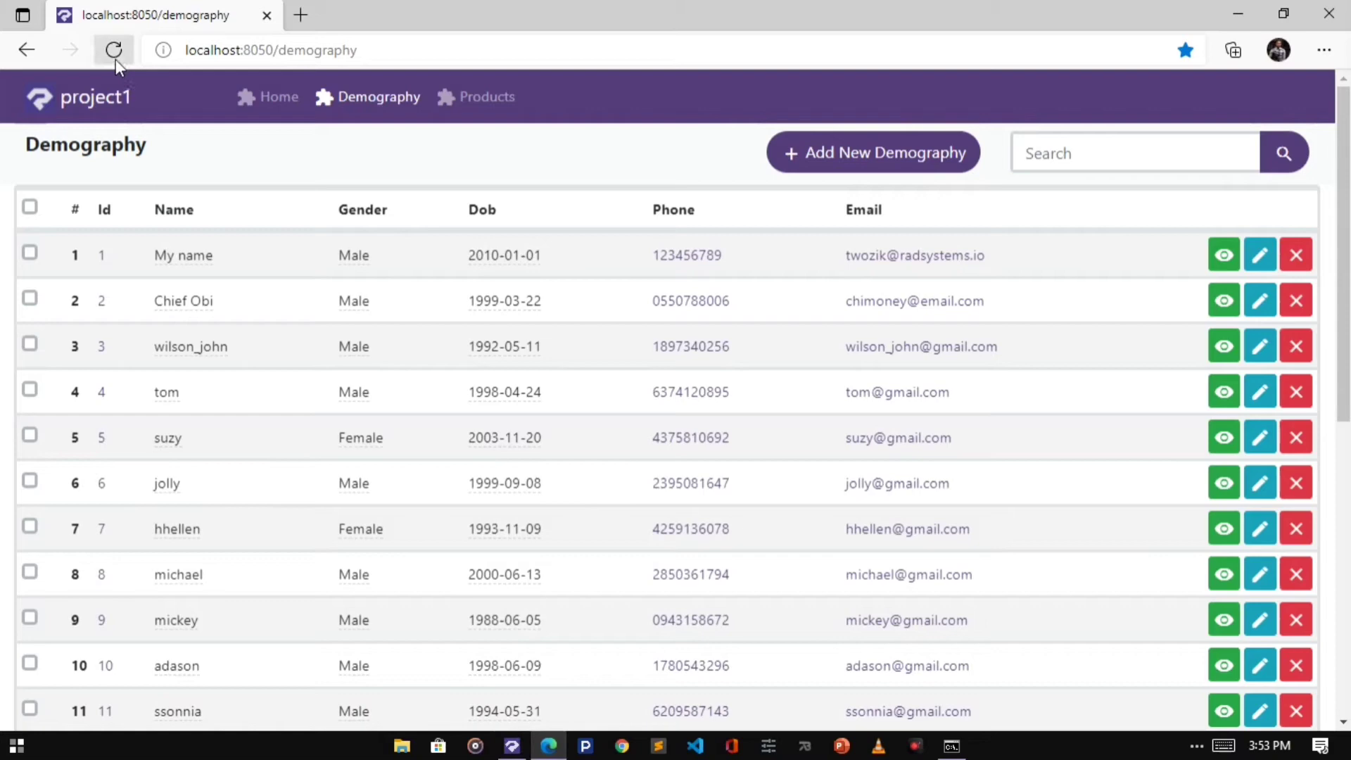
{"action": "left_click", "coordinate": [113, 51]}
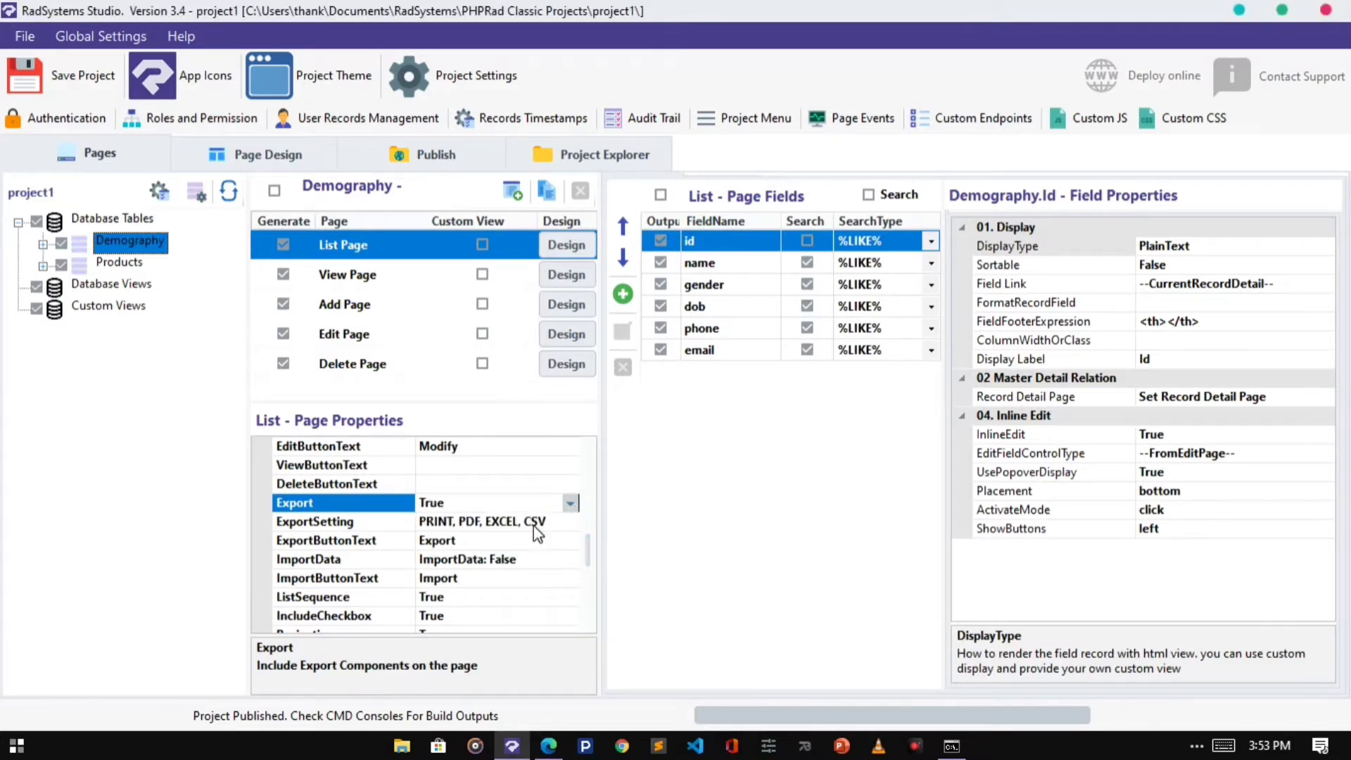
- Check the live export menu and confirm CSV, Excel, PDF and Print stay enabled in ExportSetting
{"action": "left_click", "coordinate": [435, 154]}
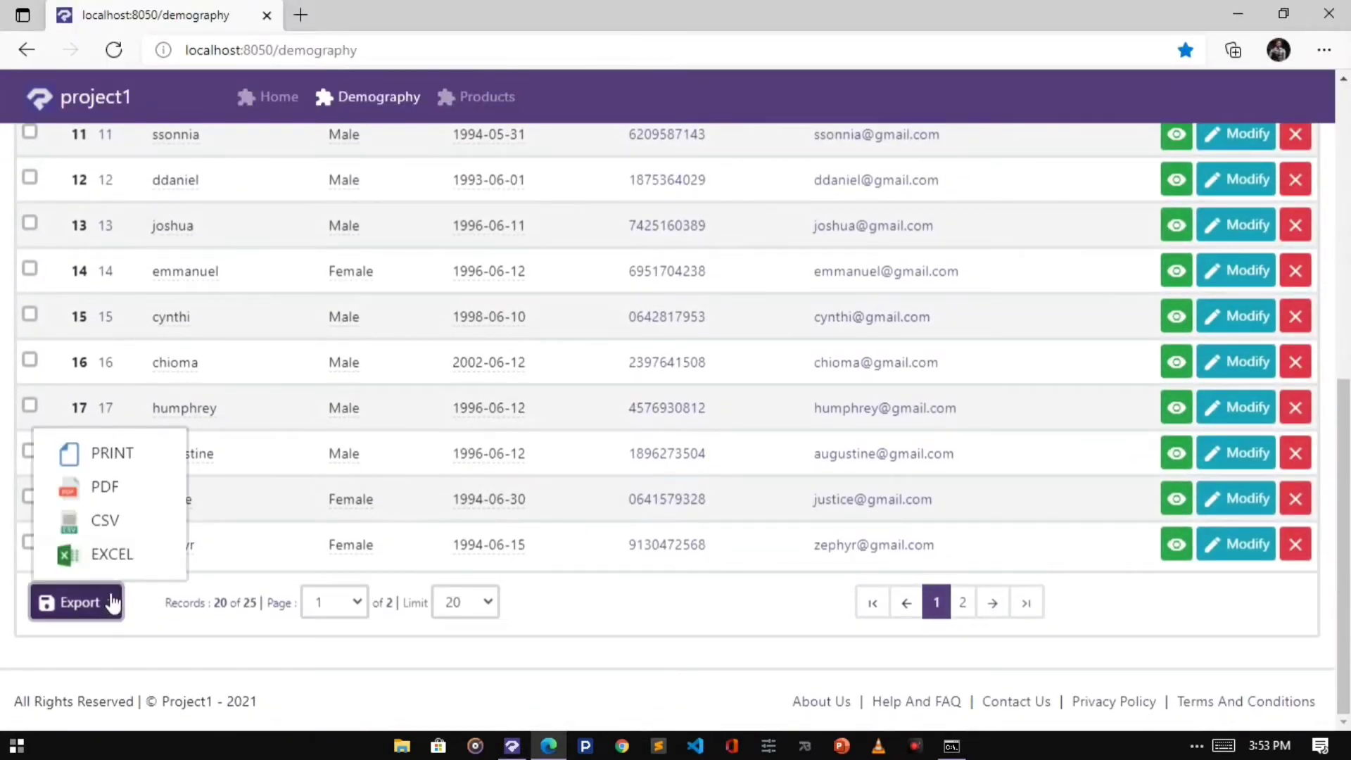
{"action": "mouse_move", "coordinate": [112, 554]}
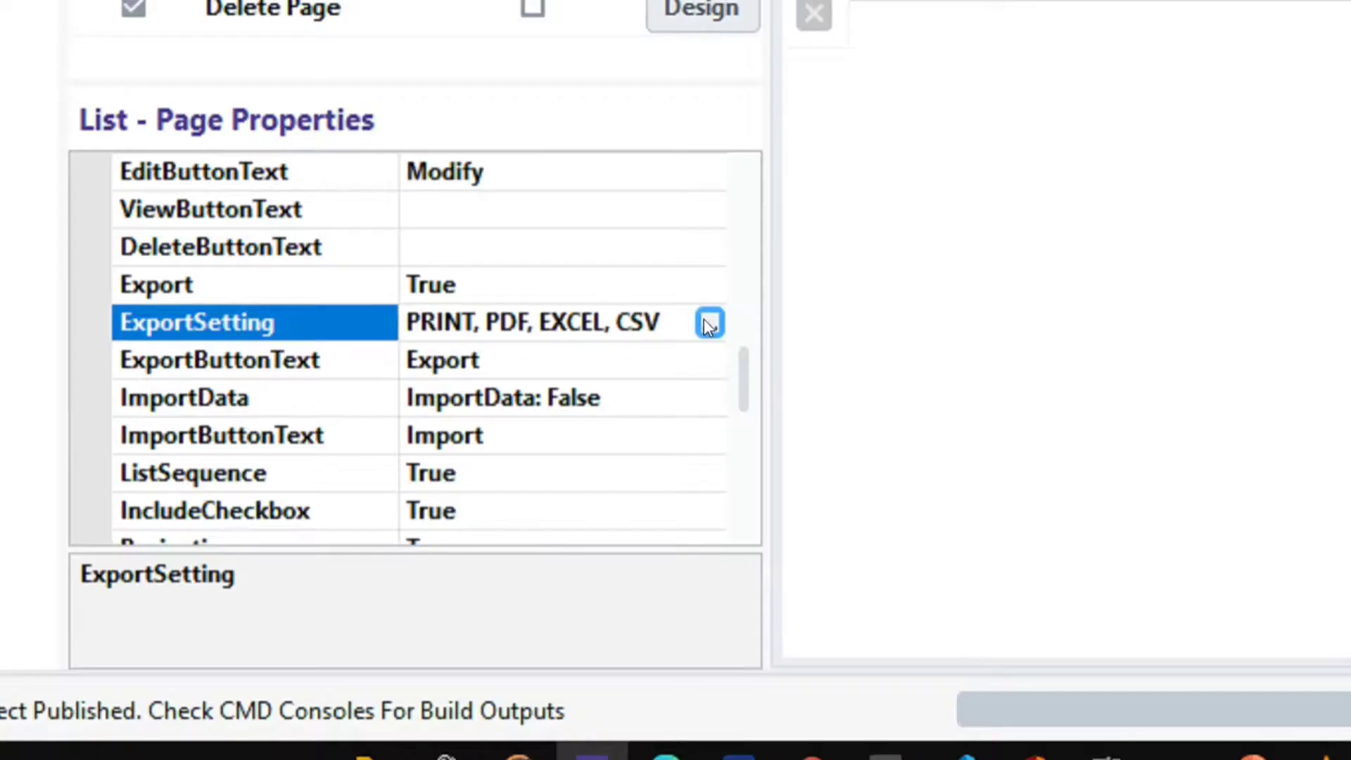
{"action": "left_click", "coordinate": [708, 322]}
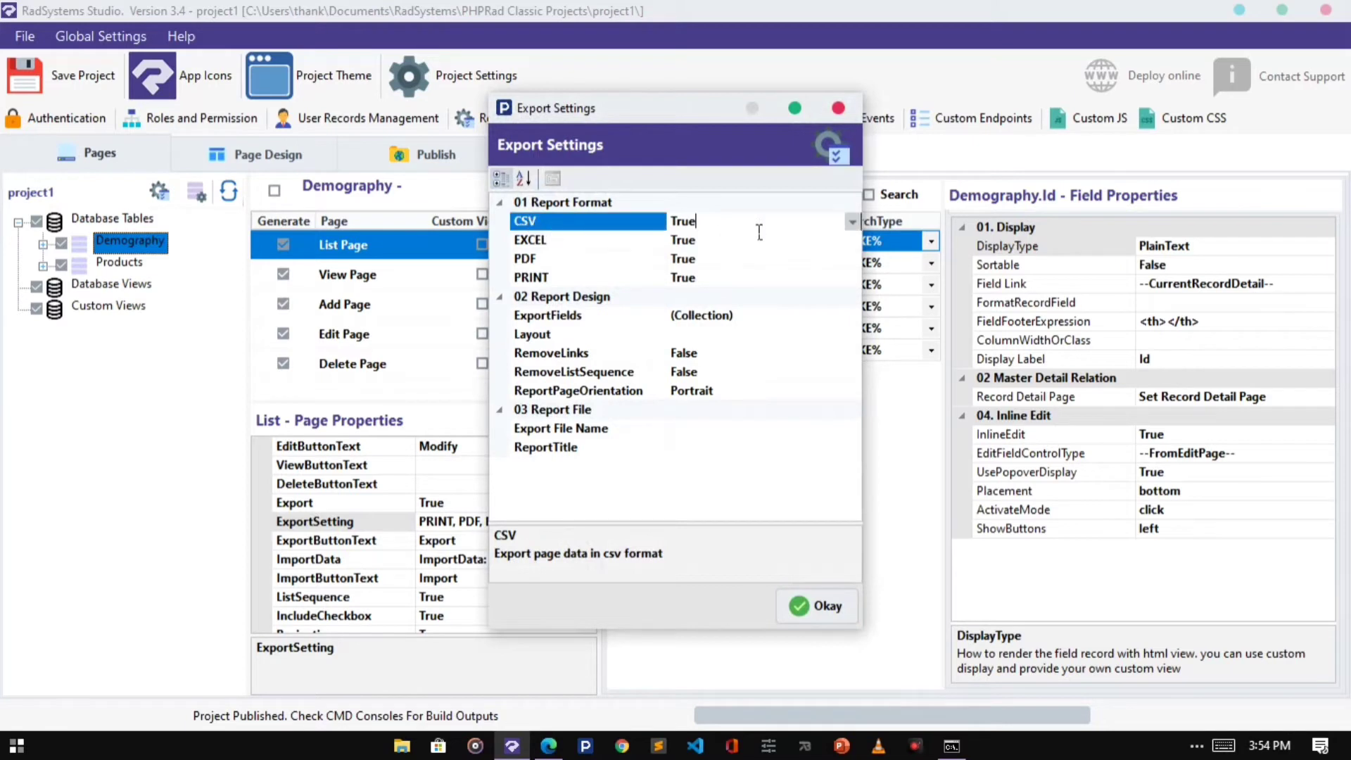
{"action": "left_click", "coordinate": [568, 277]}
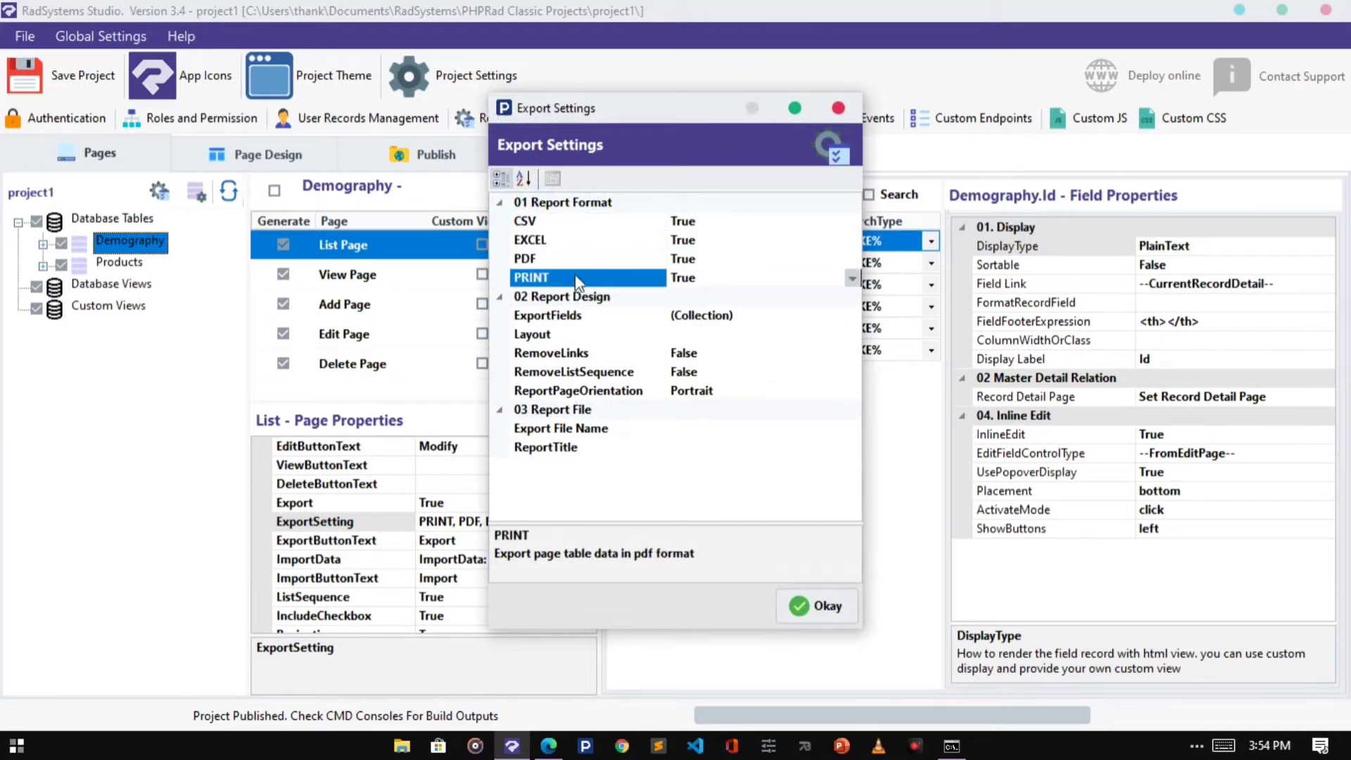
{"action": "left_click", "coordinate": [815, 605]}
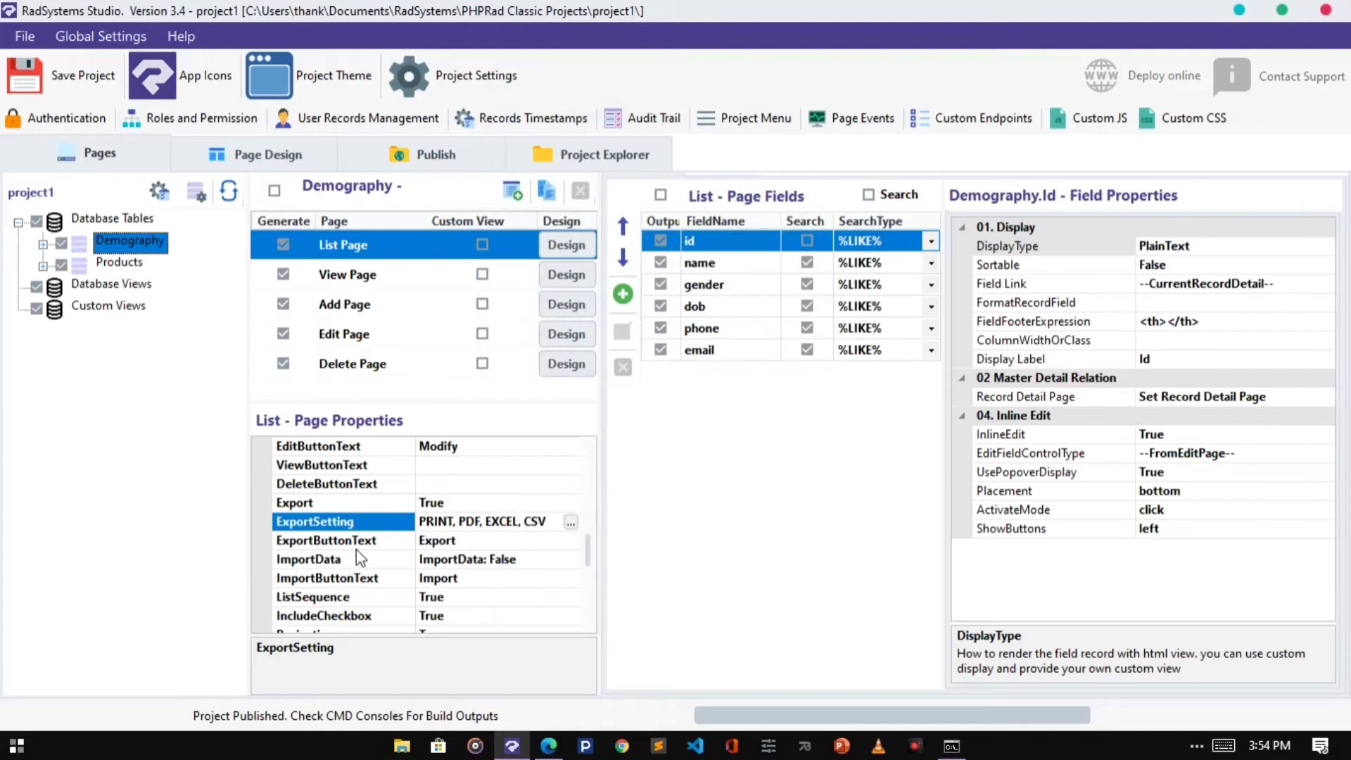
- Replace the ExportButtonText 'Export' with 'Print or export'
{"action": "left_click", "coordinate": [325, 540]}
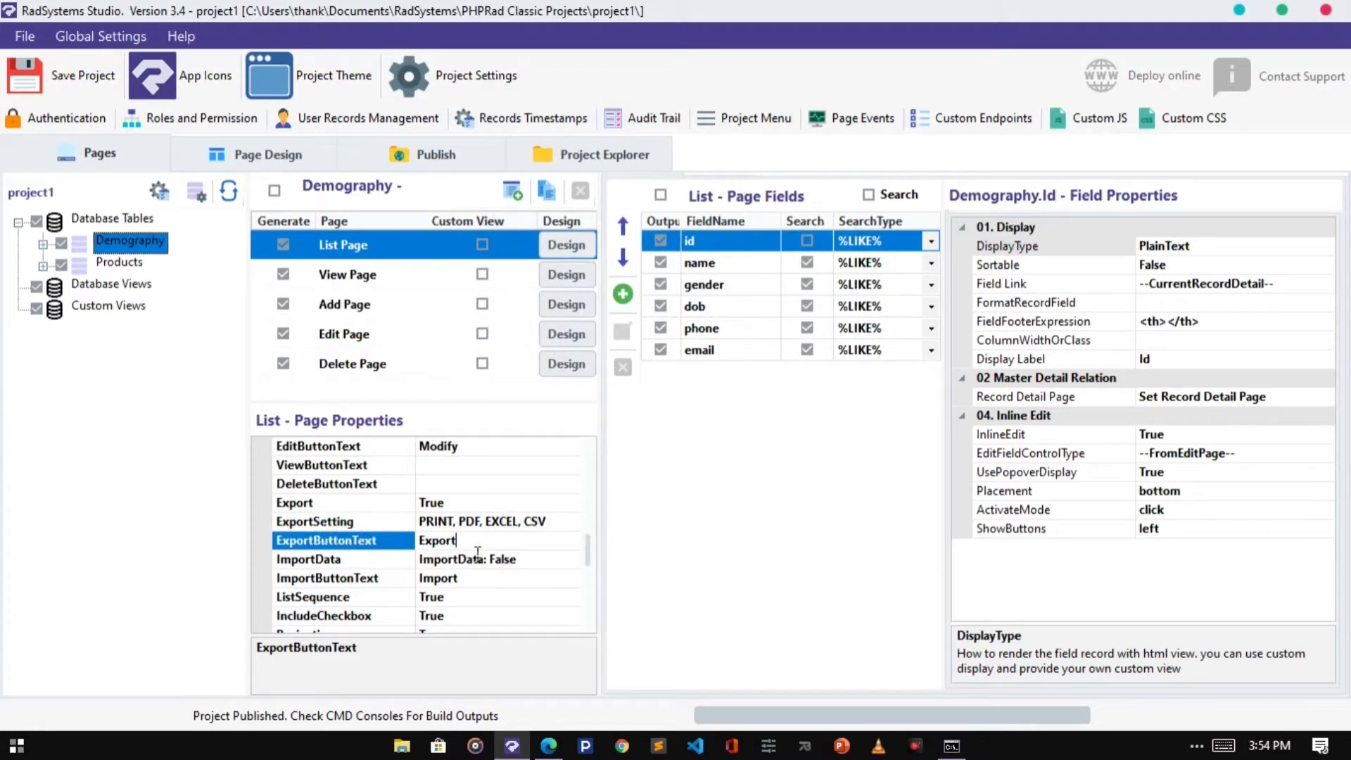
{"action": "double_click", "coordinate": [436, 540]}
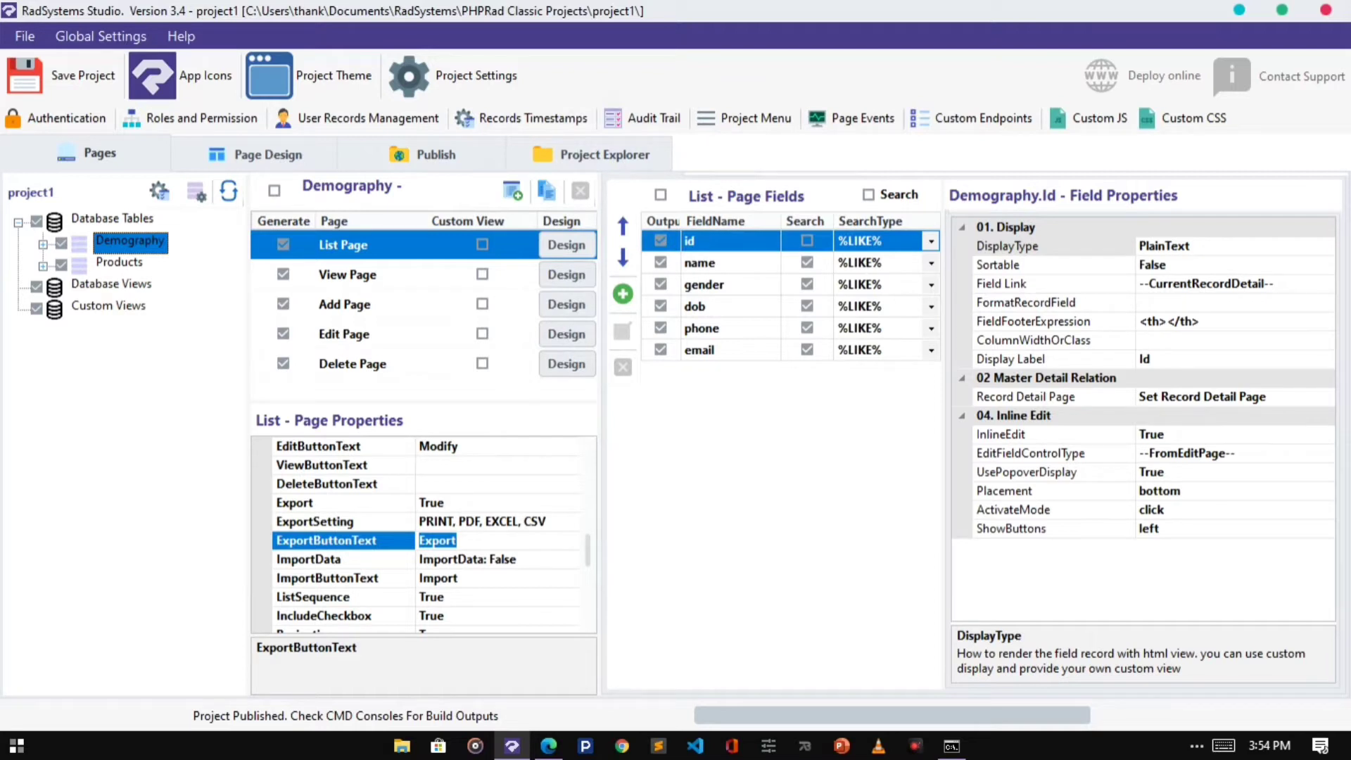
{"action": "type", "text": "Print e"}
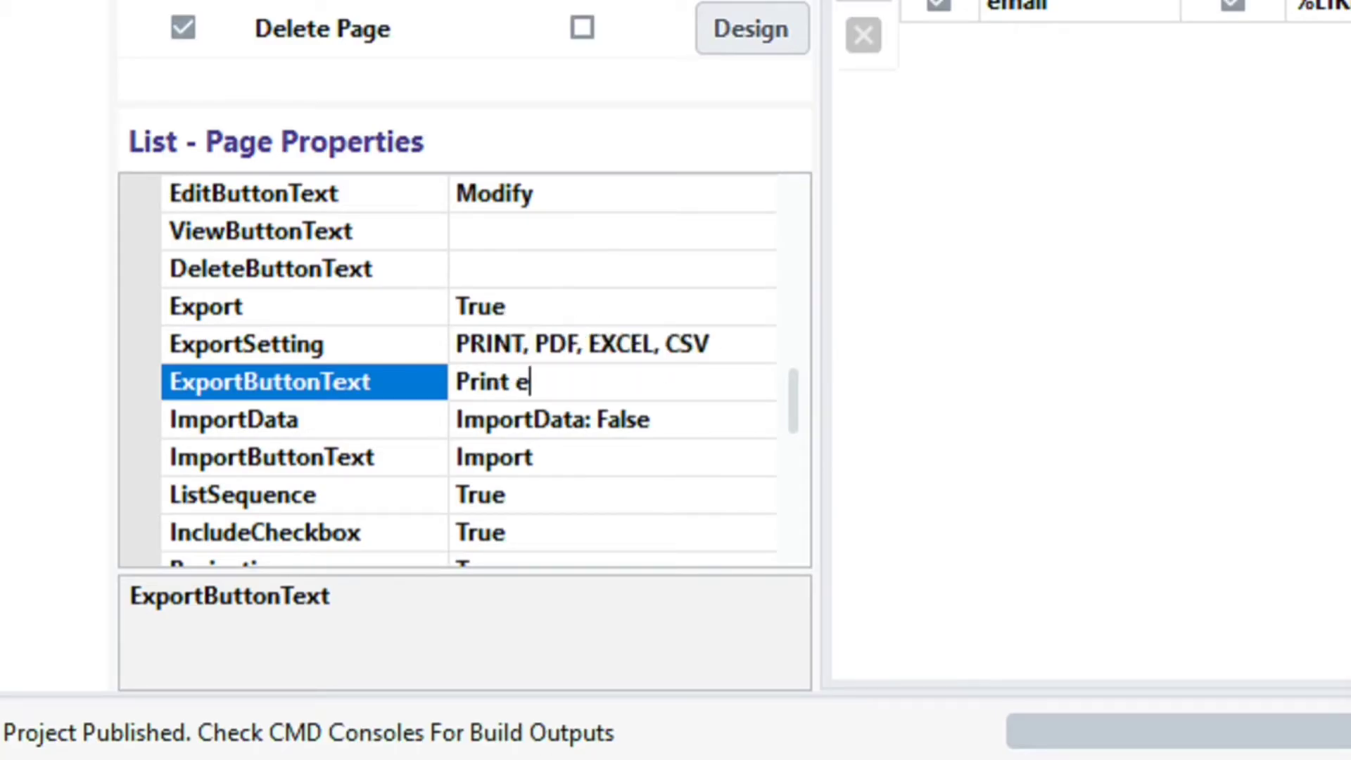
{"action": "key", "text": "Backspace"}
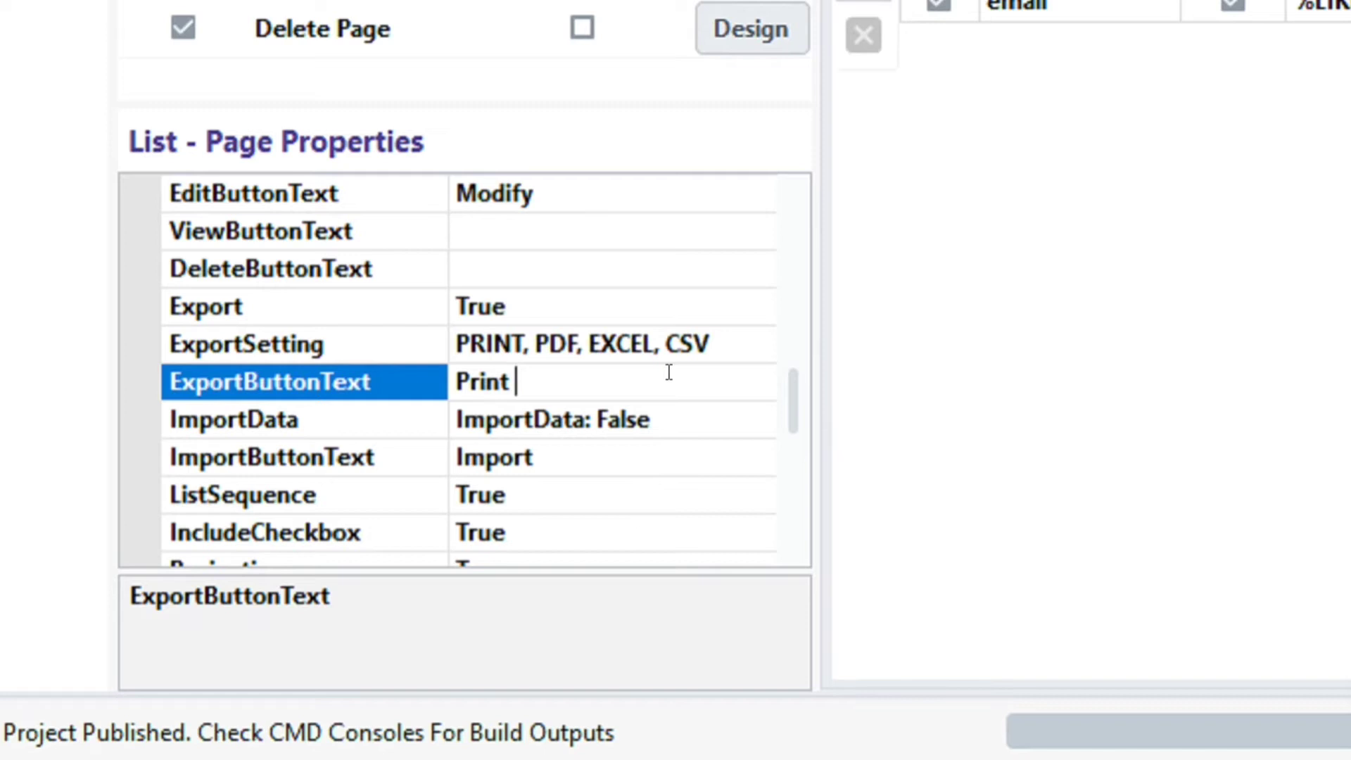
{"action": "type", "text": "or export"}
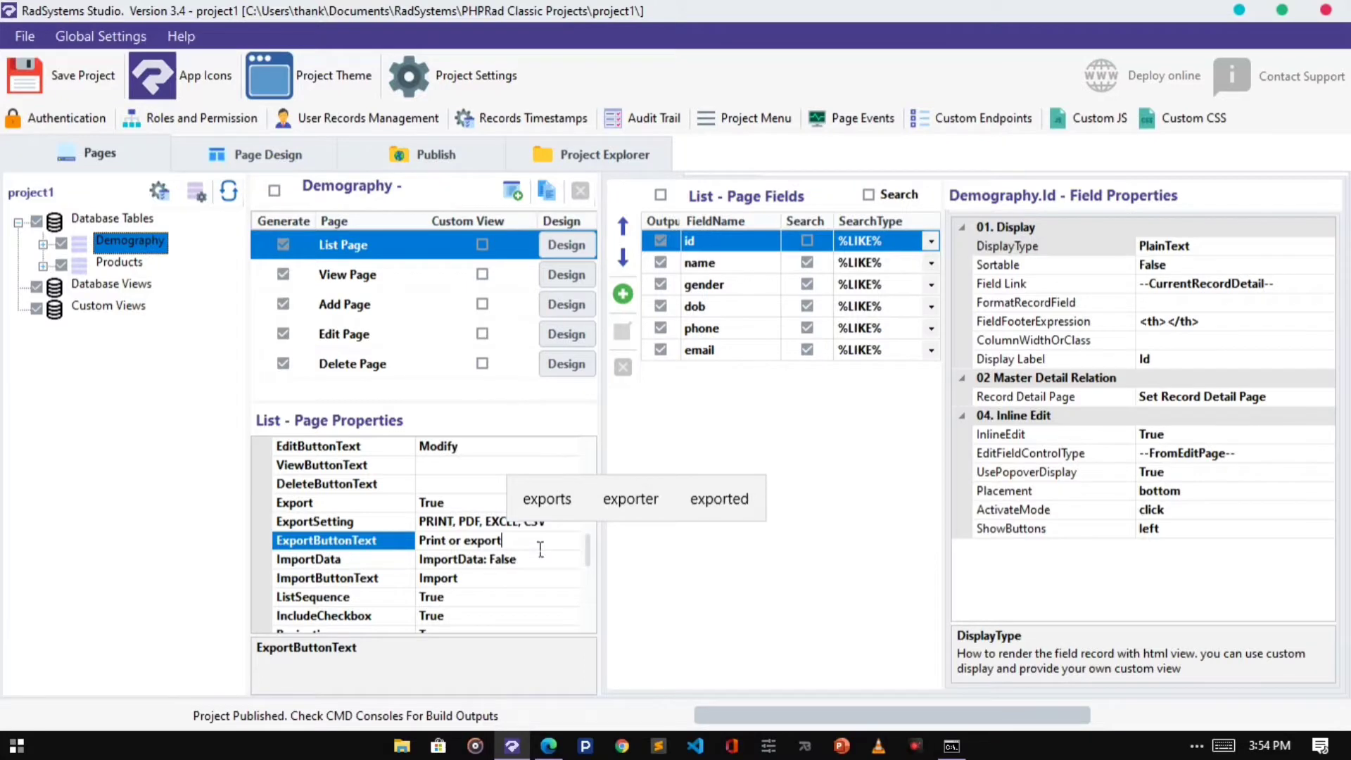
{"action": "left_click", "coordinate": [435, 153]}
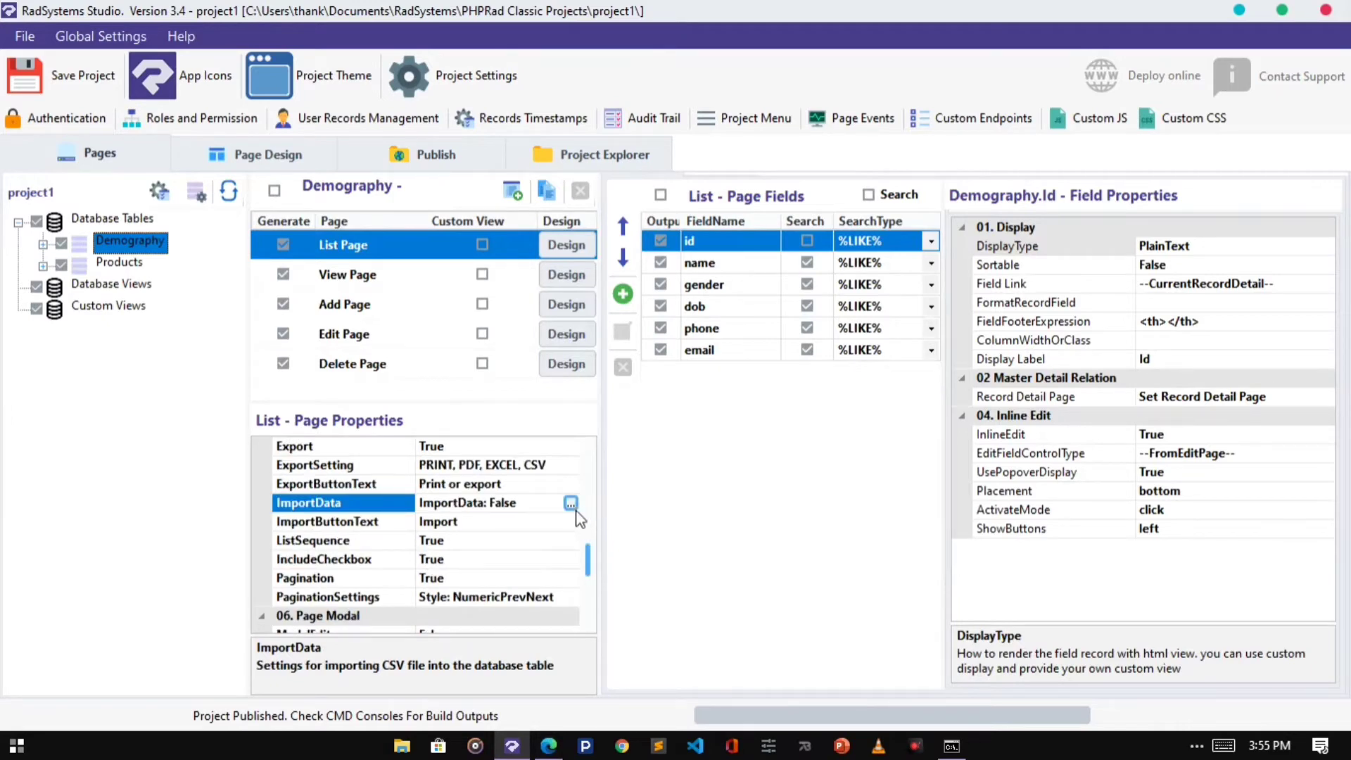
- Republish and preview the live Demography list showing the 'Print or export' button
{"action": "left_click", "coordinate": [572, 503]}
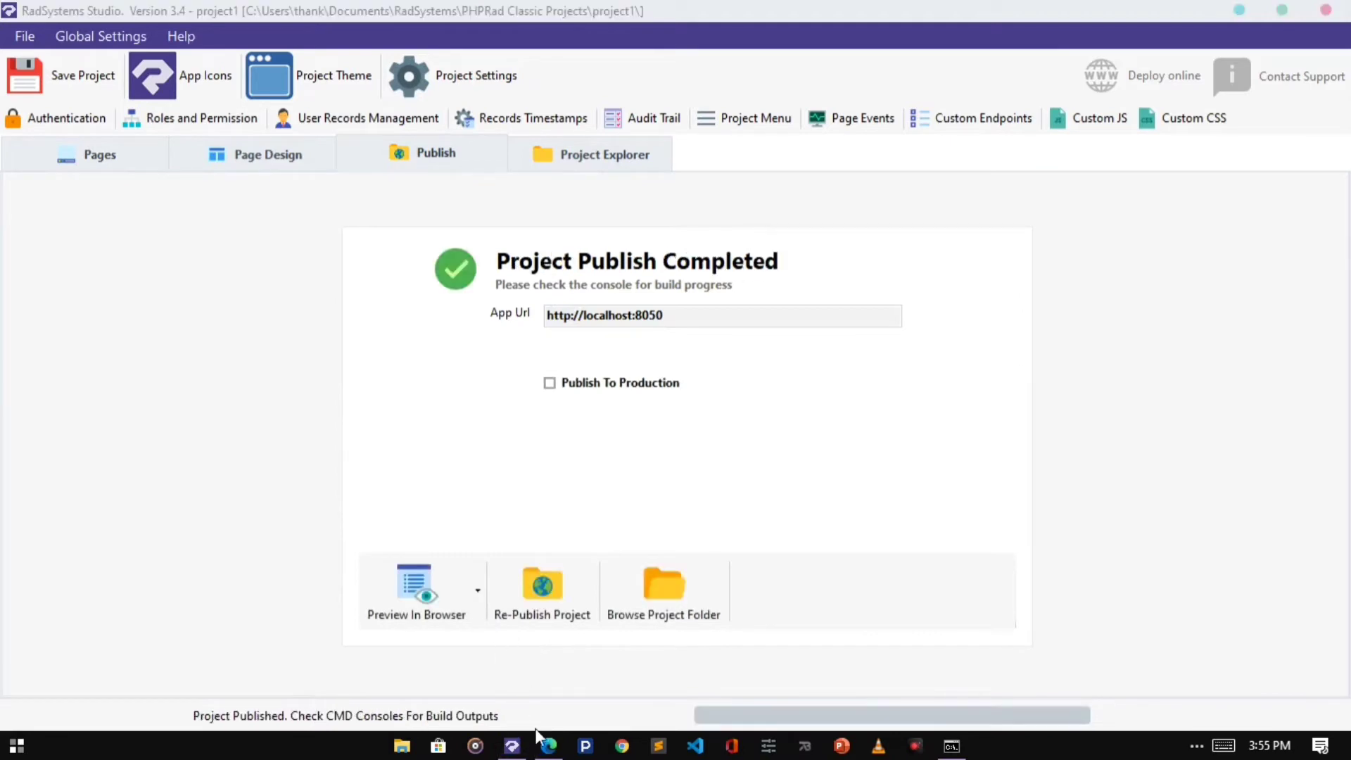
{"action": "left_click", "coordinate": [415, 590]}
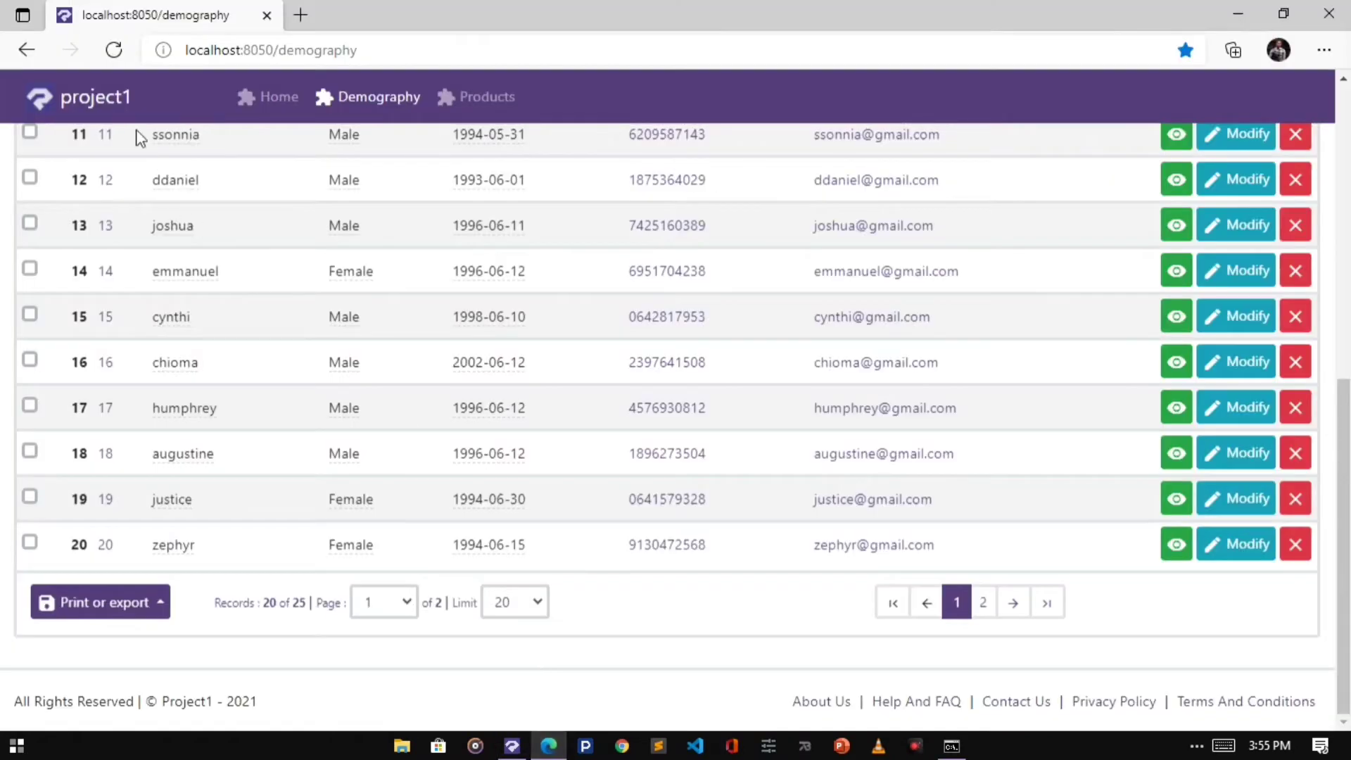
{"action": "left_click", "coordinate": [112, 51]}
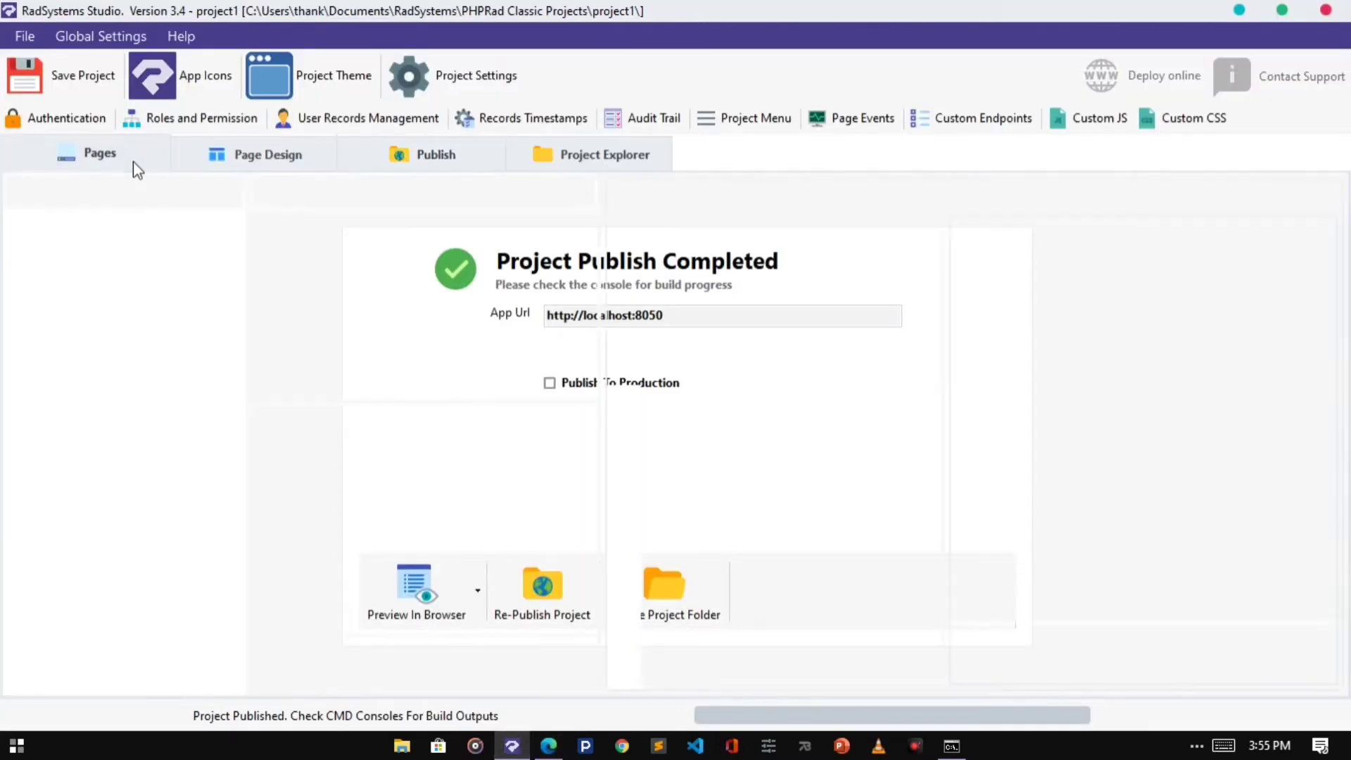
- Return to the Pages tab and select the ImportButtonText property reading 'Import'
{"action": "left_click", "coordinate": [98, 154]}
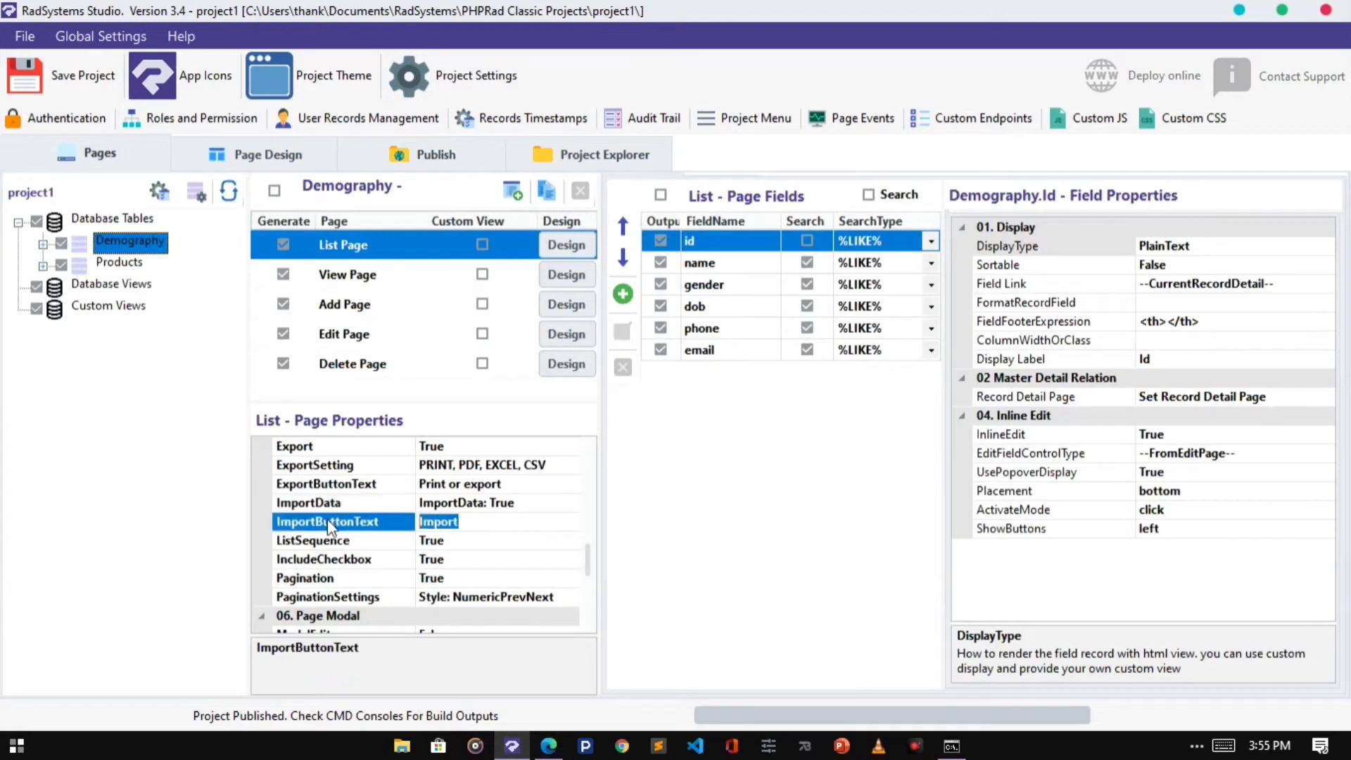
{"action": "left_click", "coordinate": [459, 521]}
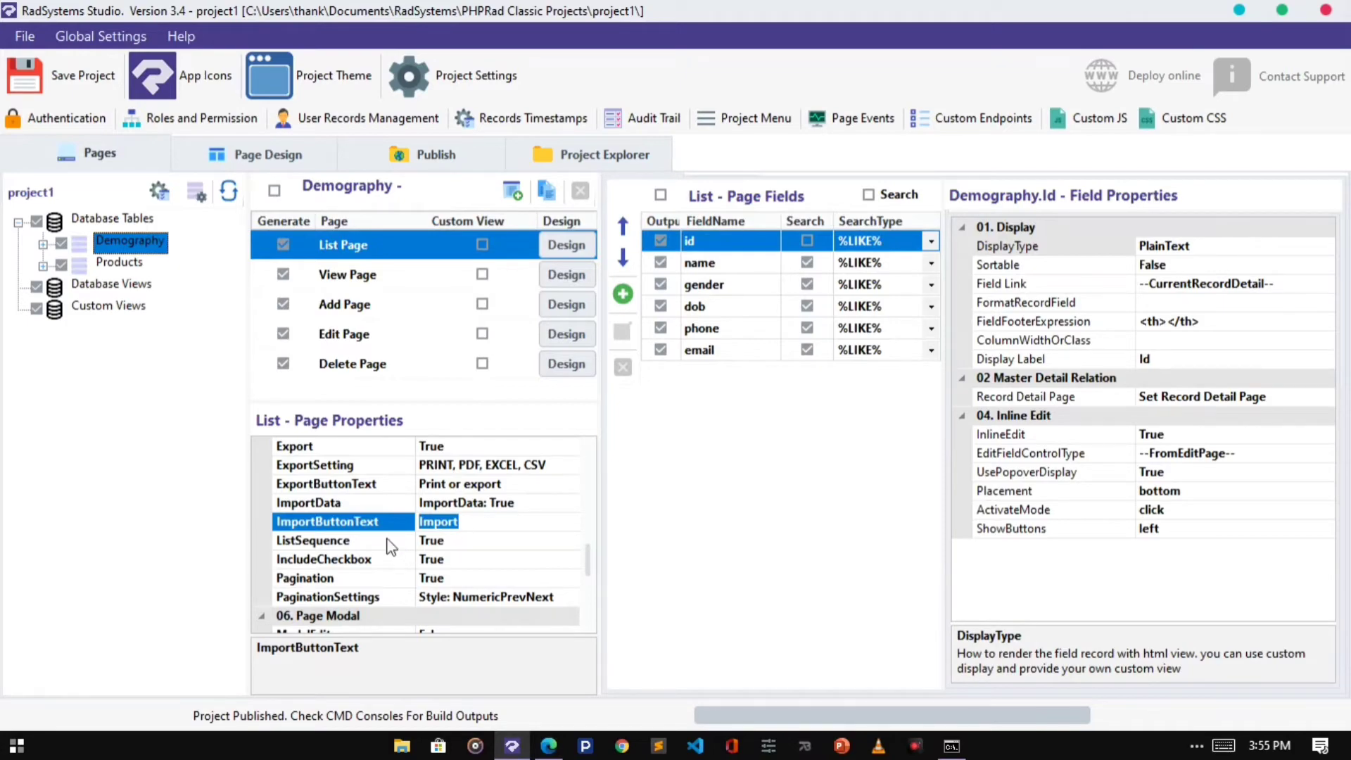
{"action": "left_click", "coordinate": [312, 540]}
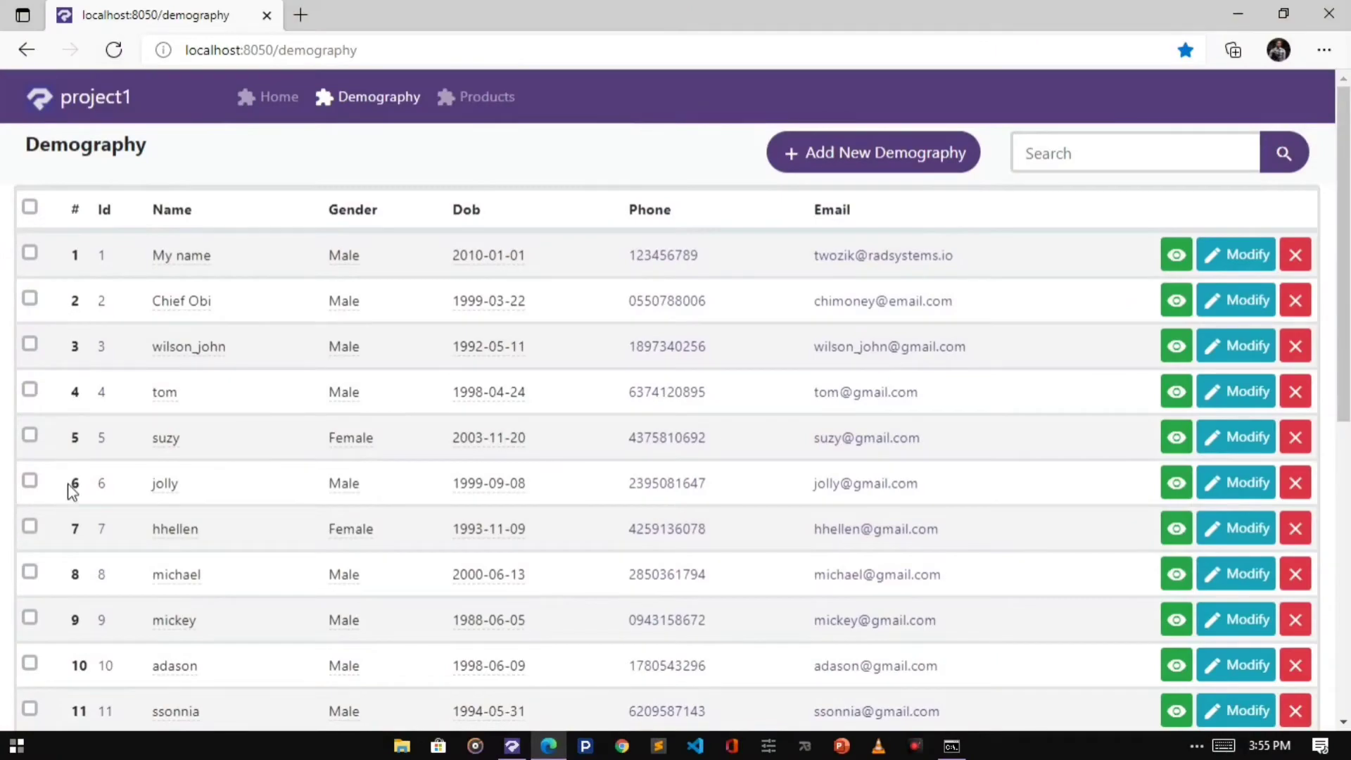
{"action": "scroll", "scroll_direction": "down", "scroll_amount": 3}
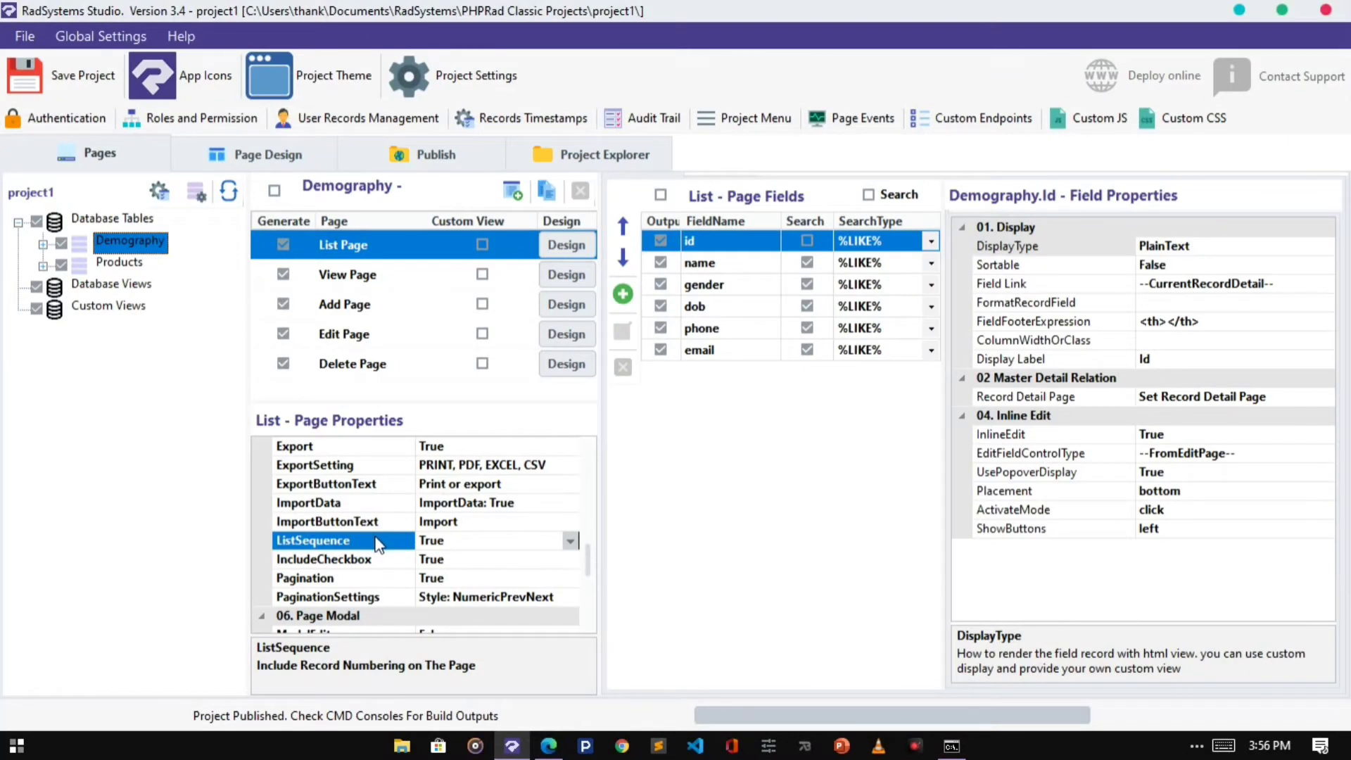
- Turn off row numbering, publish and reload the list to see numbers removed
{"action": "left_click", "coordinate": [570, 541]}
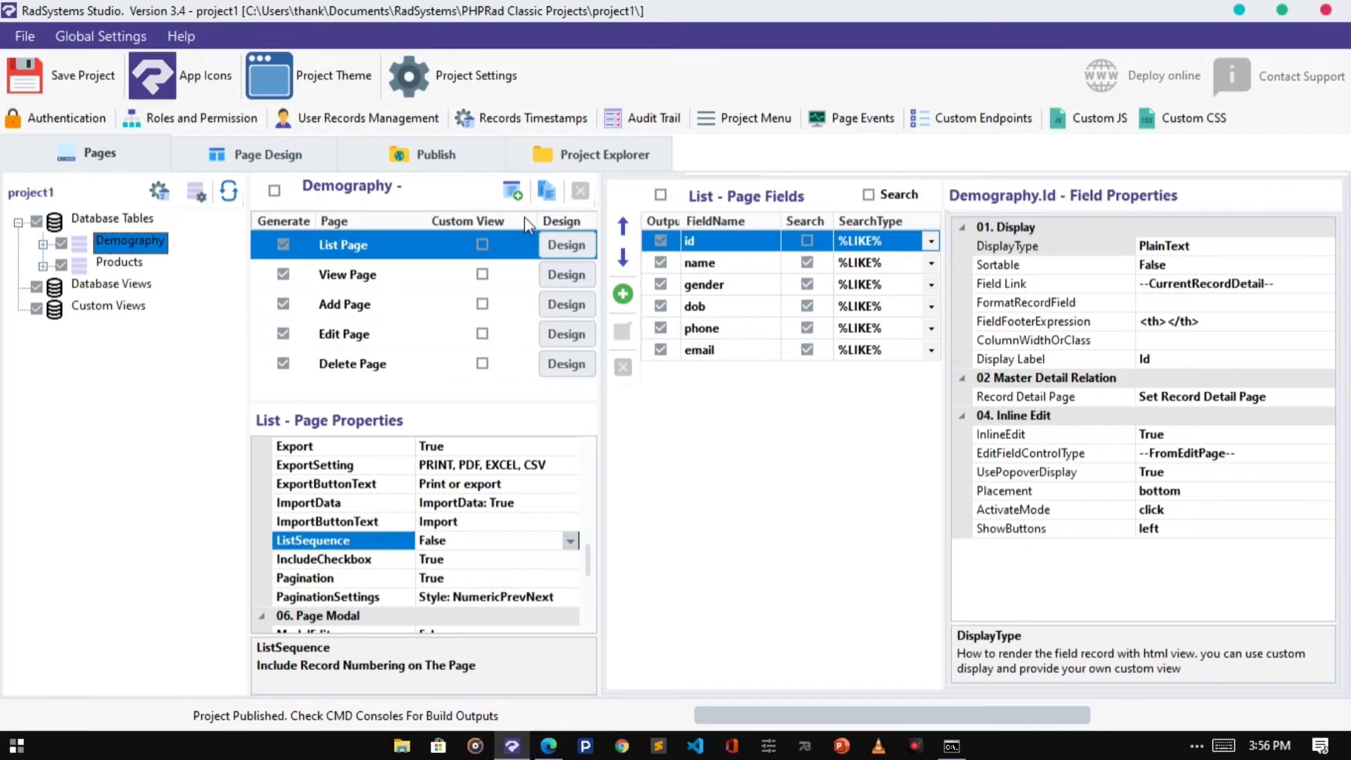
{"action": "left_click", "coordinate": [435, 153]}
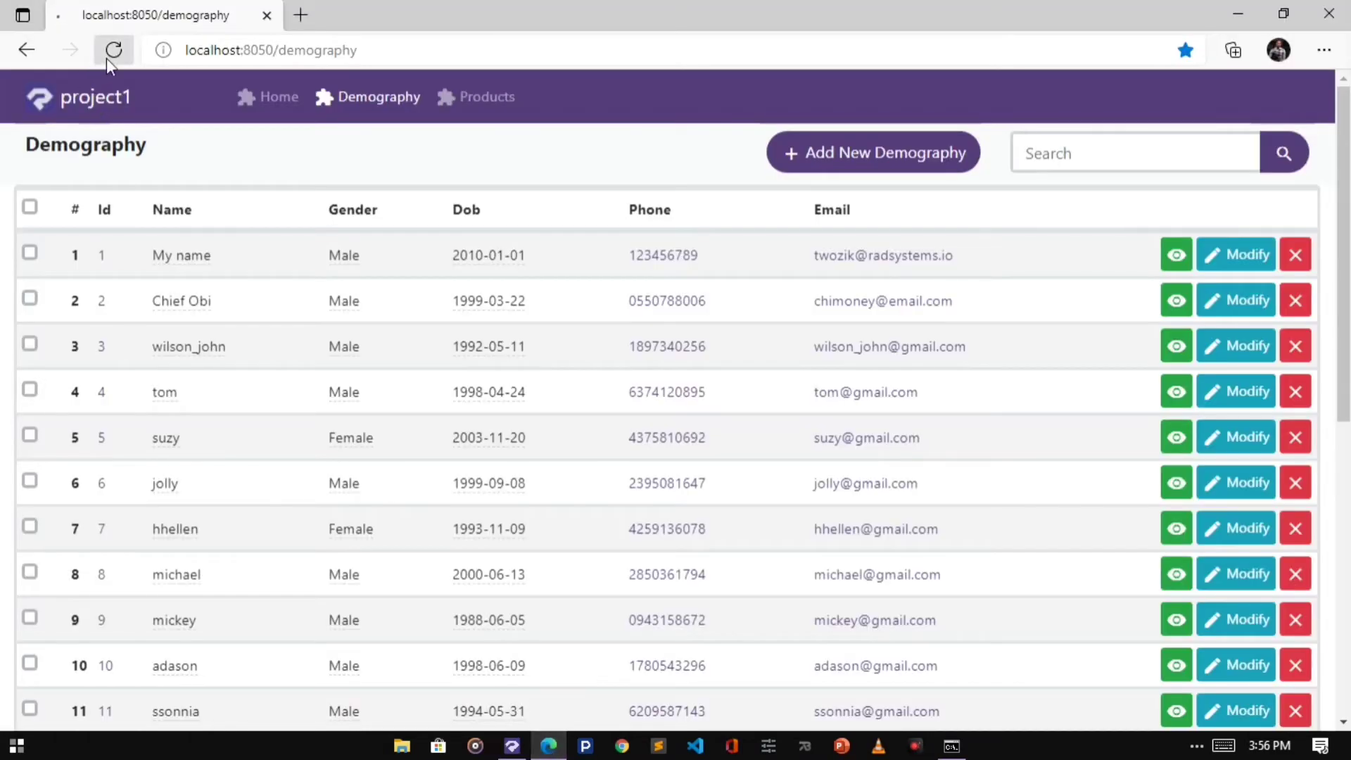
{"action": "left_click", "coordinate": [114, 51]}
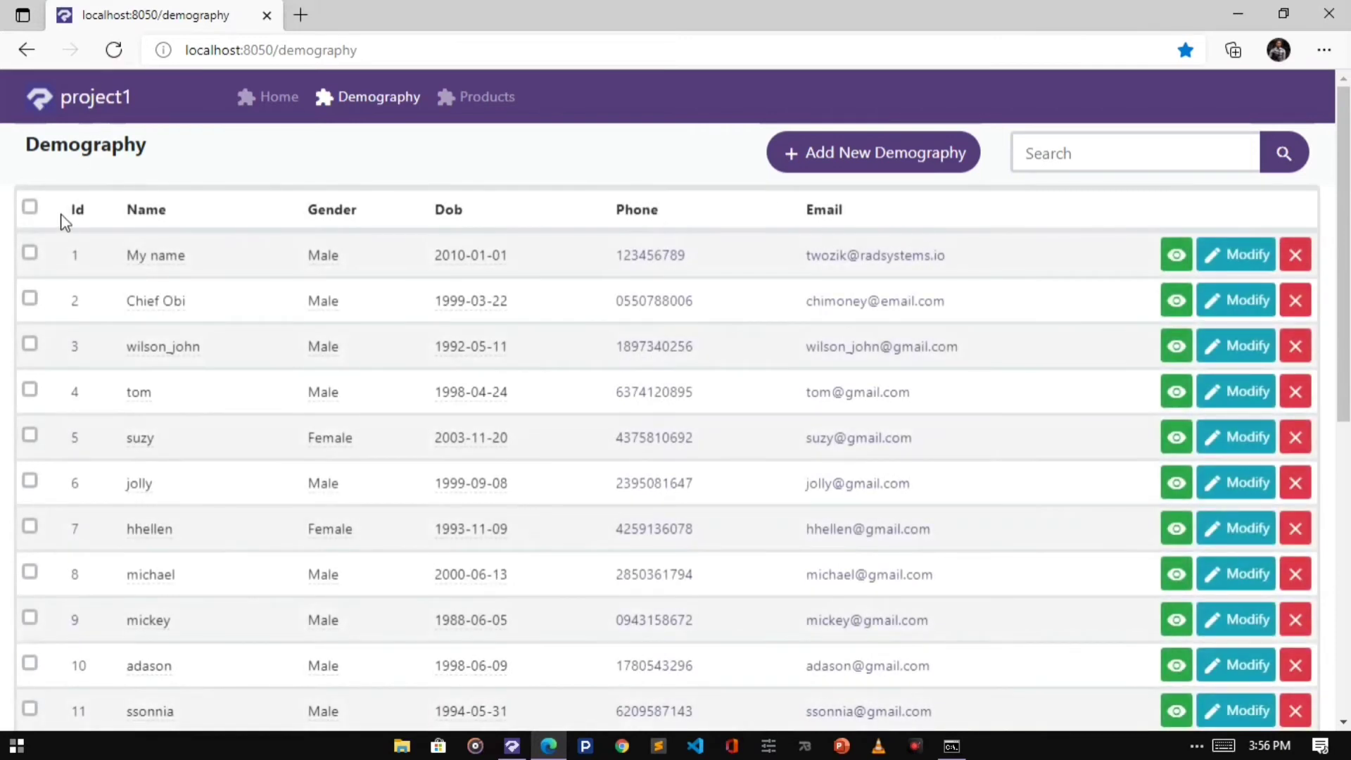
{"action": "mouse_move", "coordinate": [65, 493]}
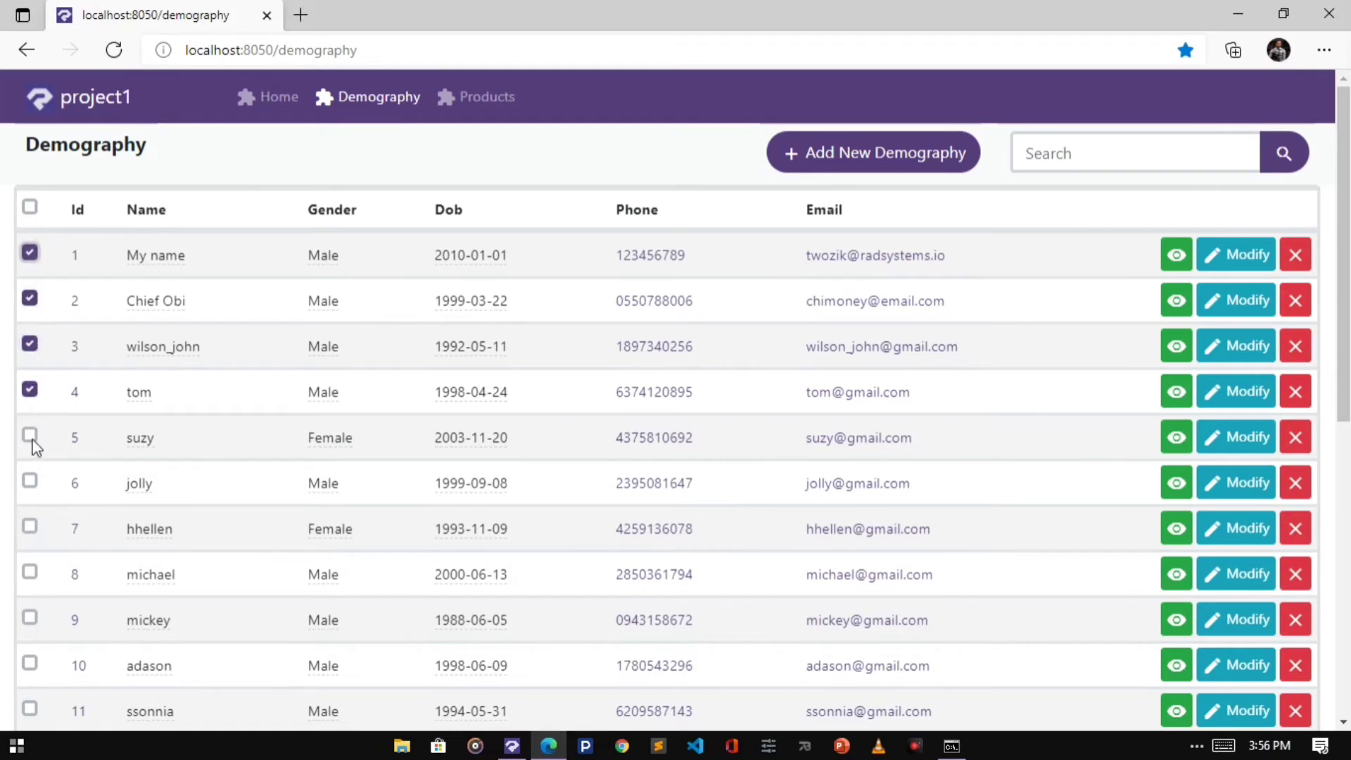
{"action": "scroll", "scroll_direction": "down", "scroll_amount": 3}
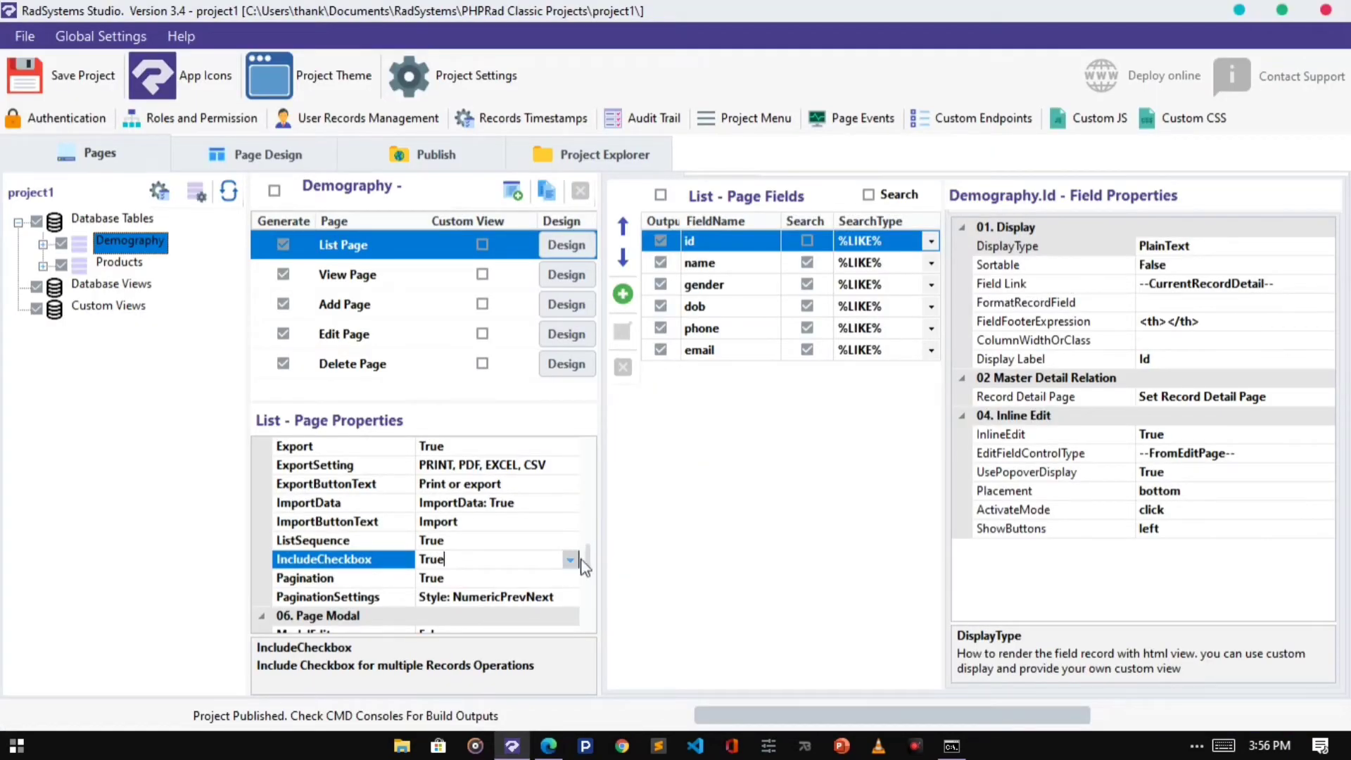
- Set IncludeCheckbox to False for the Demography list
{"action": "left_click", "coordinate": [570, 559]}
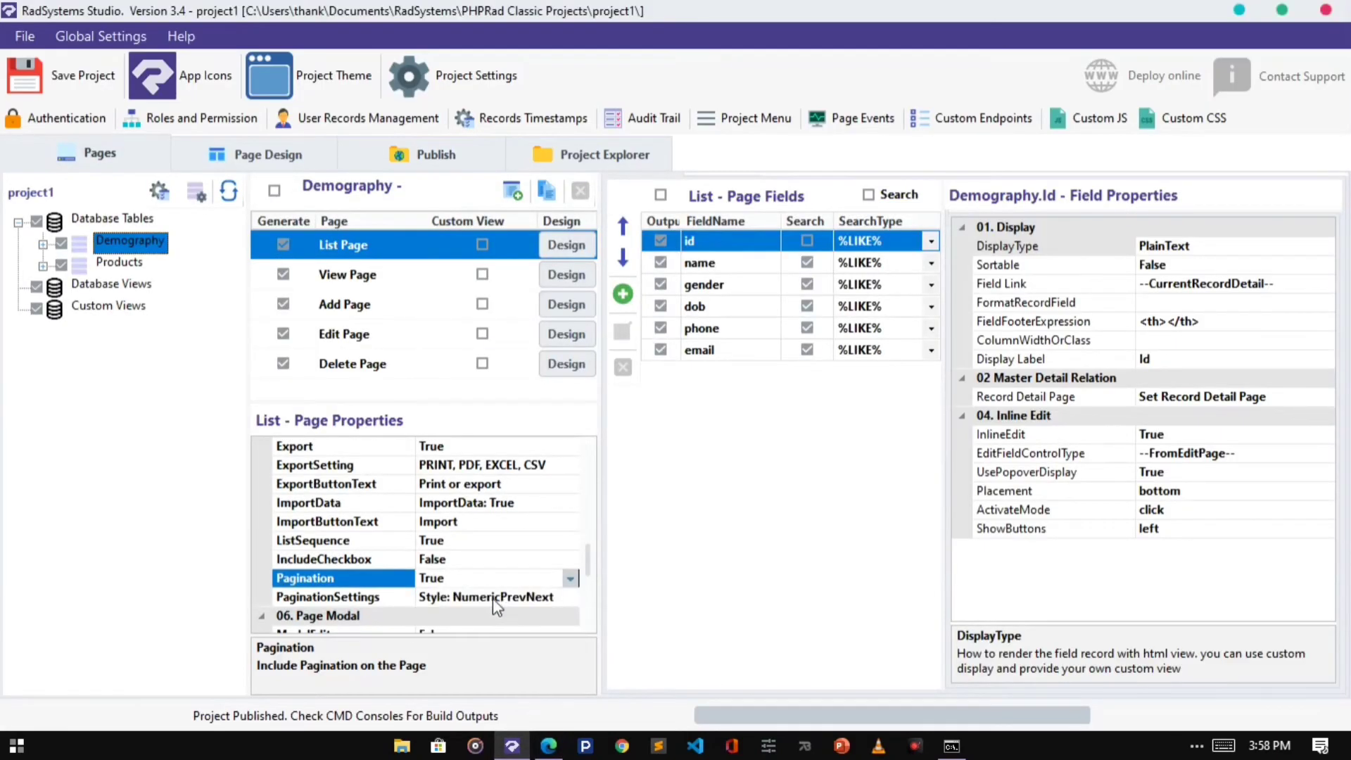
- Review the PageStyle, limit count and link range rows, then list the pagination style choices
{"action": "left_click", "coordinate": [327, 596]}
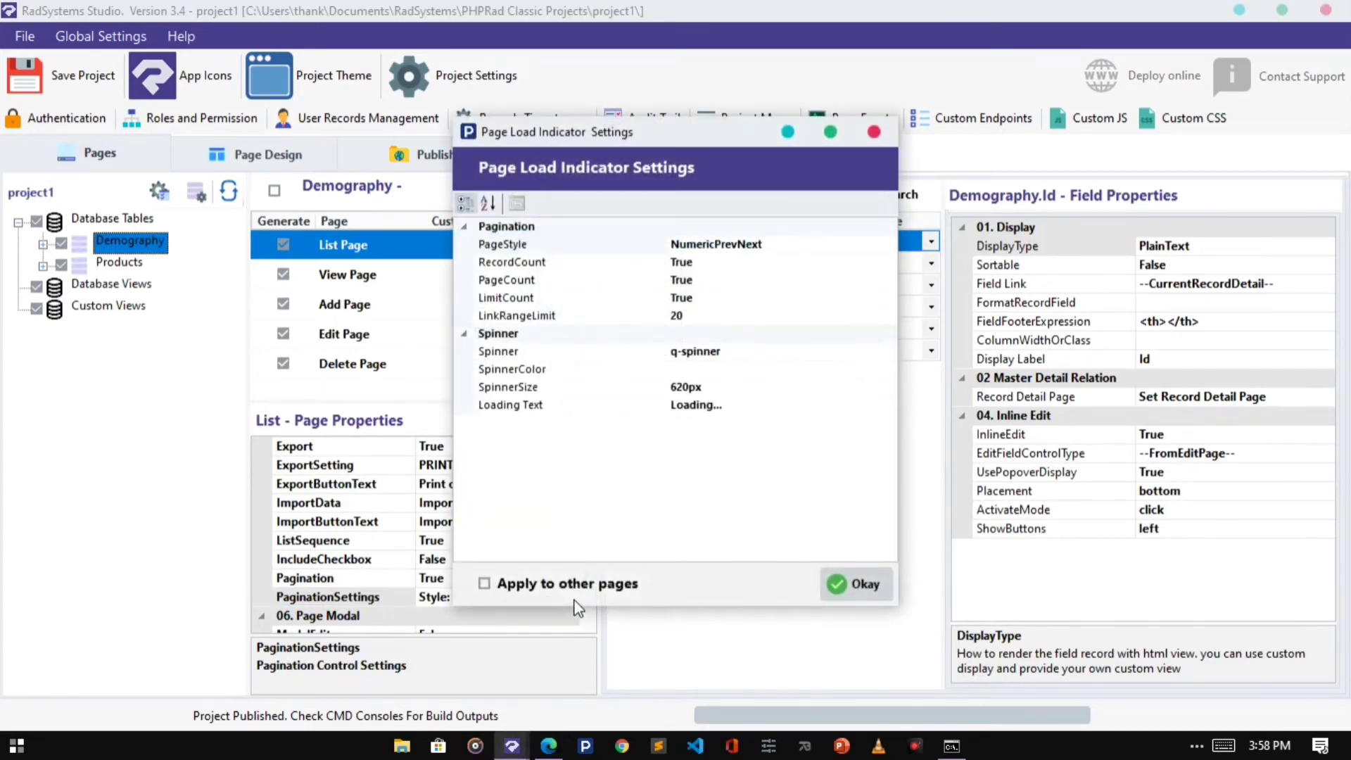
{"action": "mouse_move", "coordinate": [705, 353]}
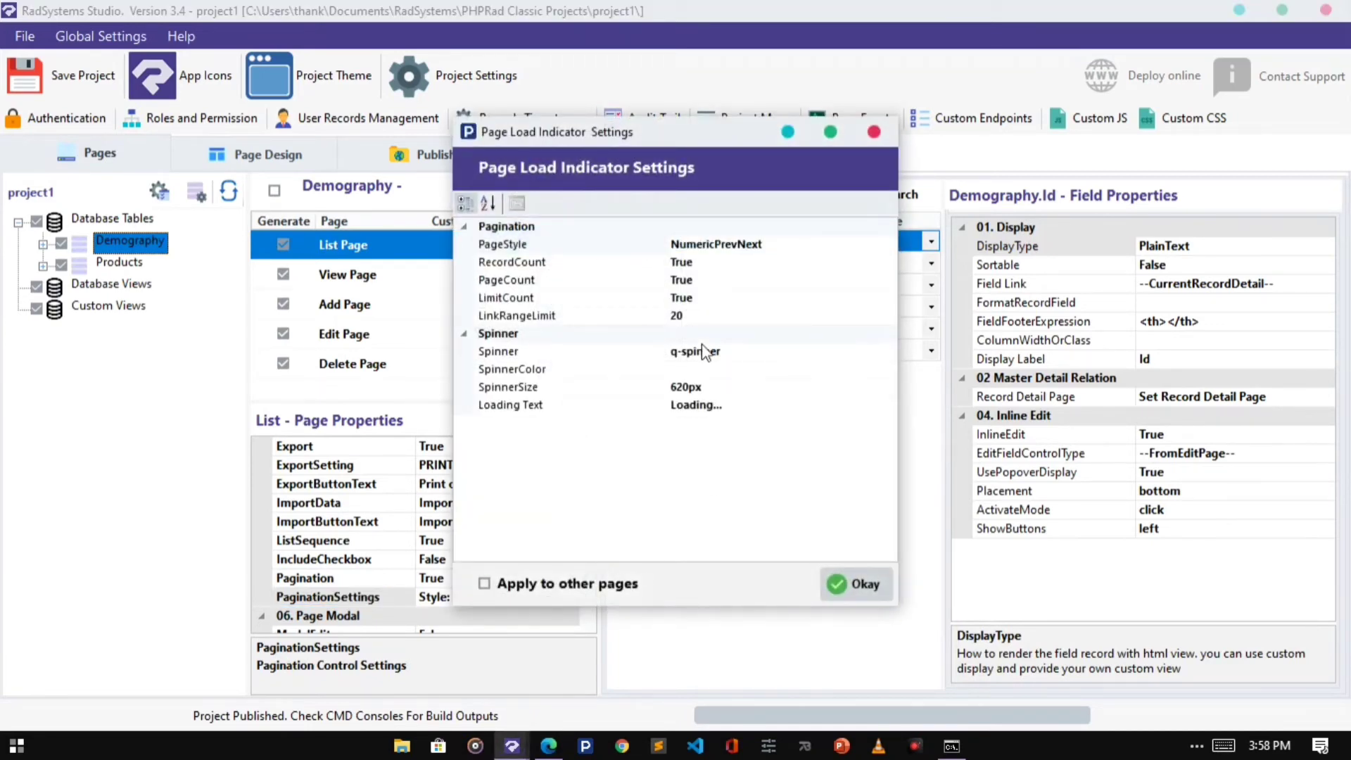
{"action": "left_click", "coordinate": [569, 243]}
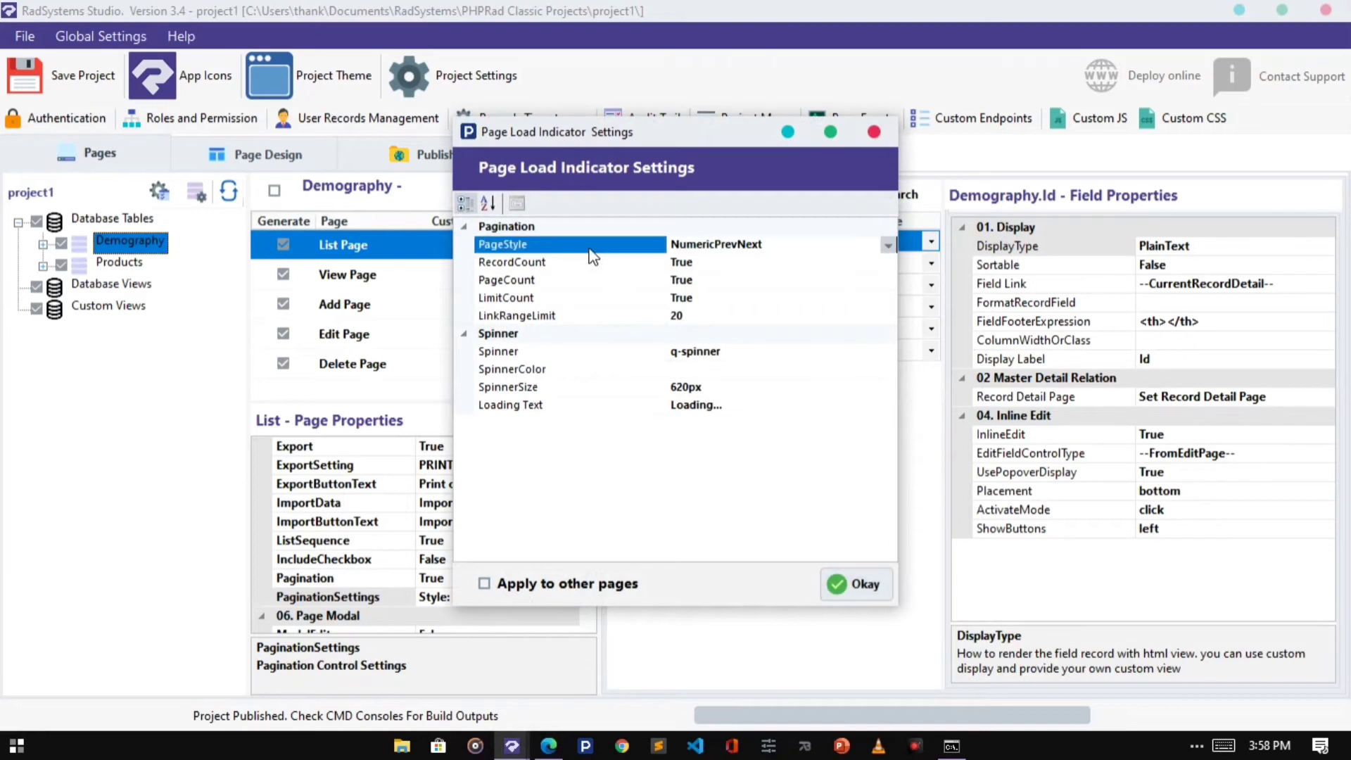
{"action": "mouse_move", "coordinate": [888, 253]}
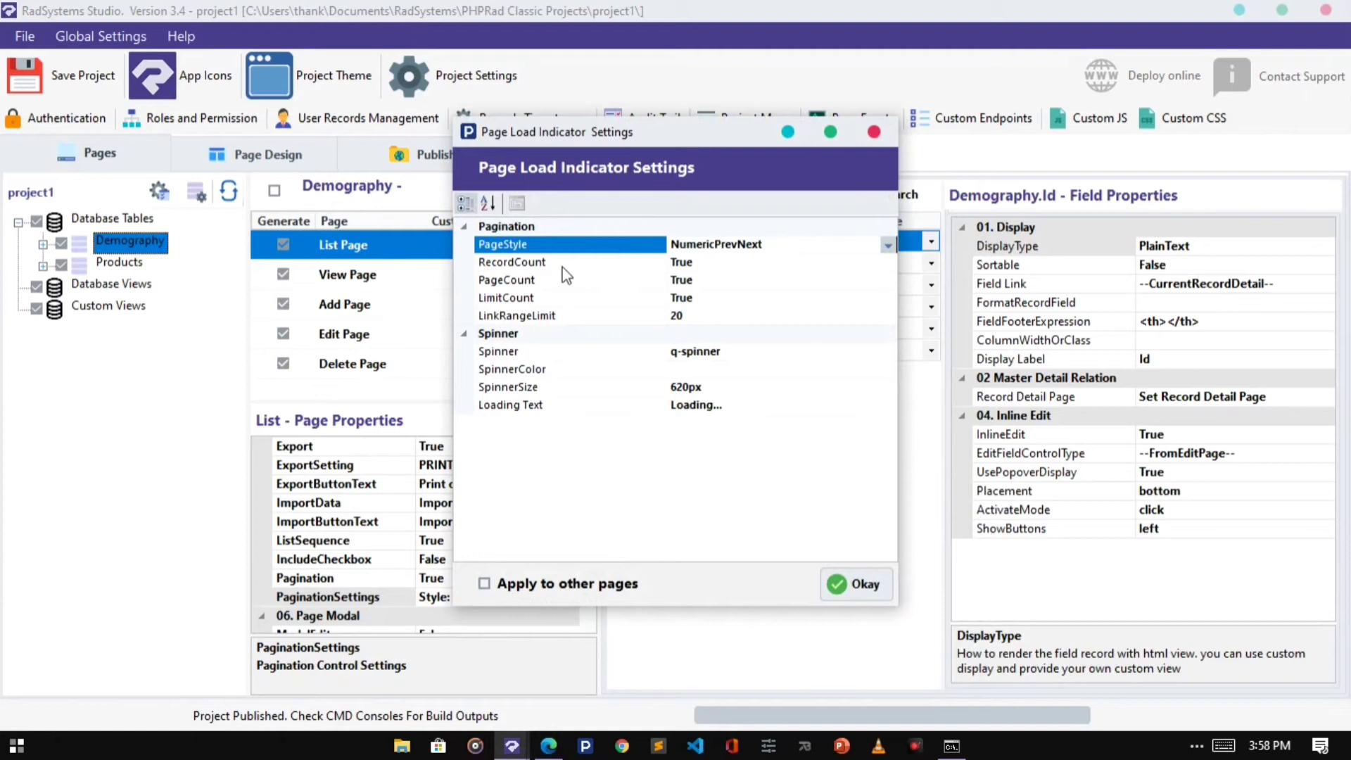
{"action": "left_click", "coordinate": [507, 278]}
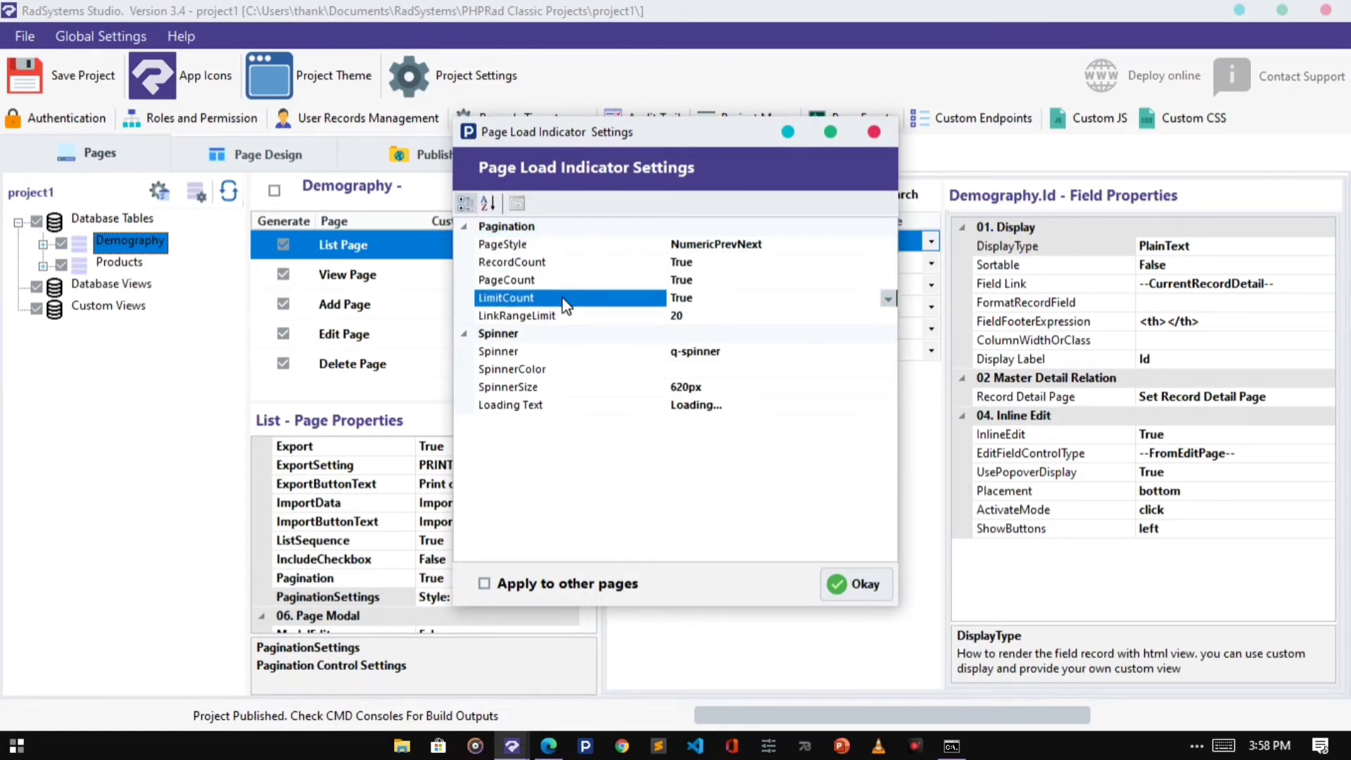
{"action": "left_click", "coordinate": [517, 315]}
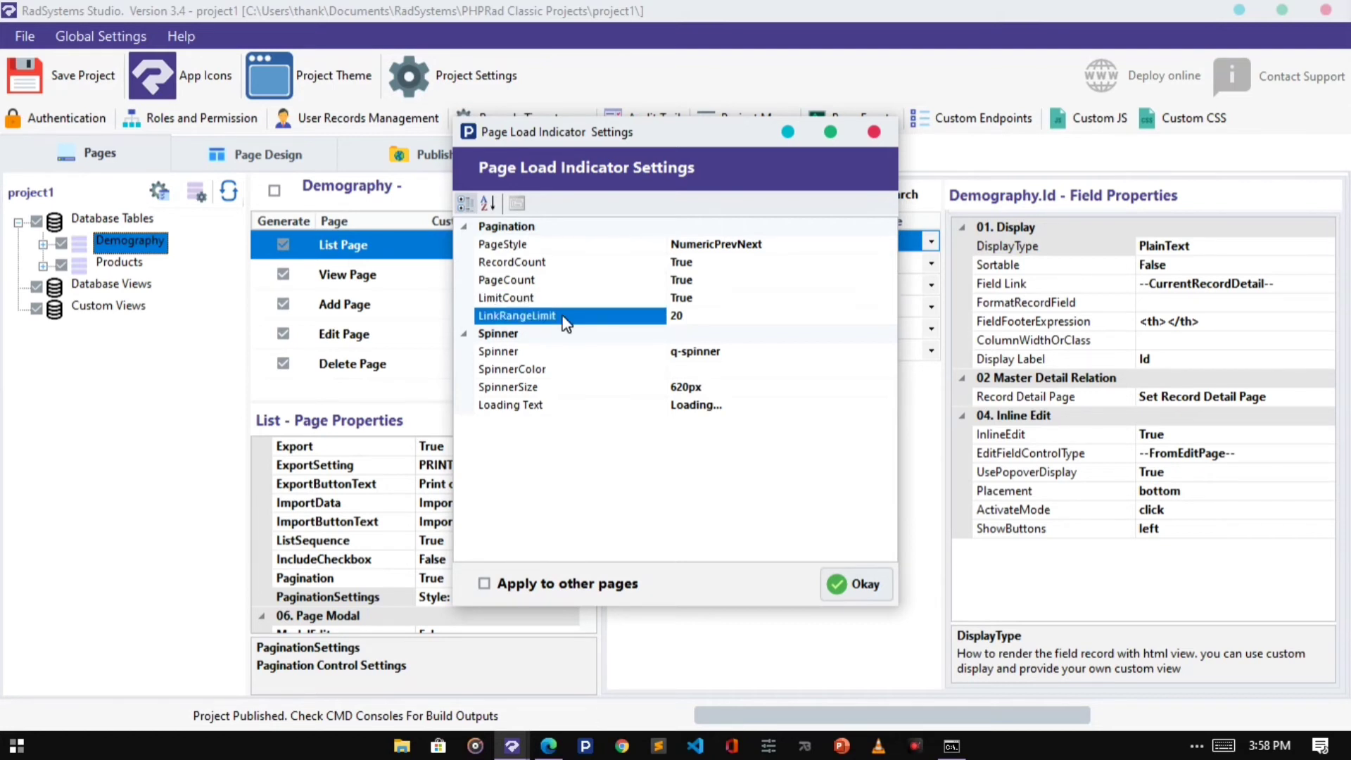
{"action": "left_click", "coordinate": [890, 244]}
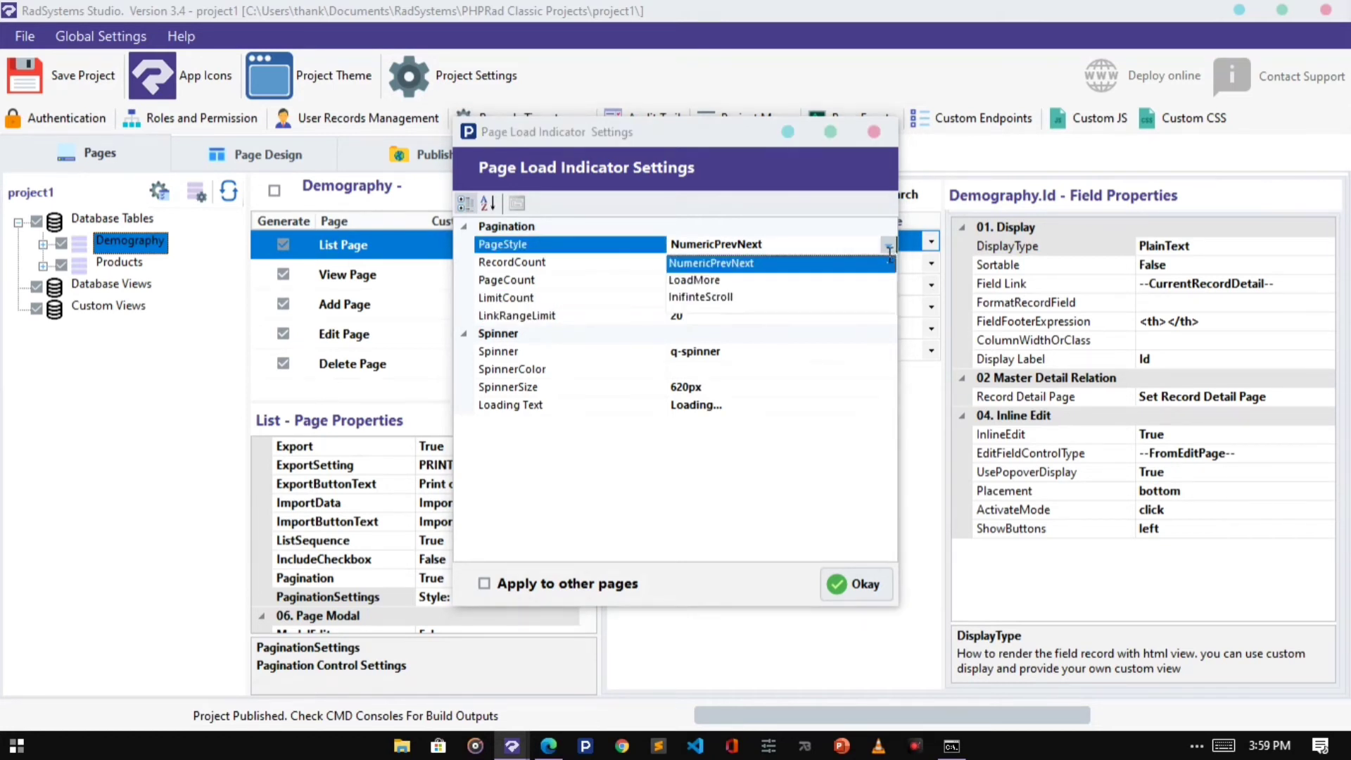
- Set PageStyle to LoadMore and load records 21–25 with the Load More button in the preview
{"action": "left_click", "coordinate": [694, 279]}
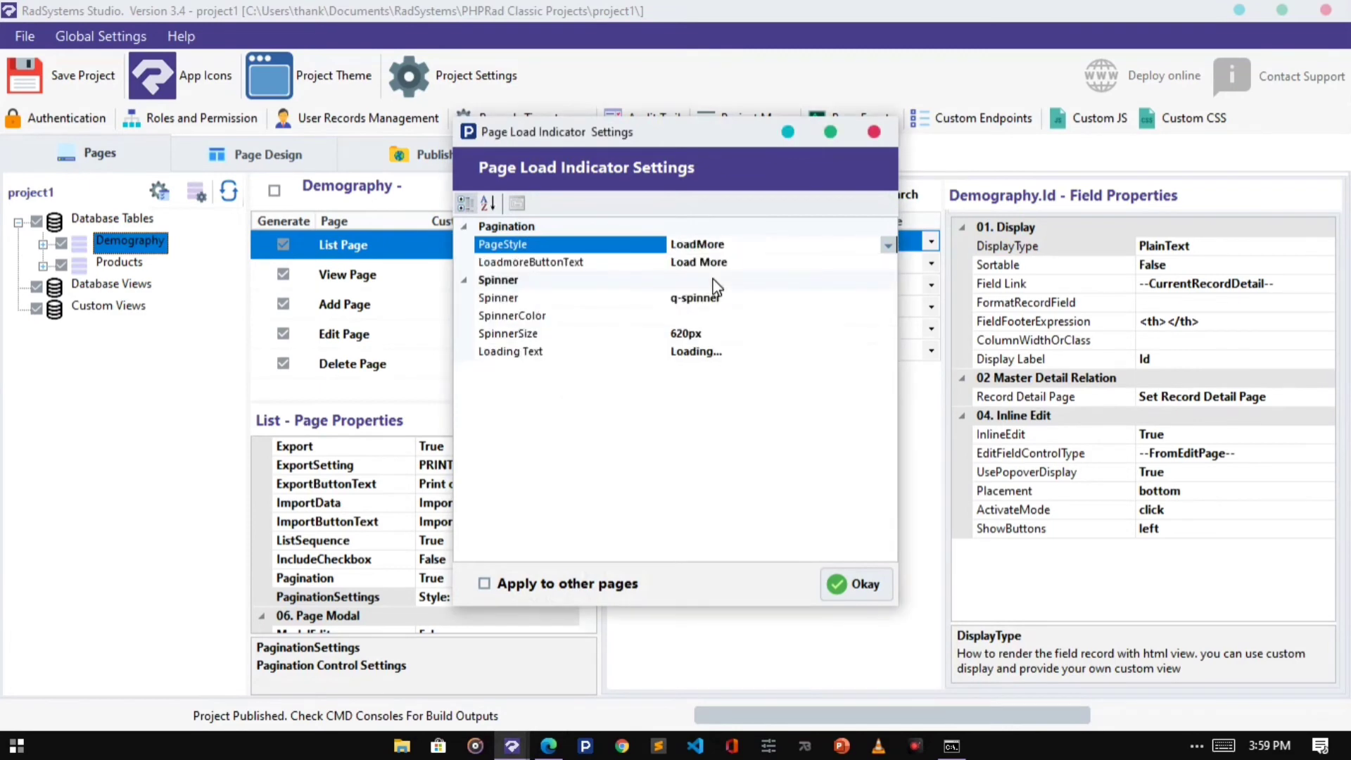
{"action": "left_click", "coordinate": [856, 582]}
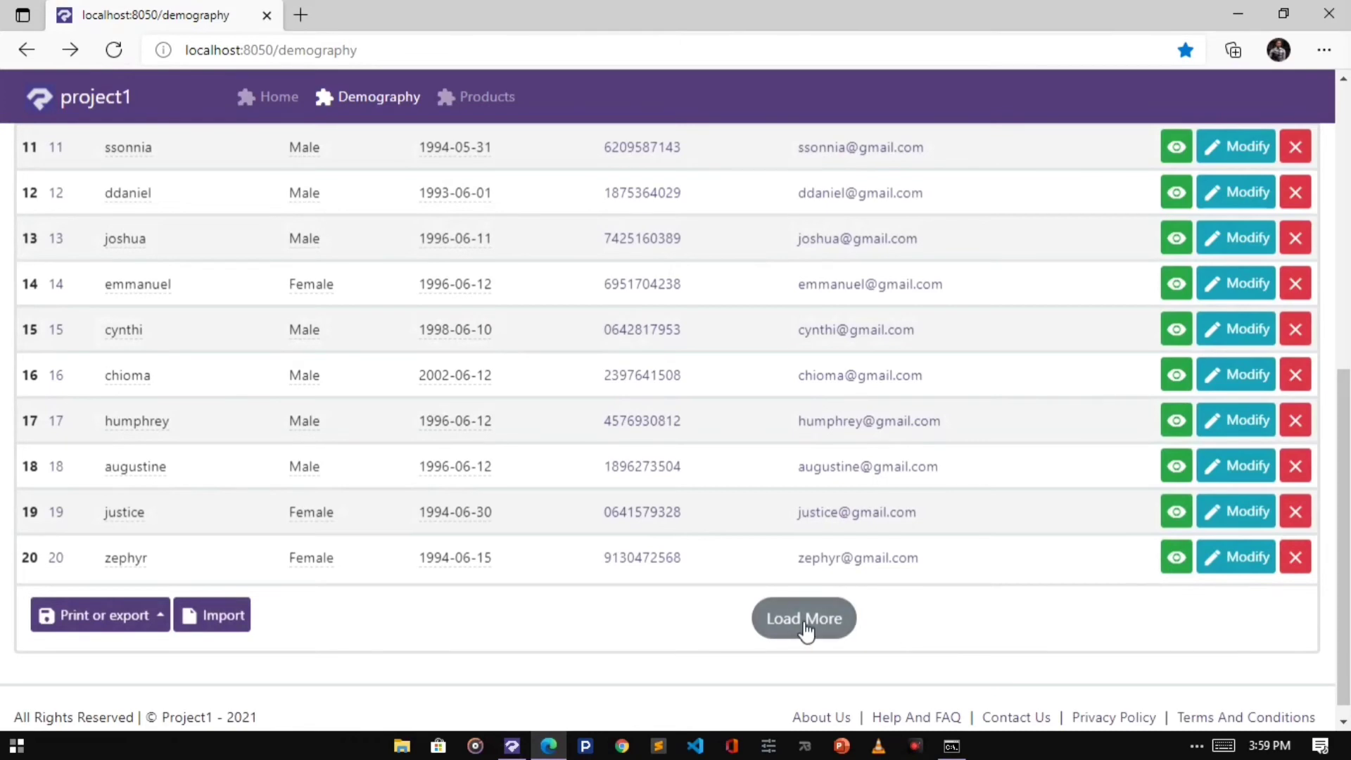
{"action": "left_click", "coordinate": [802, 618]}
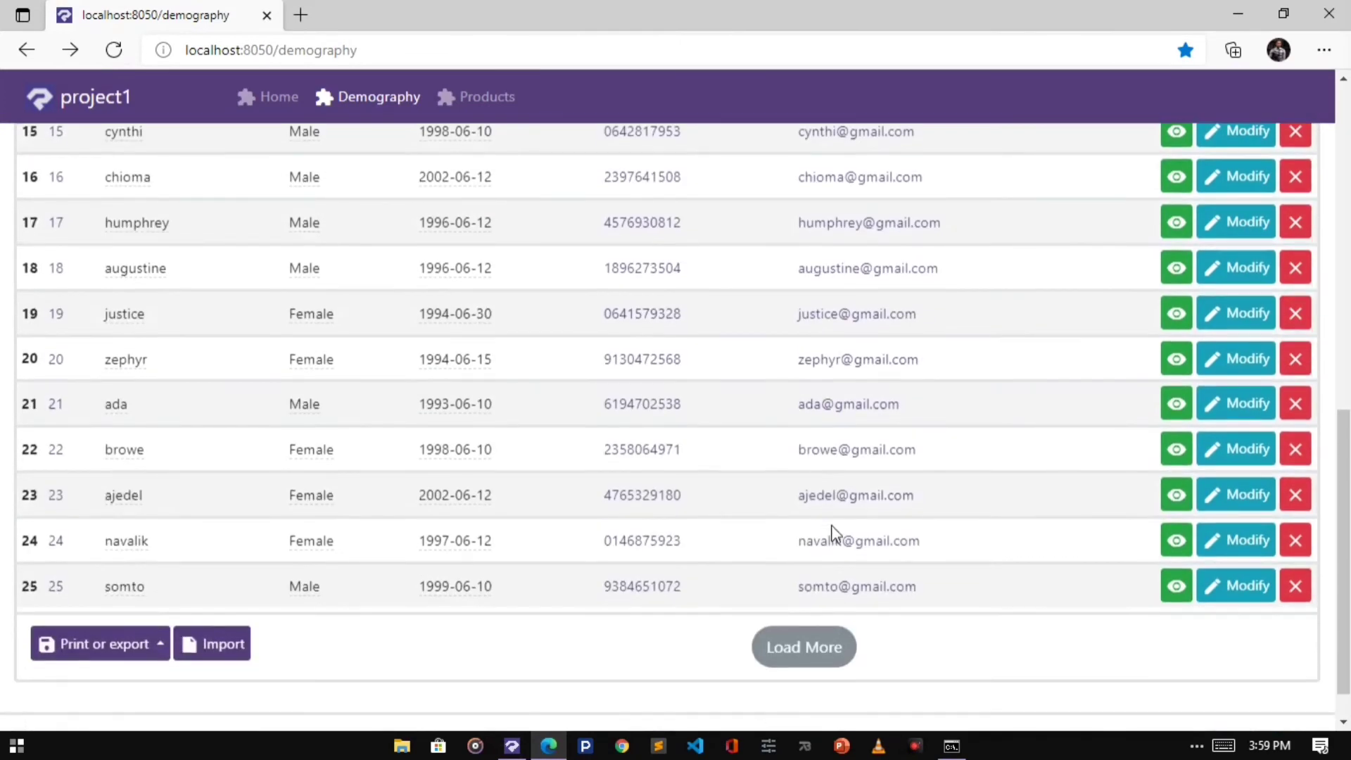
{"action": "mouse_move", "coordinate": [912, 606]}
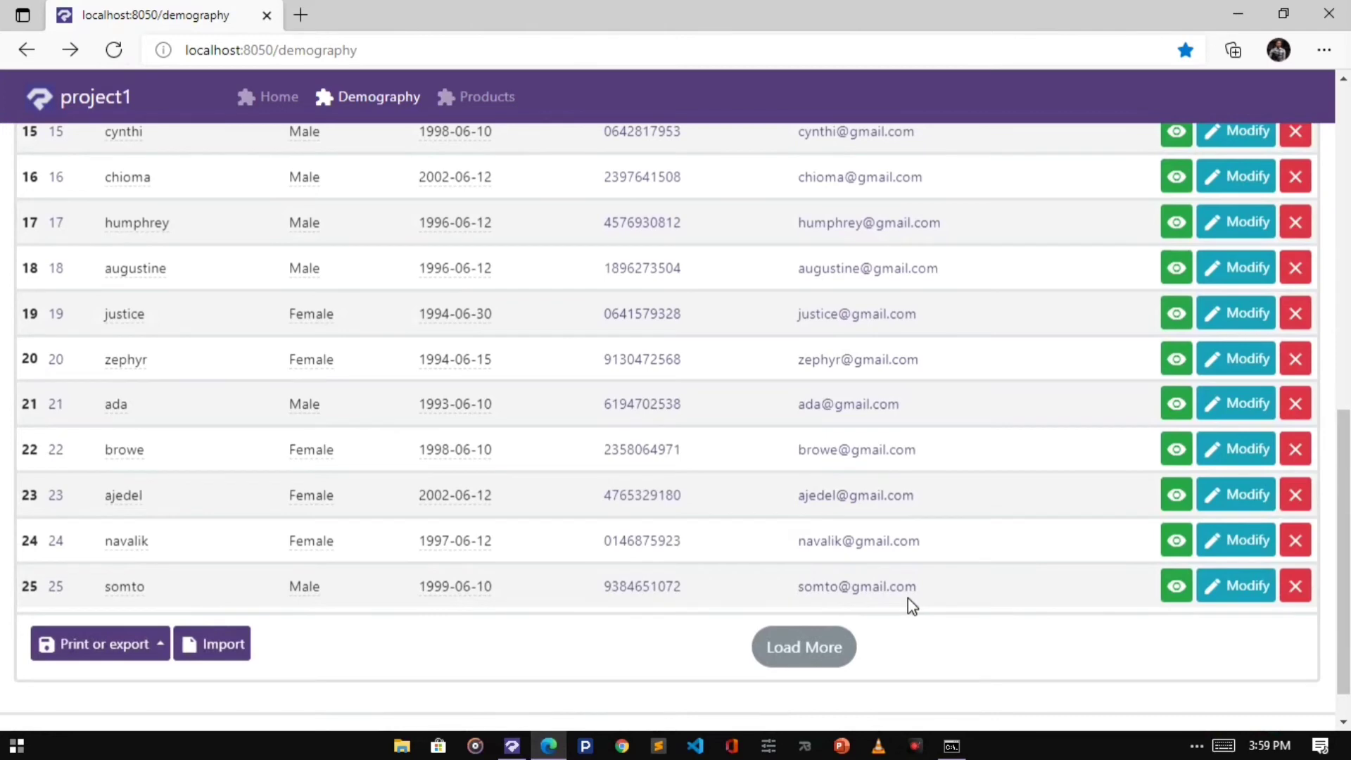
{"action": "mouse_move", "coordinate": [854, 510]}
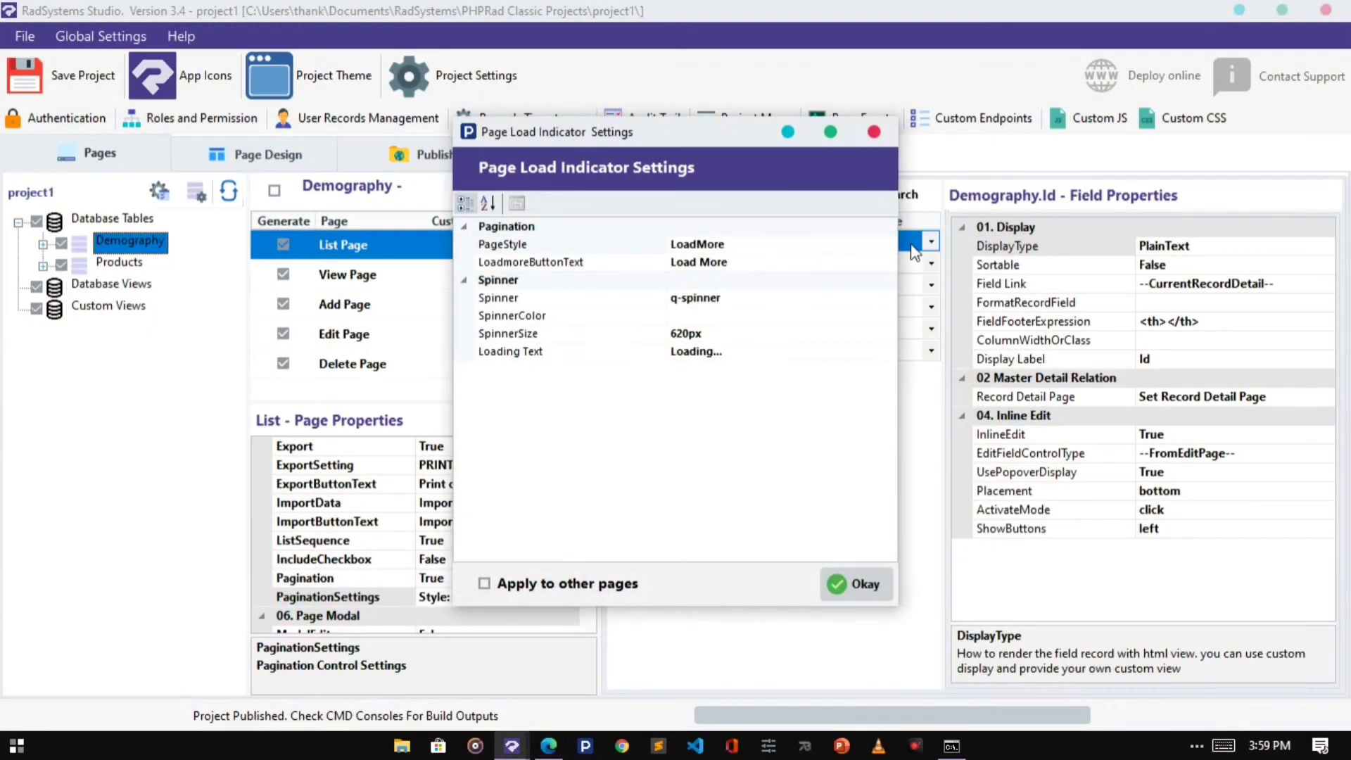
- Set PageStyle to InfiniteScroll and scroll the live Demography list to check it
{"action": "left_click", "coordinate": [888, 243]}
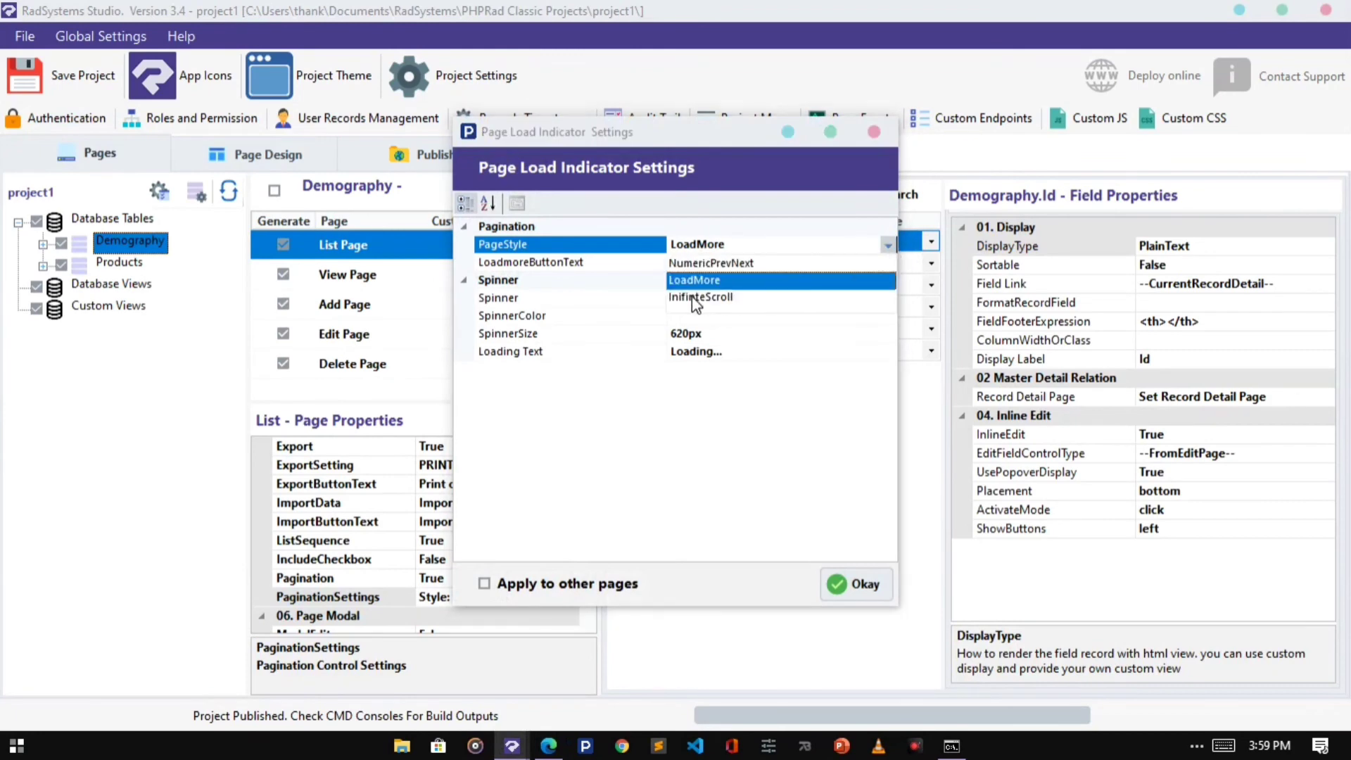
{"action": "left_click", "coordinate": [701, 297]}
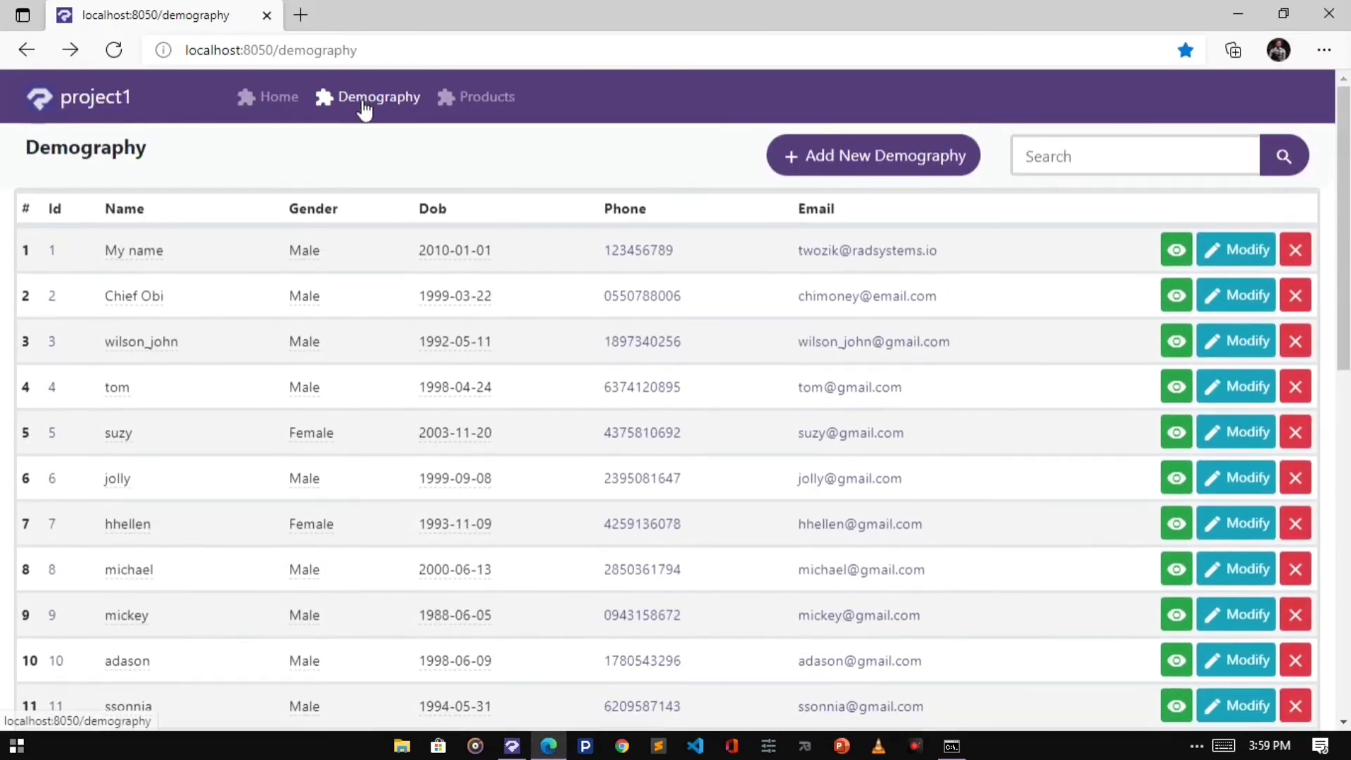
{"action": "scroll", "scroll_direction": "down", "scroll_amount": 3}
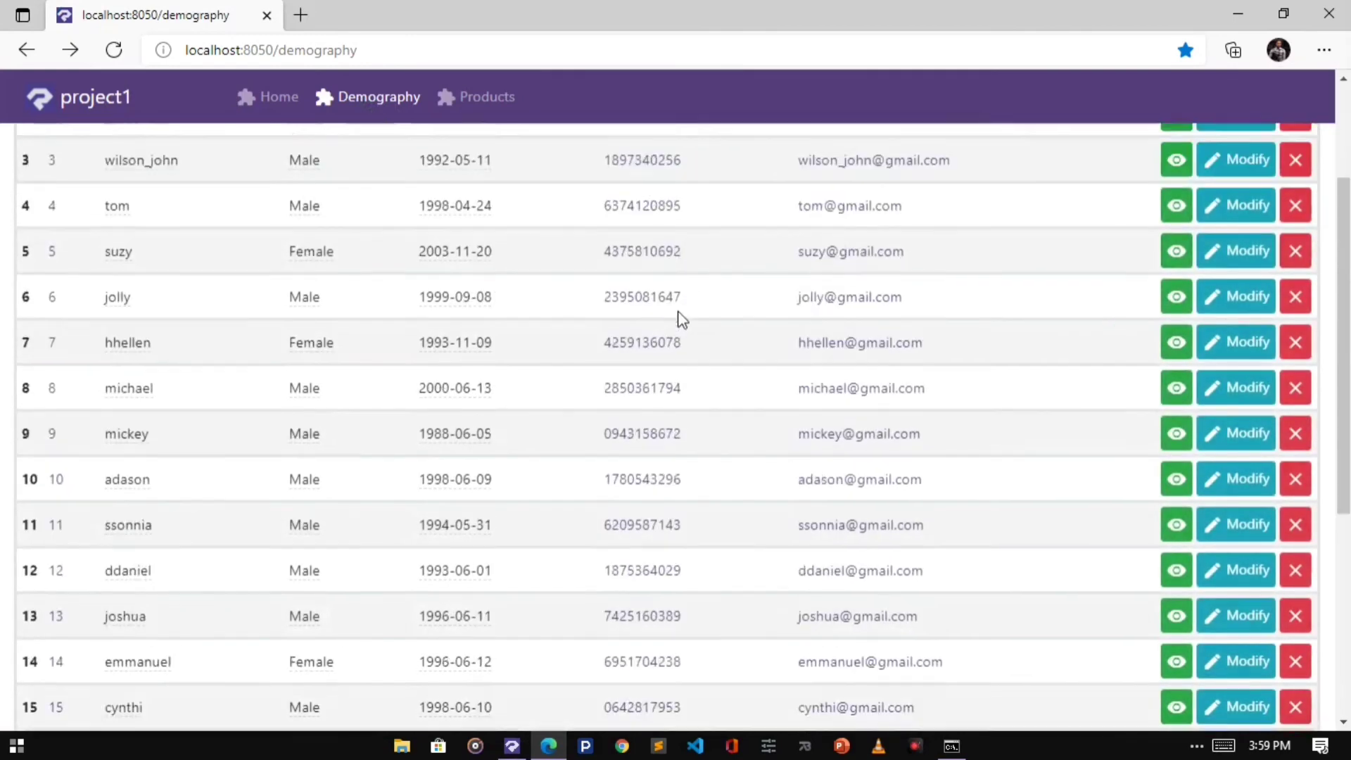
{"action": "scroll", "scroll_direction": "down", "scroll_amount": 3}
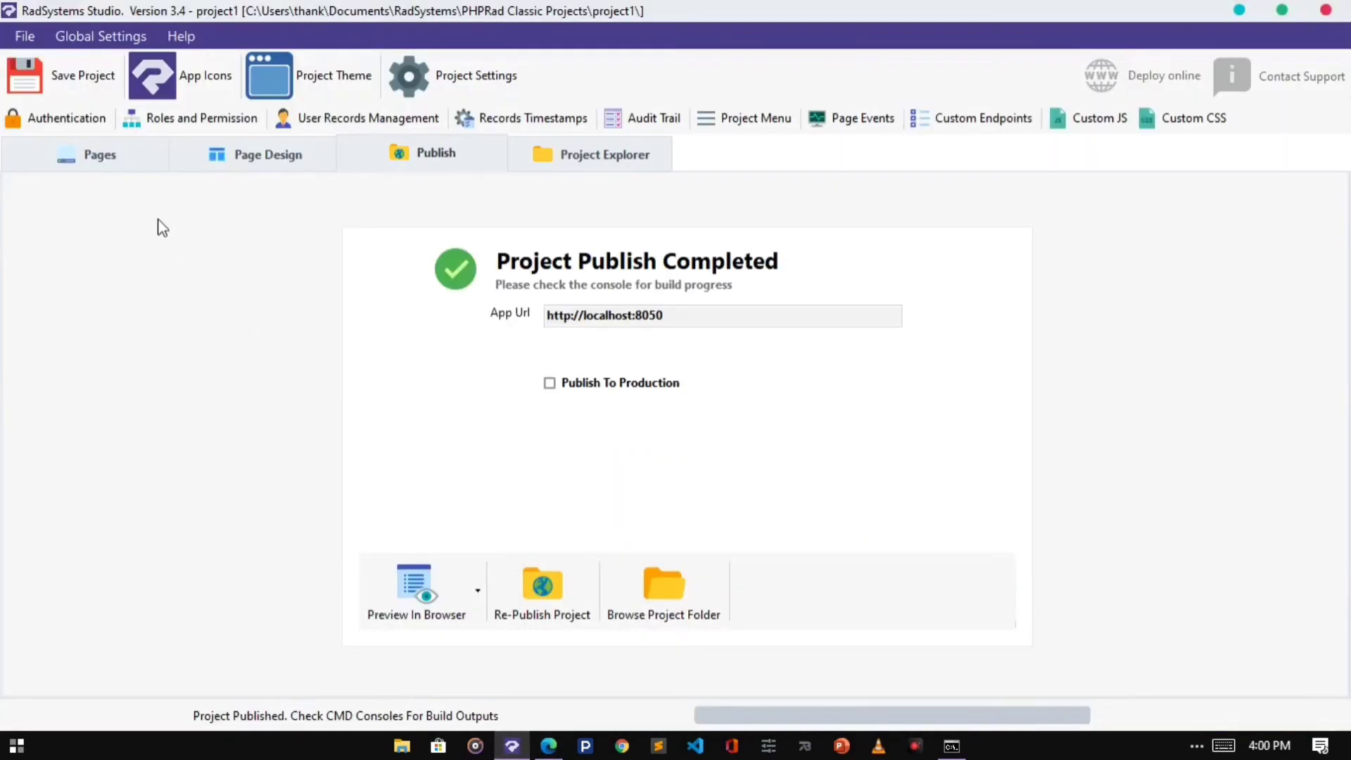
- Reconfirm the infinite-scroll settings with 'Apply to other pages' off and accept with Okay
{"action": "left_click", "coordinate": [99, 153]}
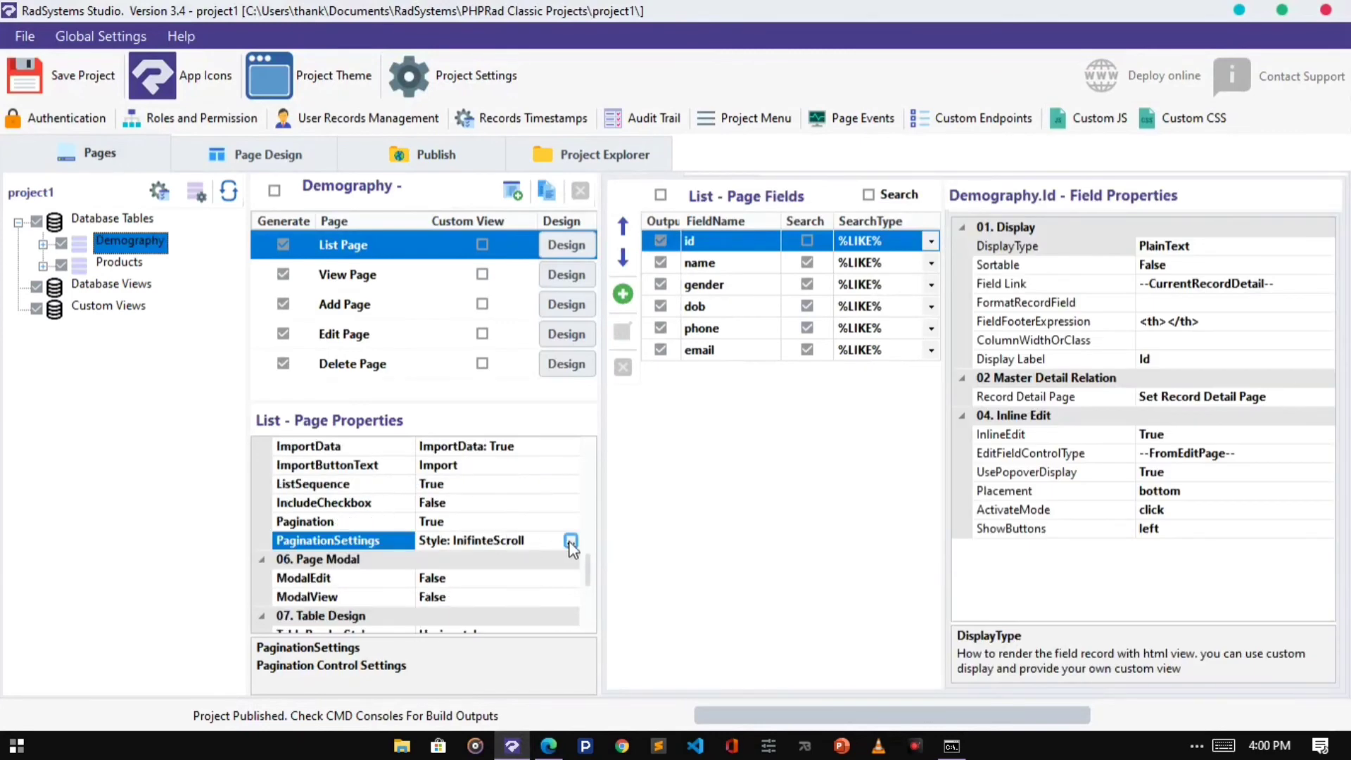
{"action": "left_click", "coordinate": [571, 541]}
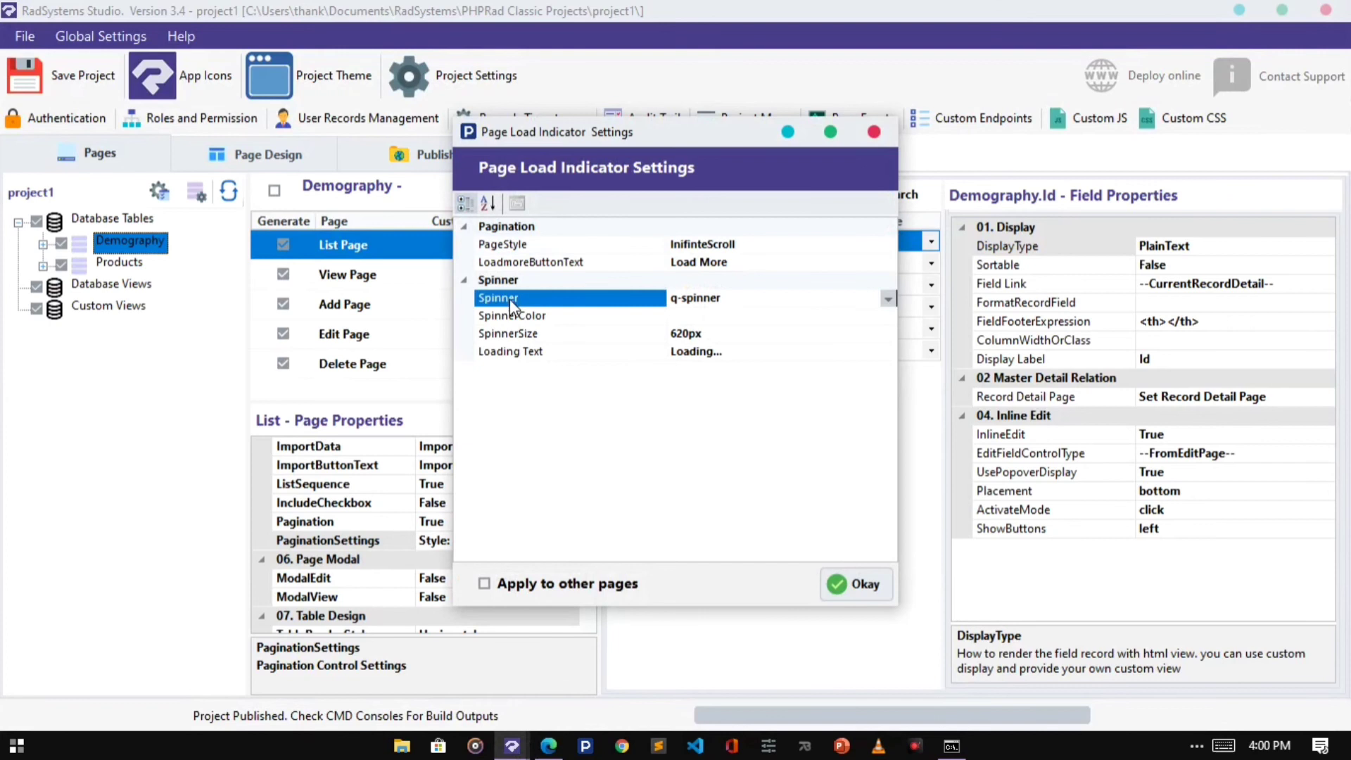
{"action": "left_click", "coordinate": [513, 315]}
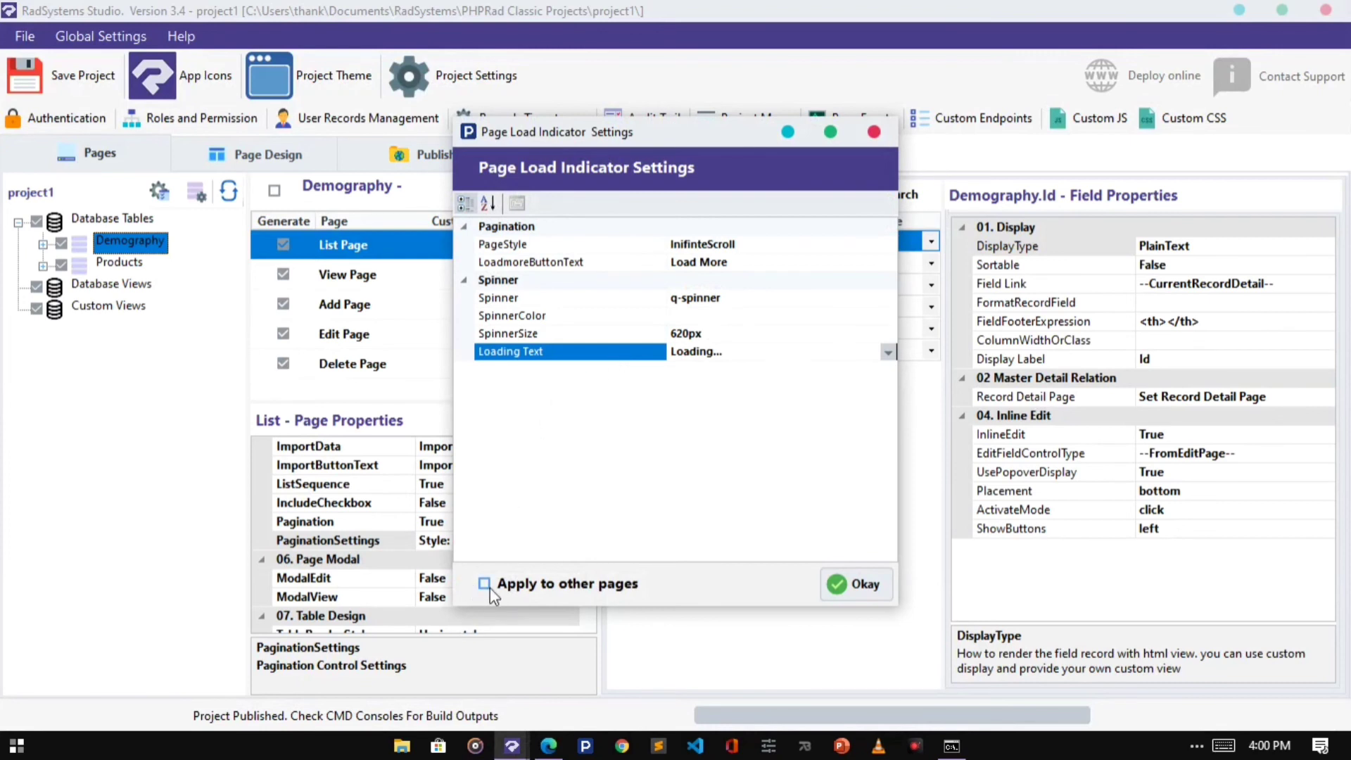
{"action": "left_click", "coordinate": [483, 583]}
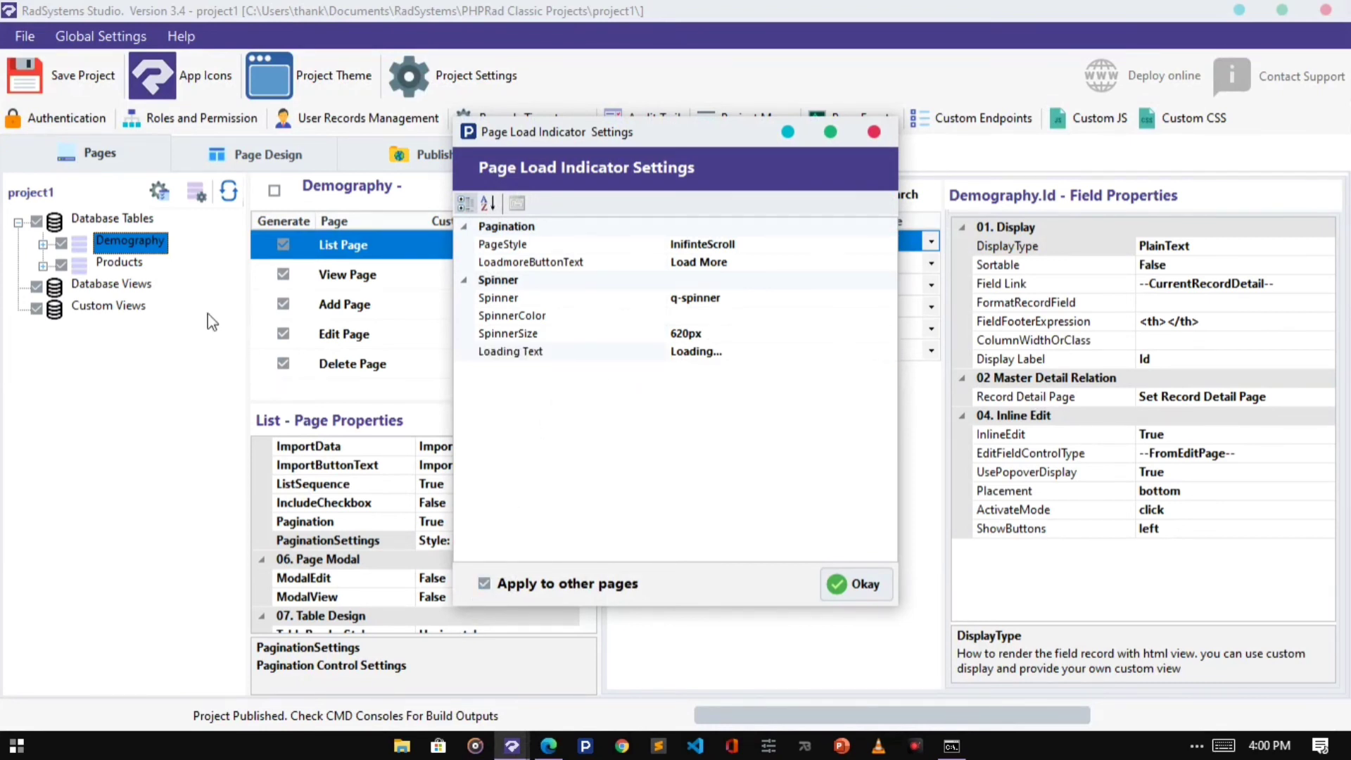
{"action": "mouse_move", "coordinate": [127, 314]}
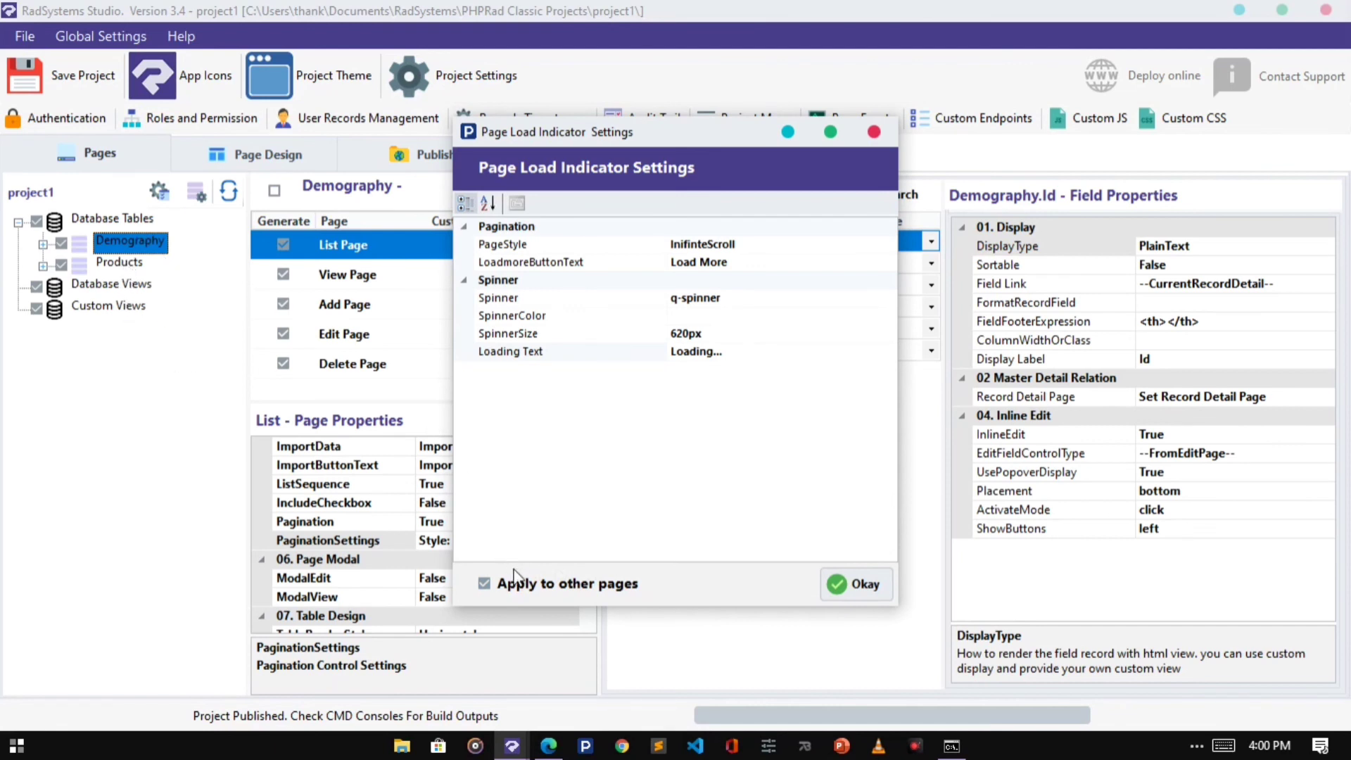
{"action": "left_click", "coordinate": [482, 583]}
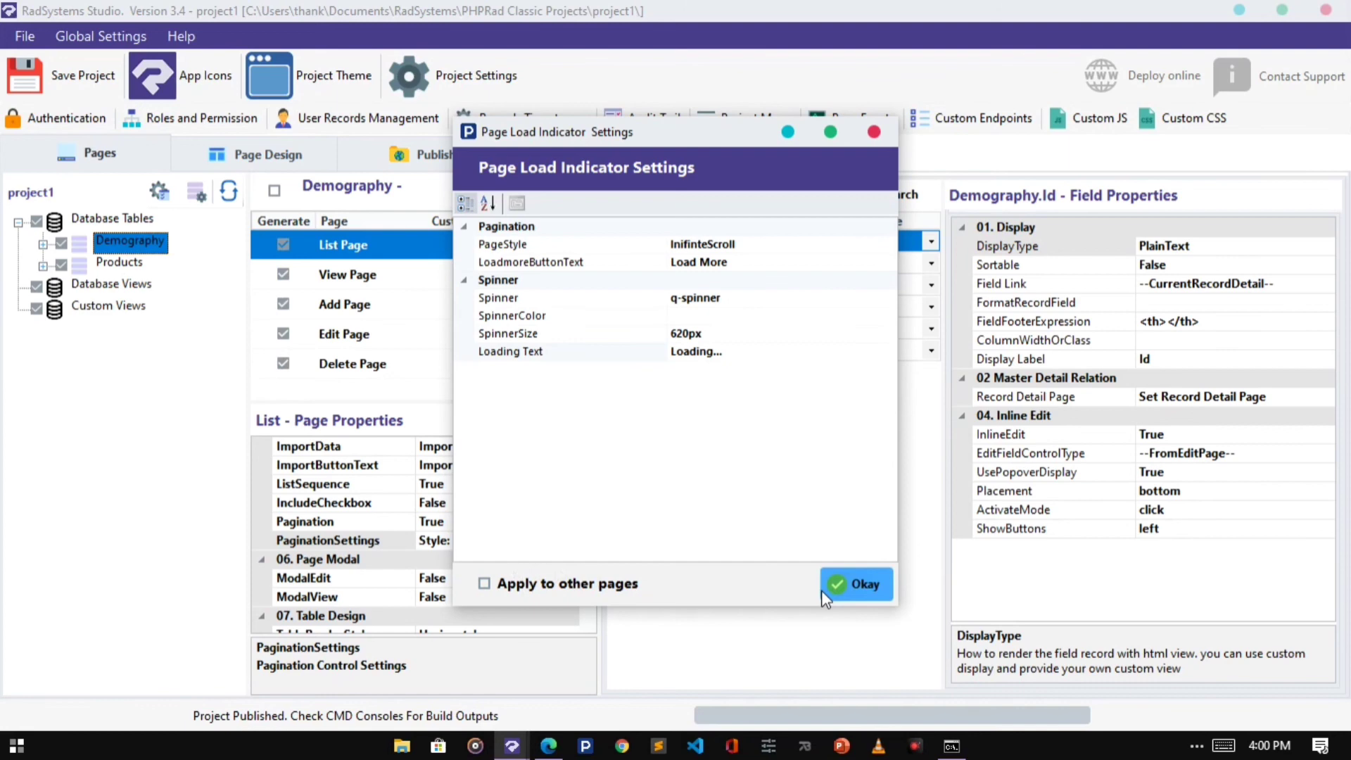
{"action": "left_click", "coordinate": [854, 584]}
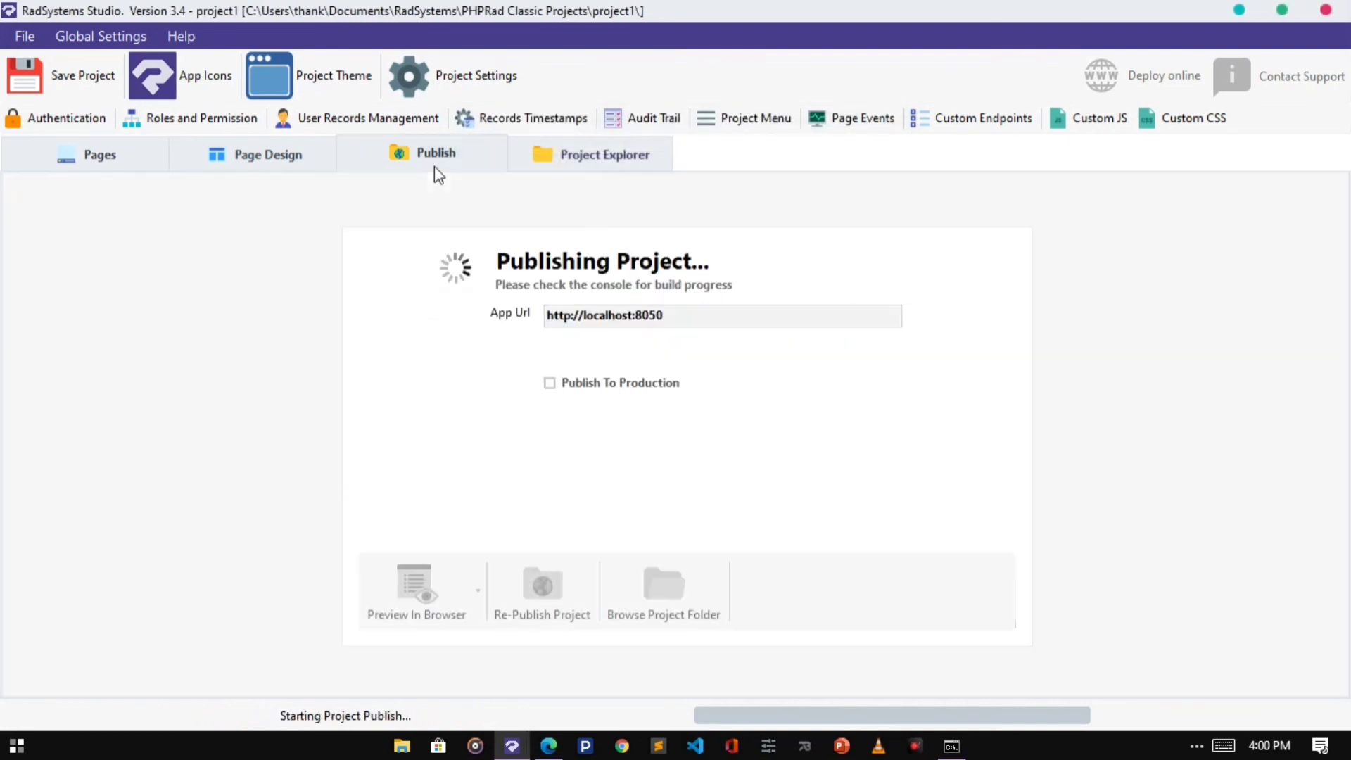